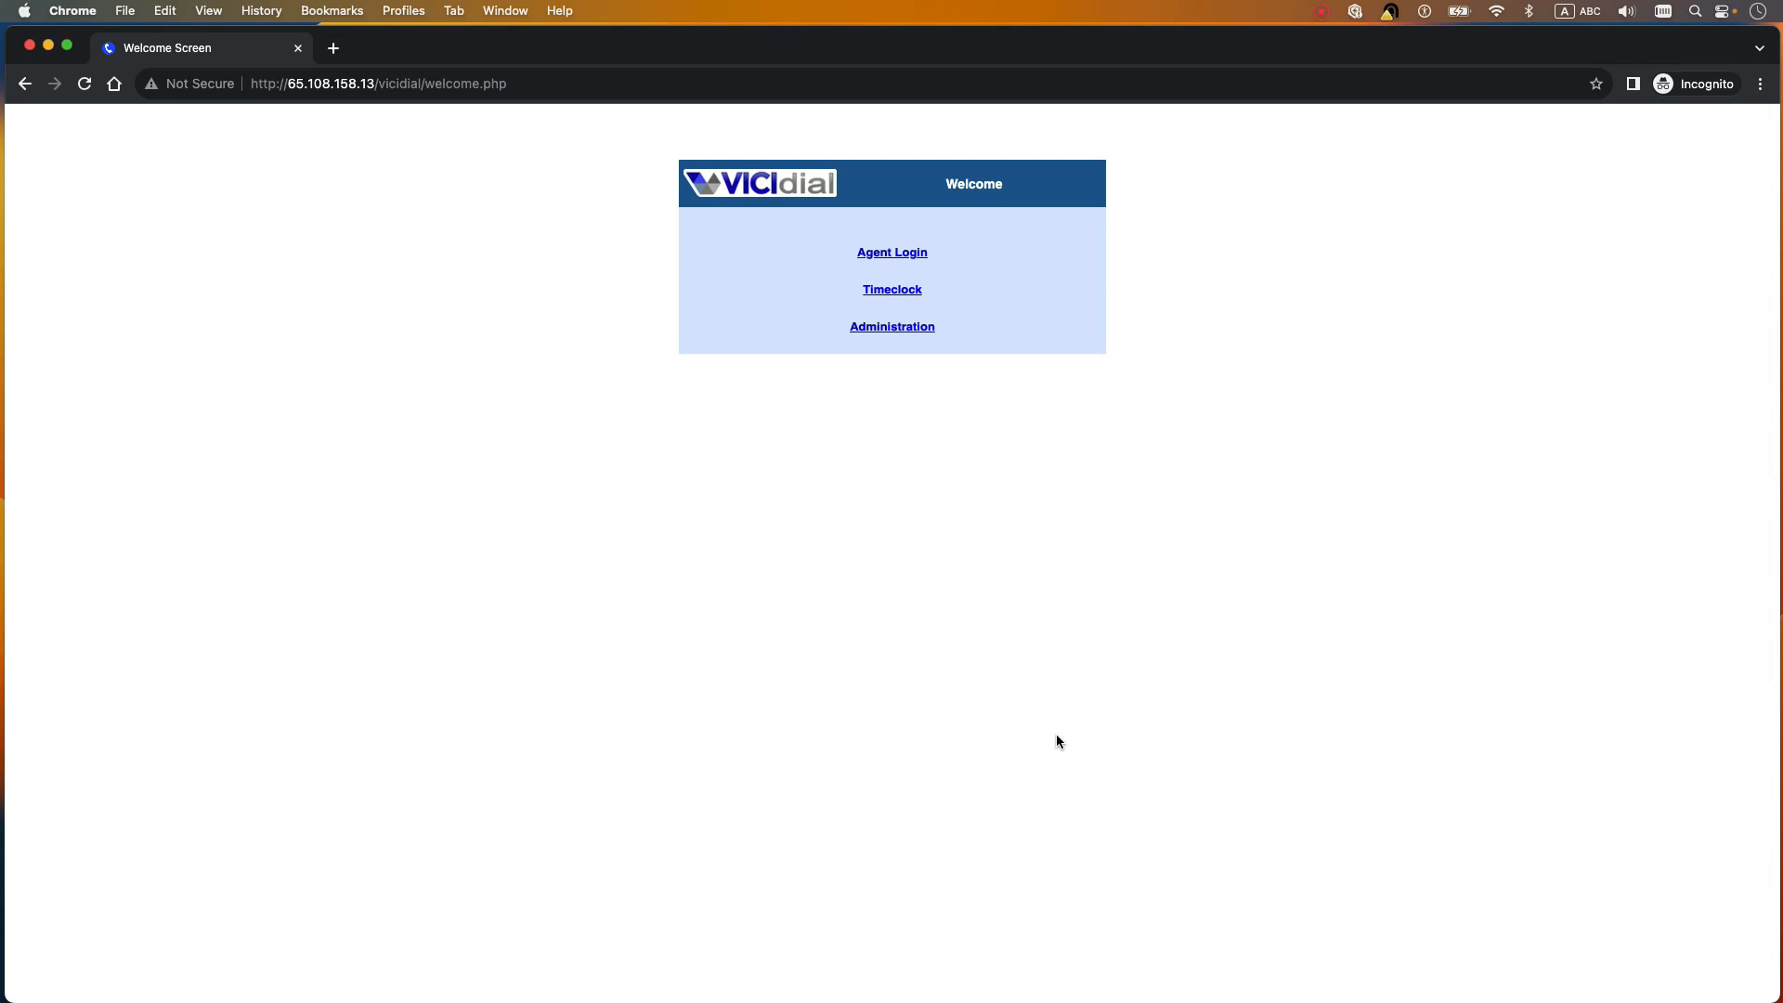
pyautogui.moveTo(1001, 735)
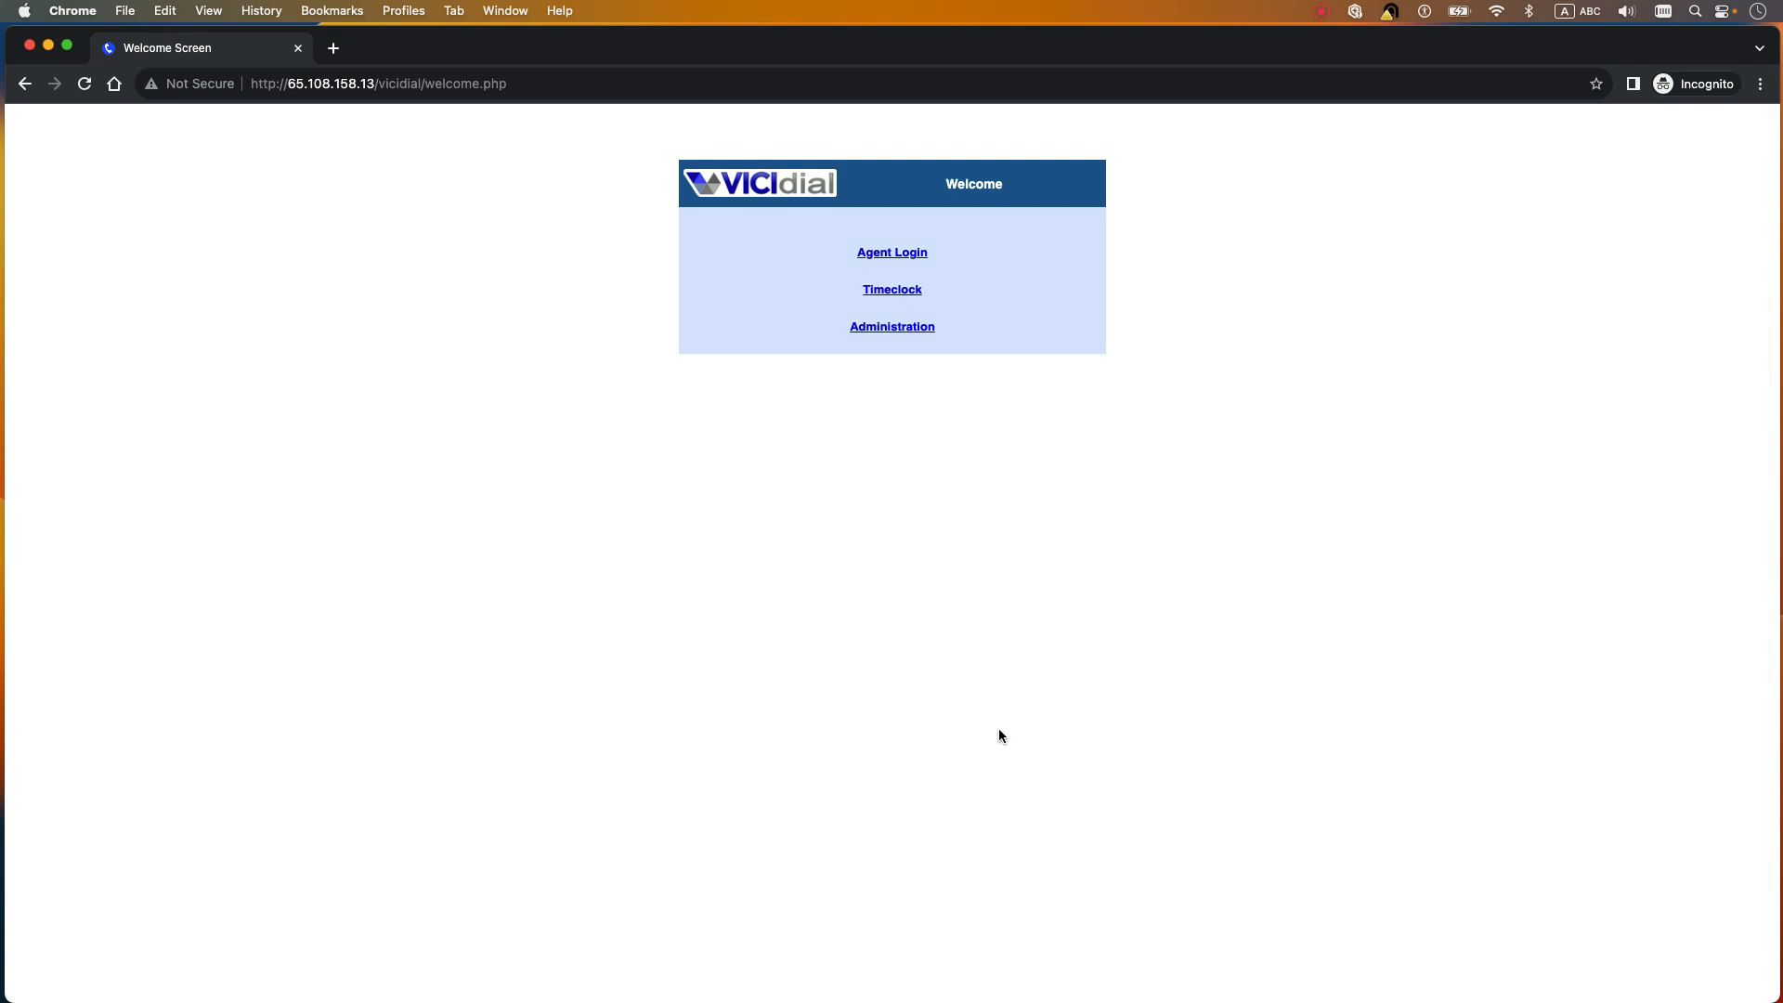
pyautogui.moveTo(991, 687)
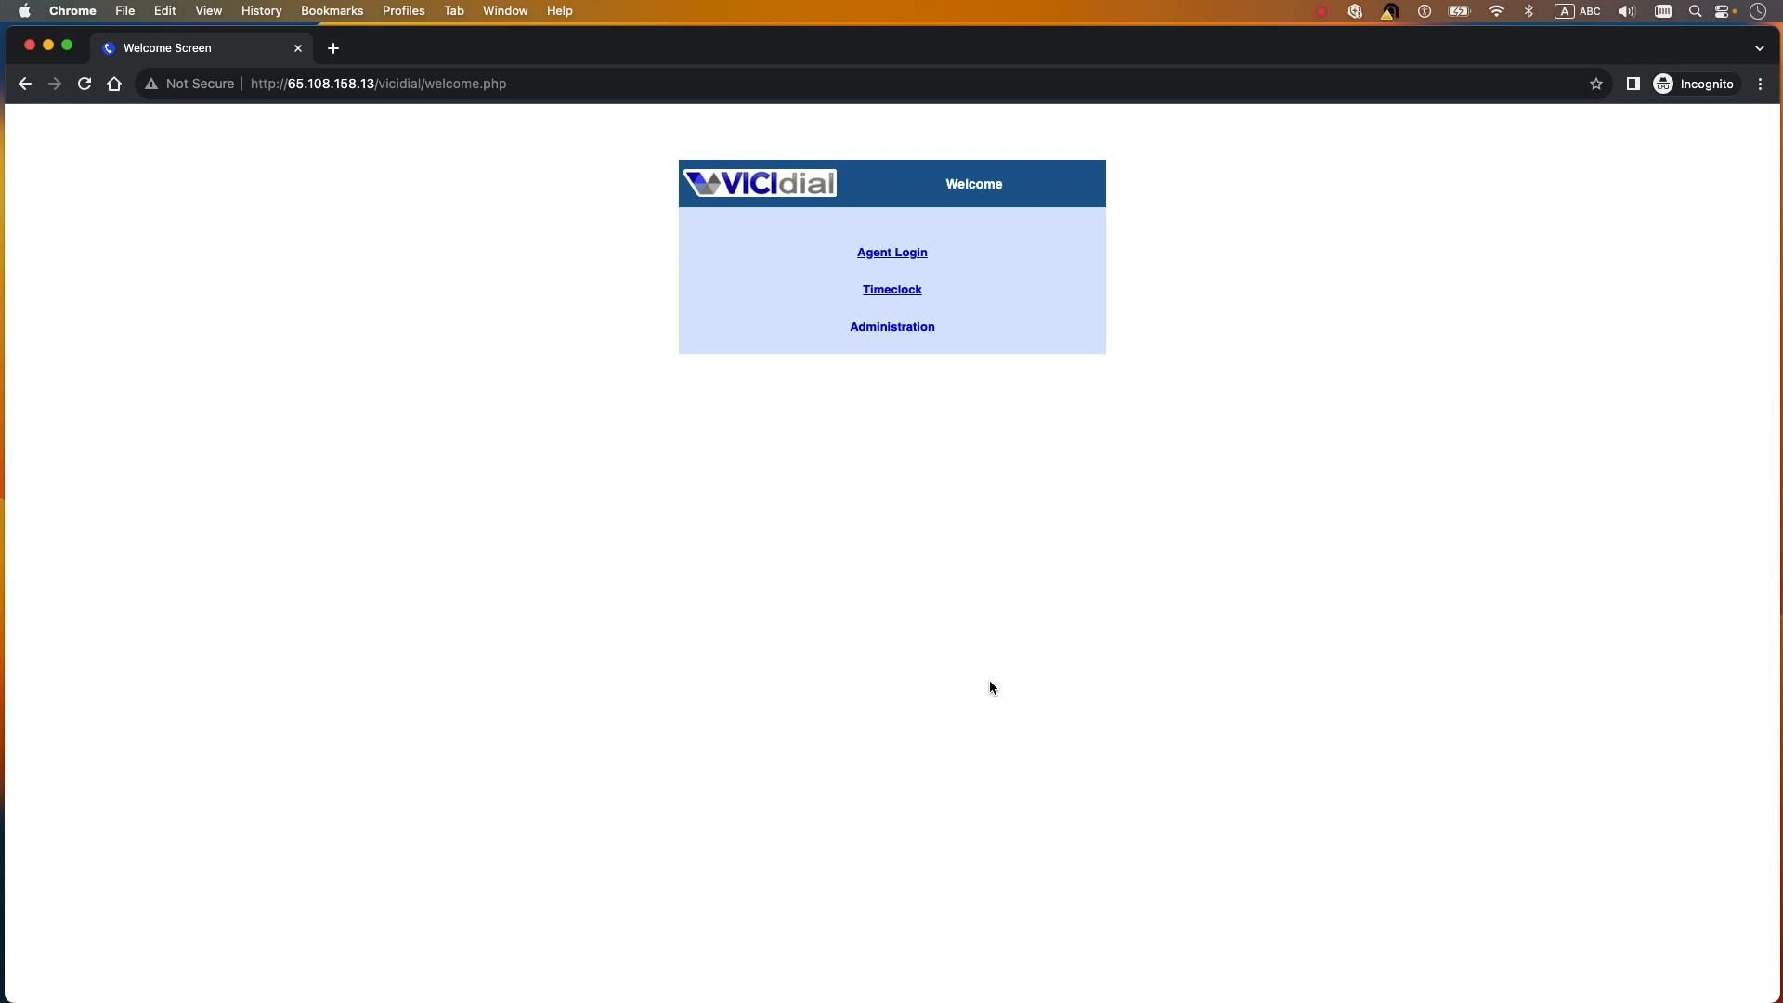
pyautogui.moveTo(784, 456)
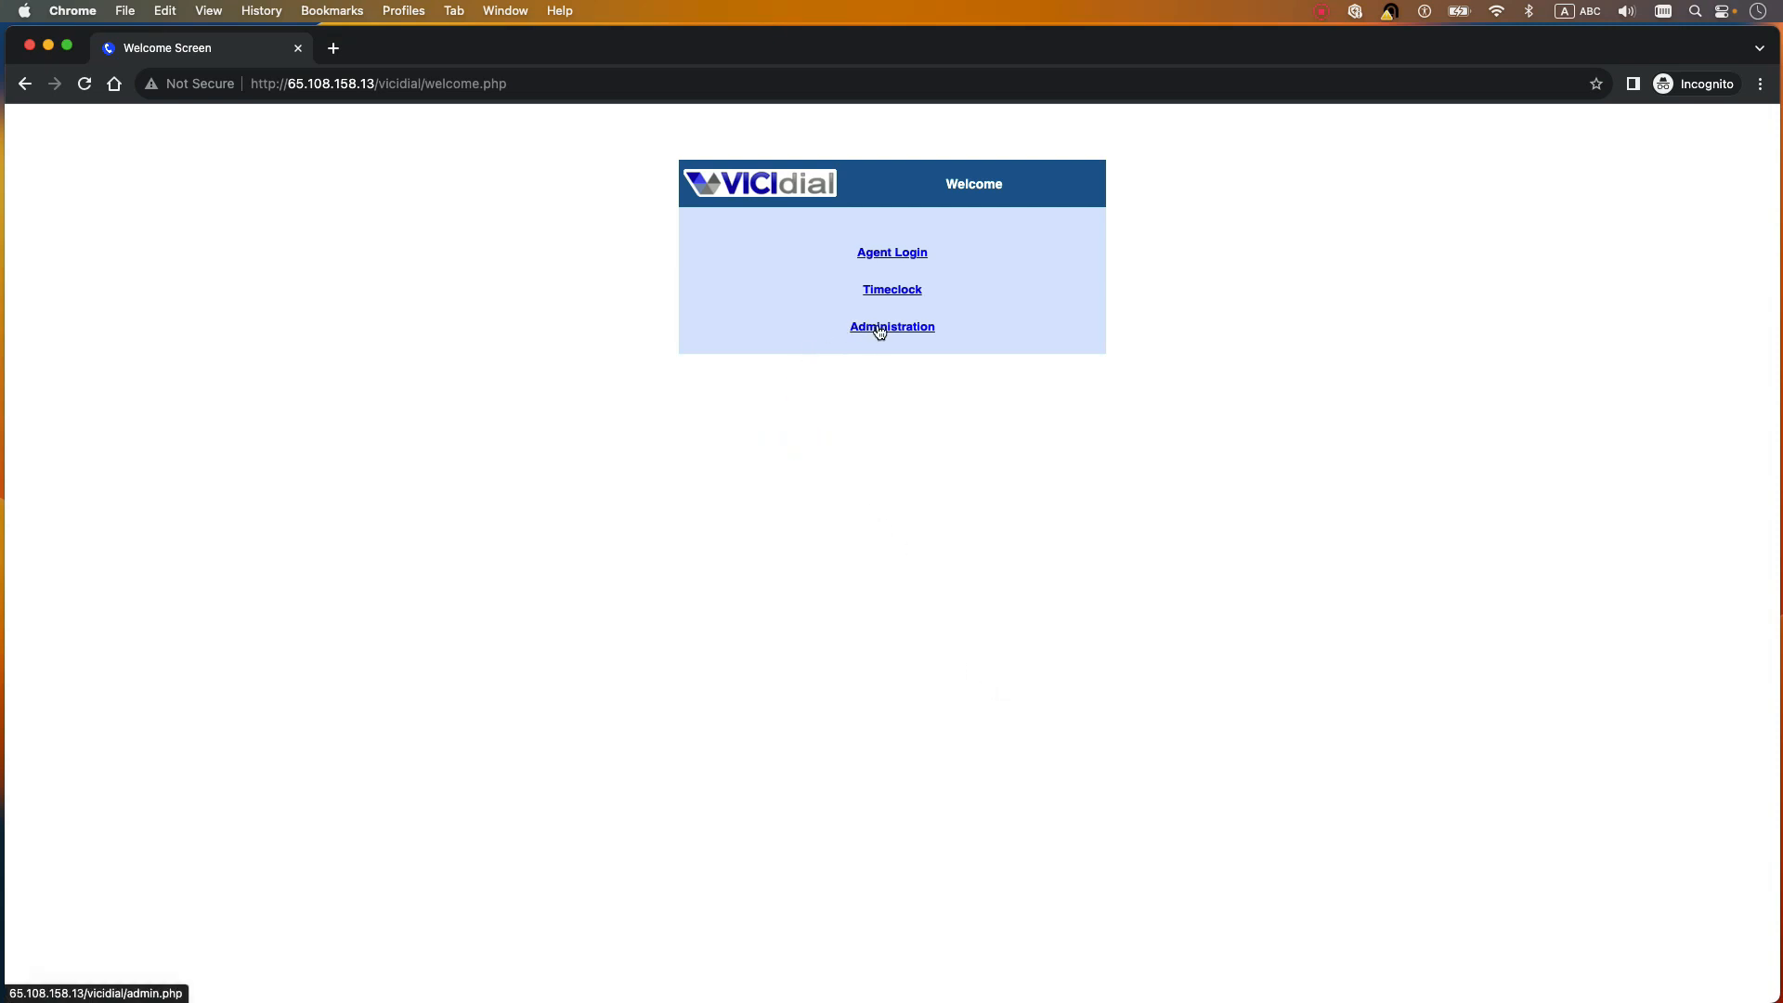
# Step: Sign in to VICIdial Administration and open Admin > System Settings
pyautogui.click(891, 325)
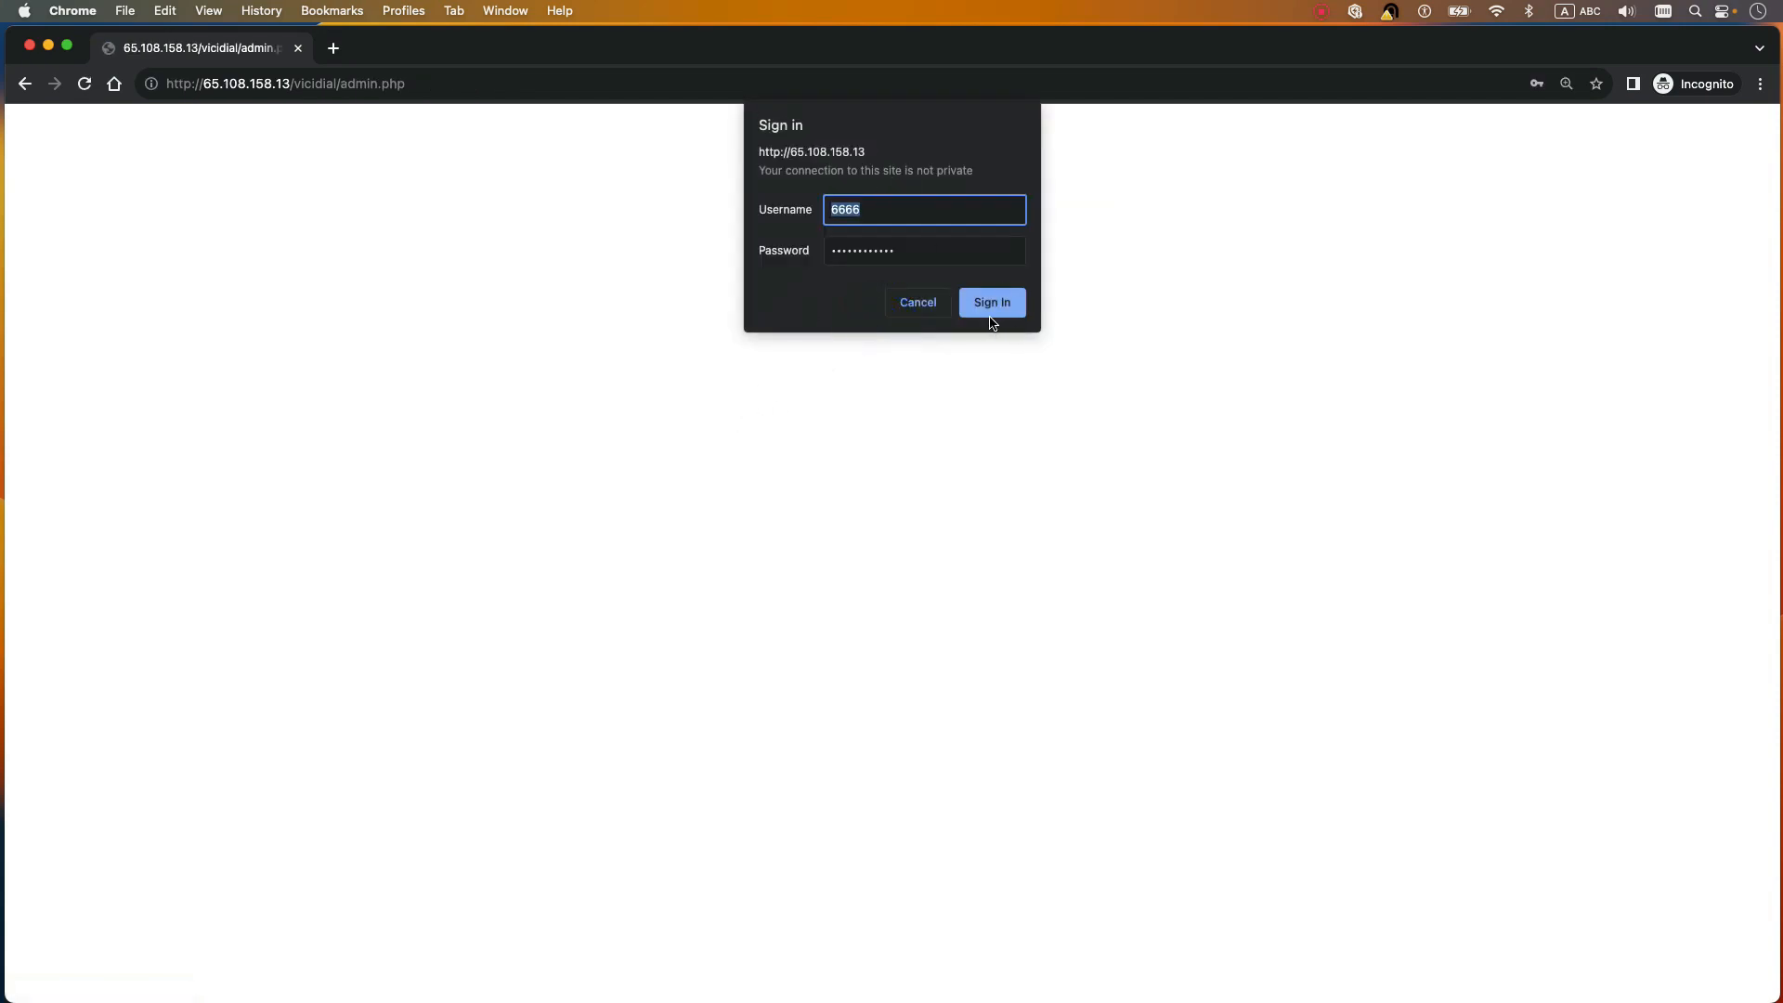
pyautogui.click(991, 303)
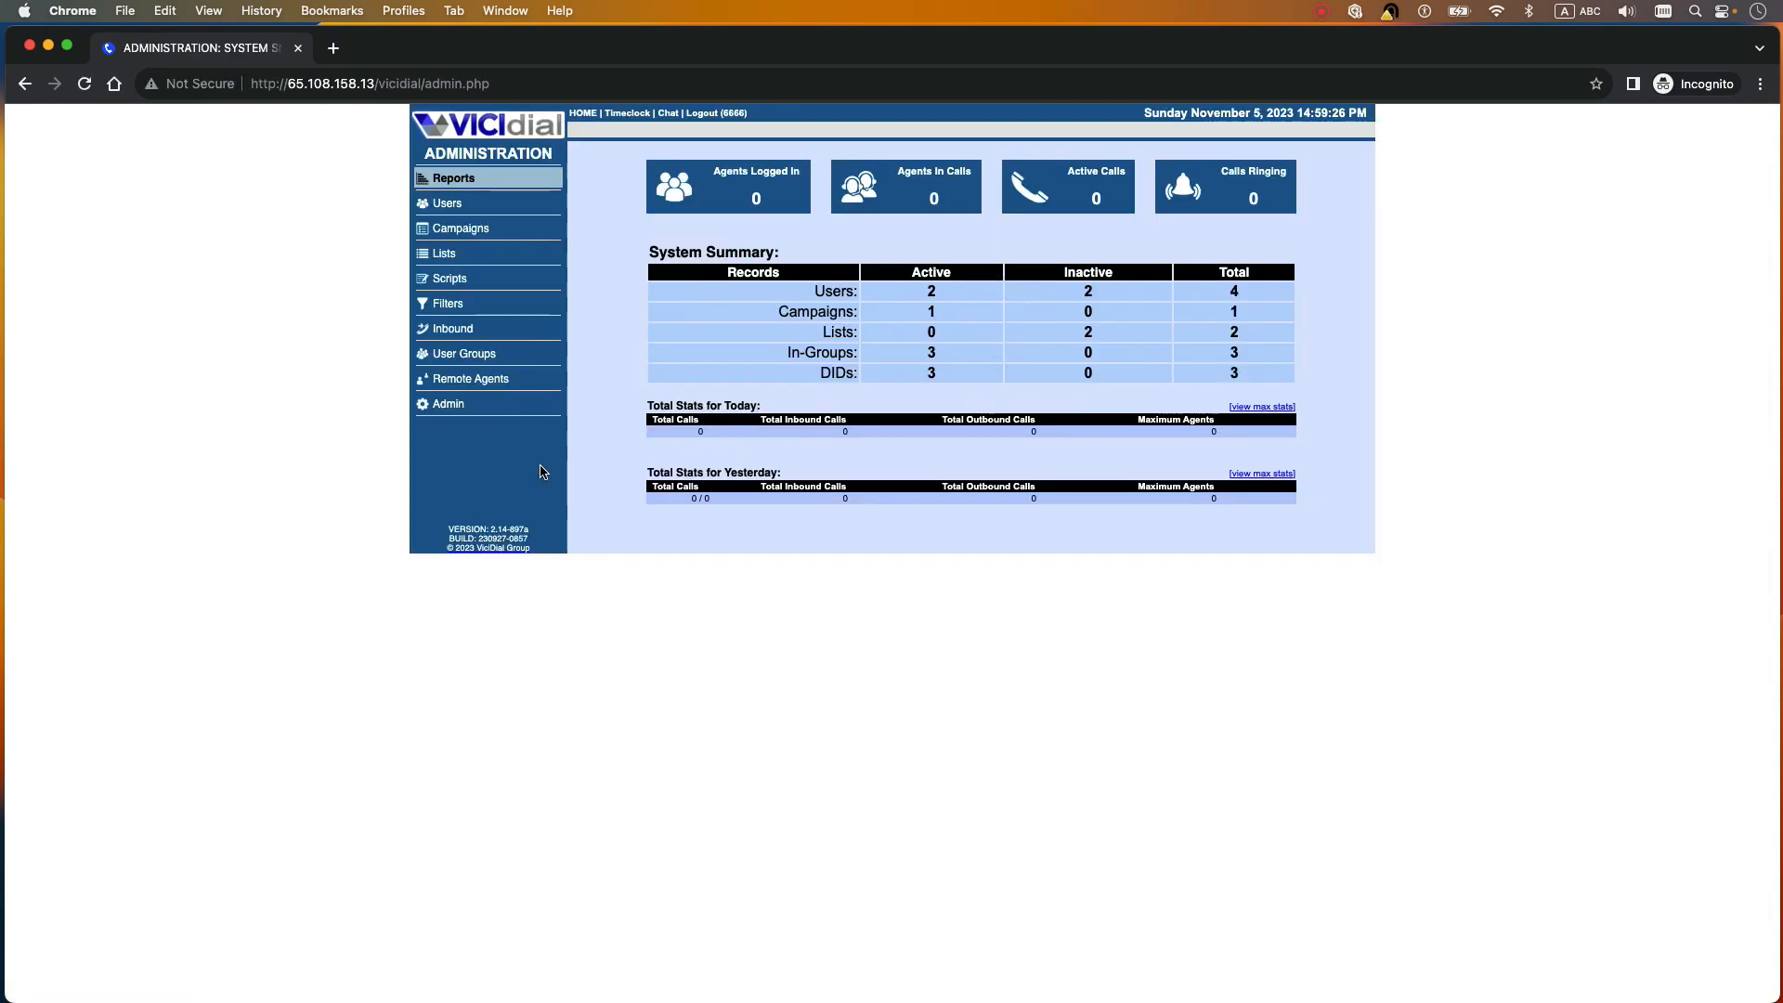
pyautogui.click(447, 403)
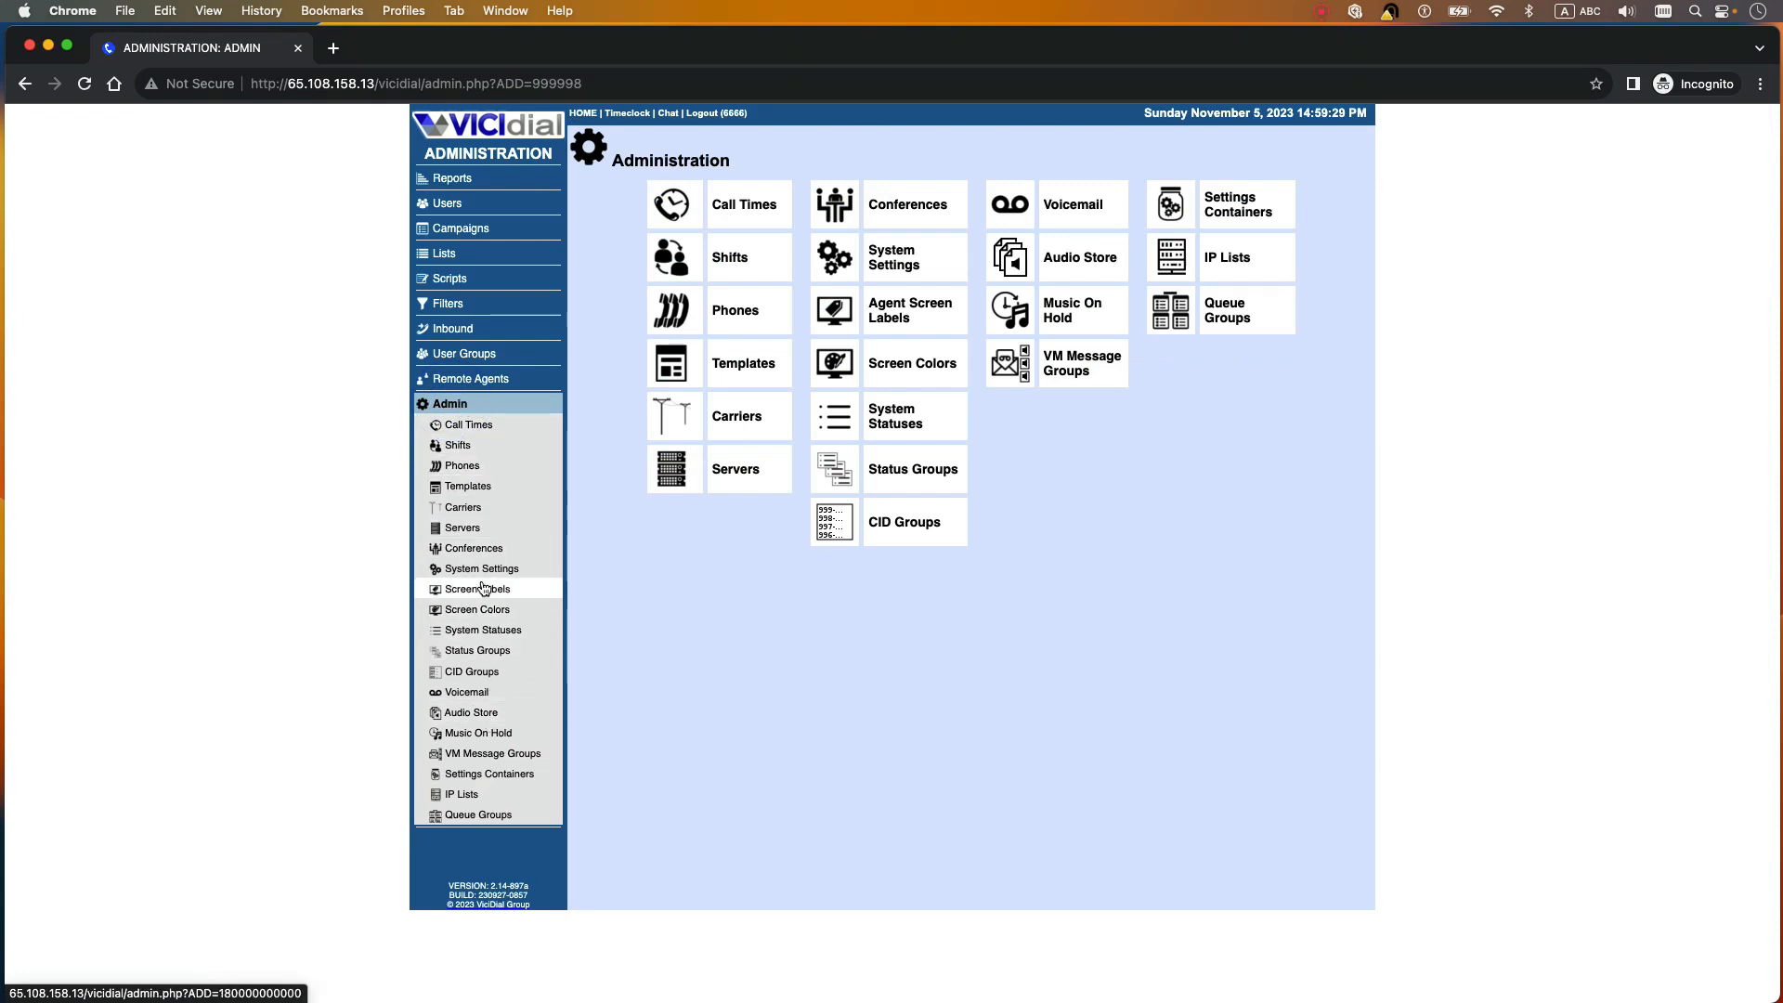
pyautogui.moveTo(480, 568)
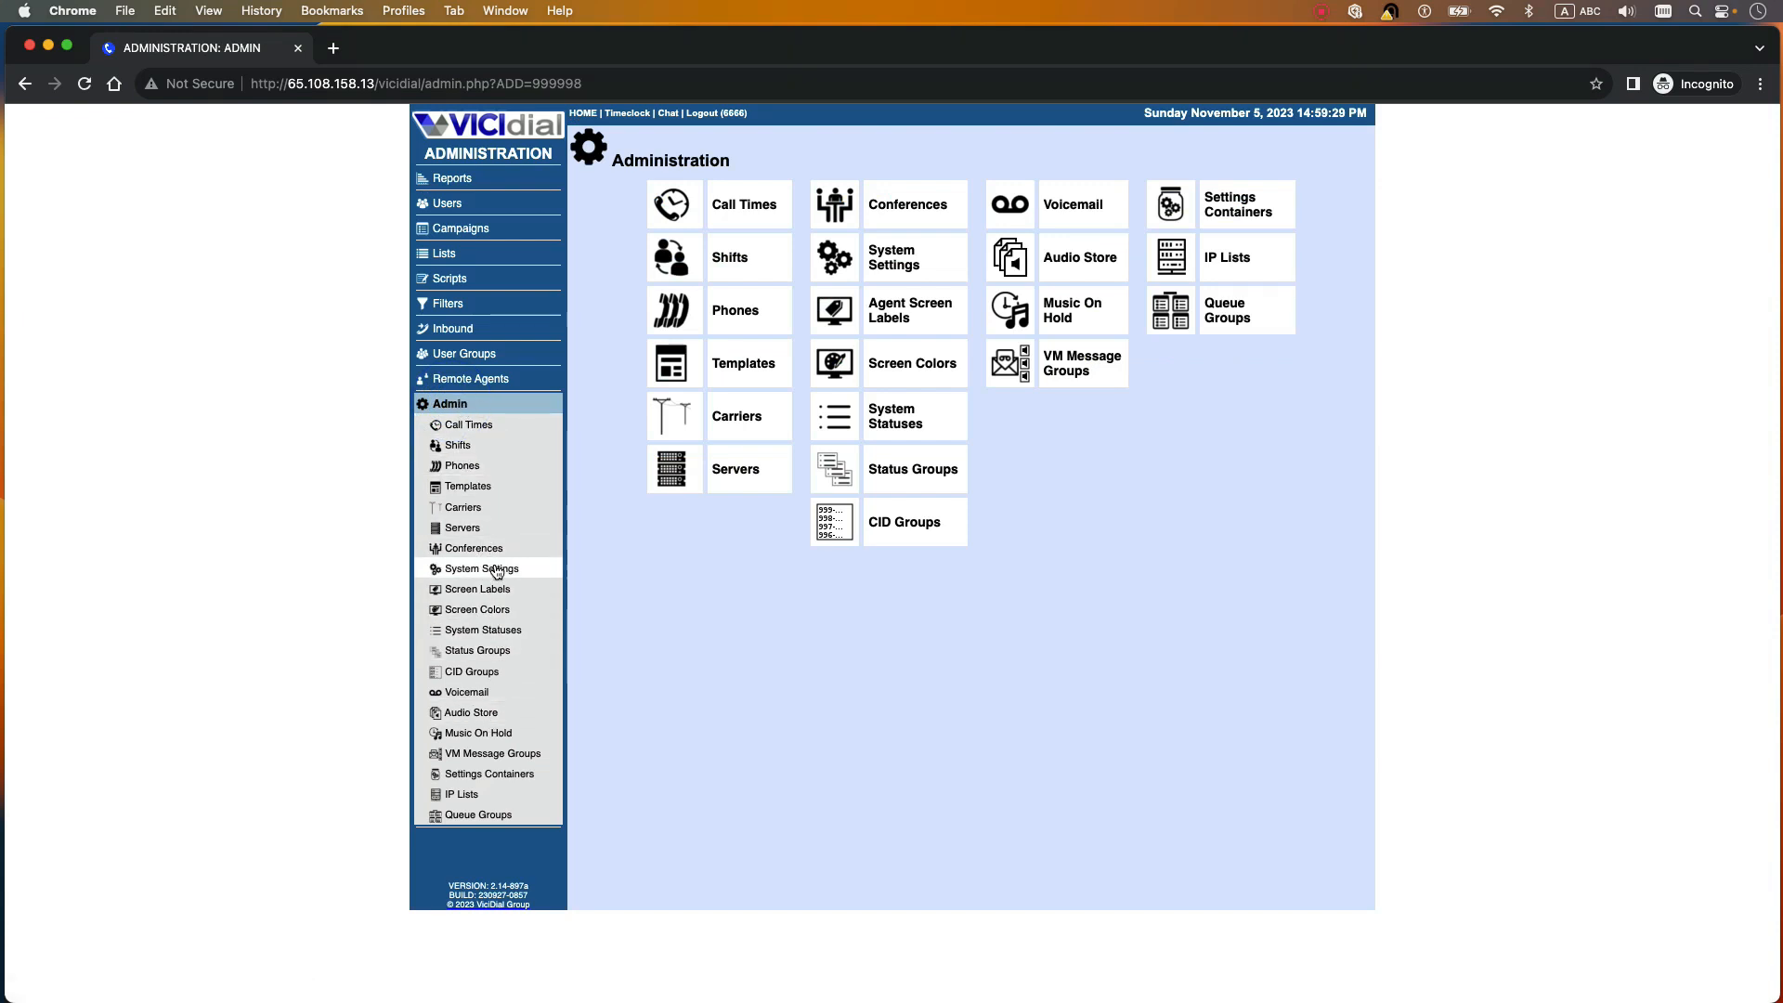
pyautogui.click(480, 567)
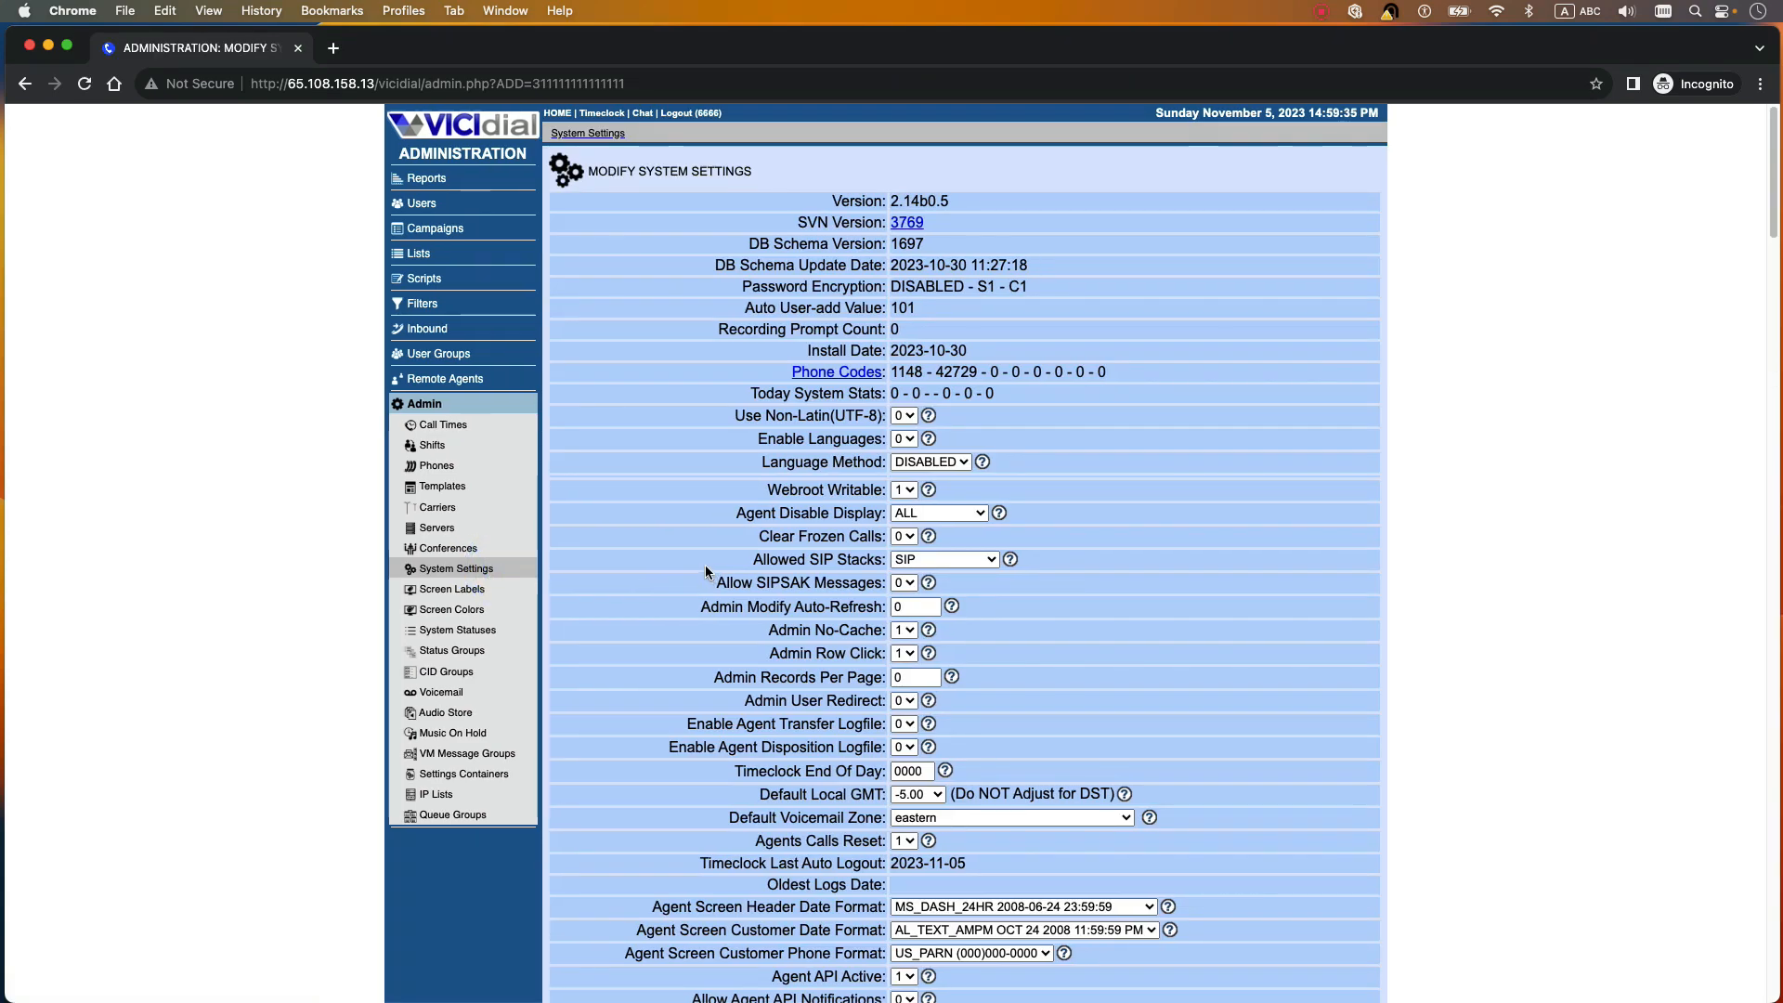
pyautogui.moveTo(807, 569)
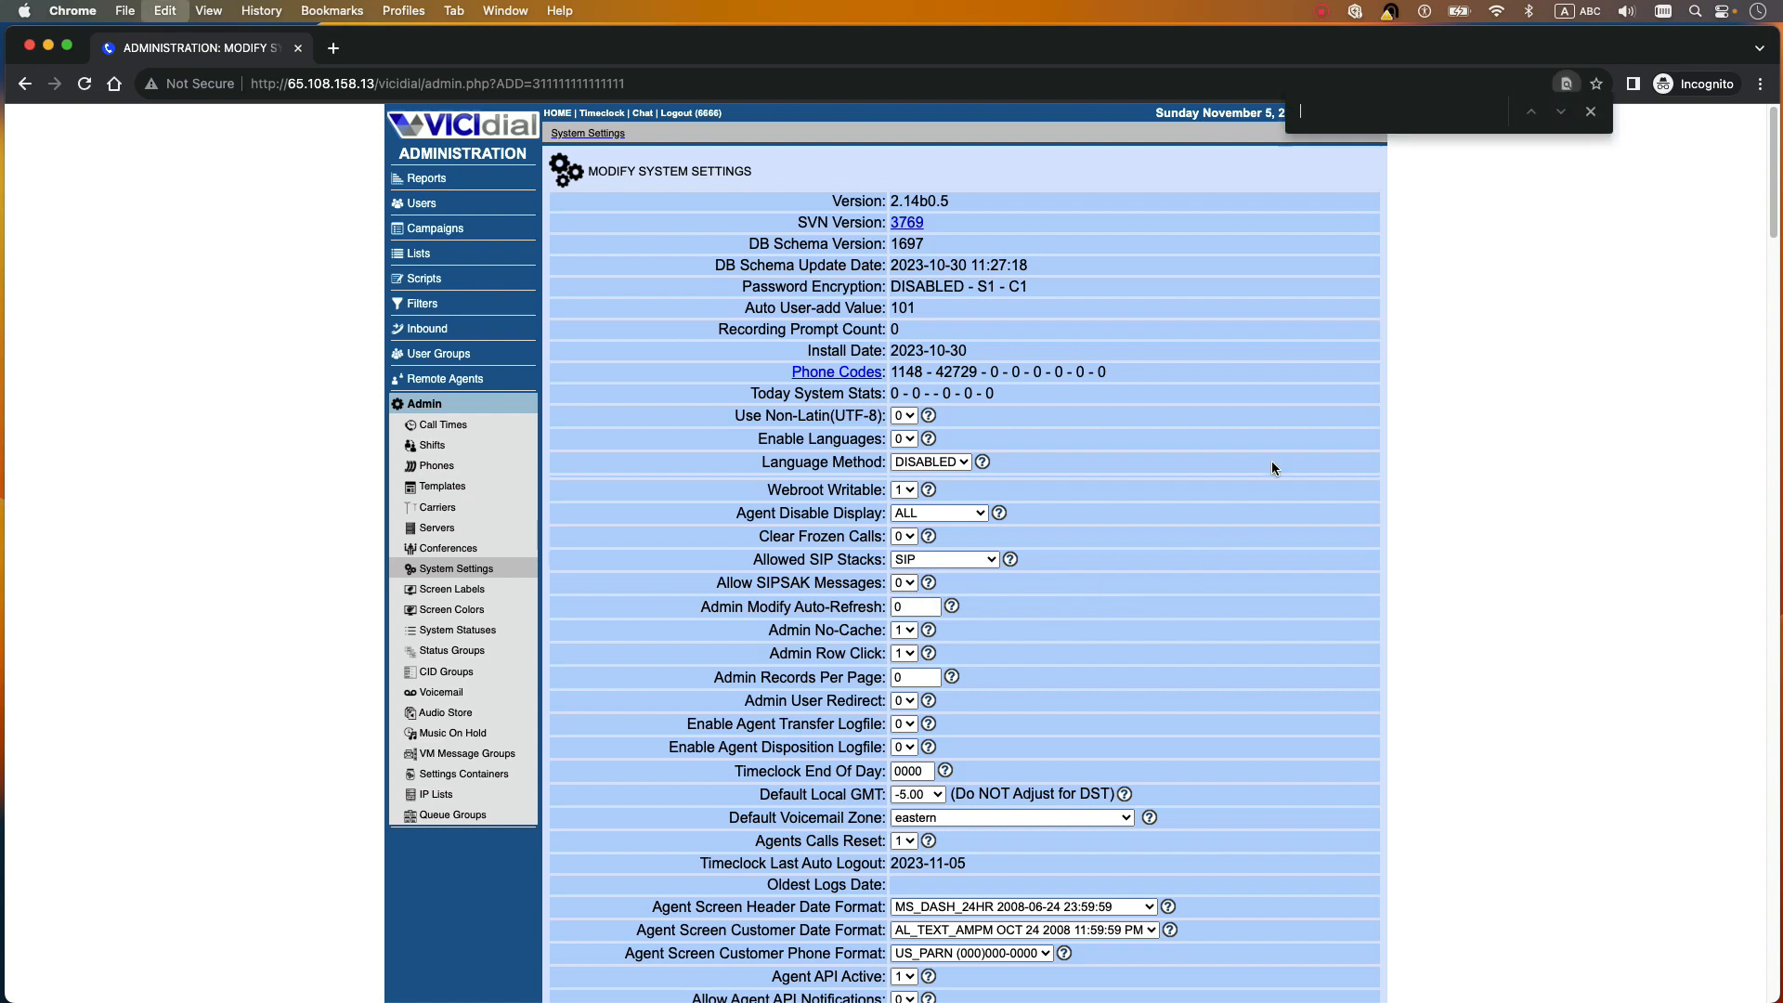
# Step: Locate Allow IP Lists, keep it at 1, and submit the system settings
pyautogui.write('allow')
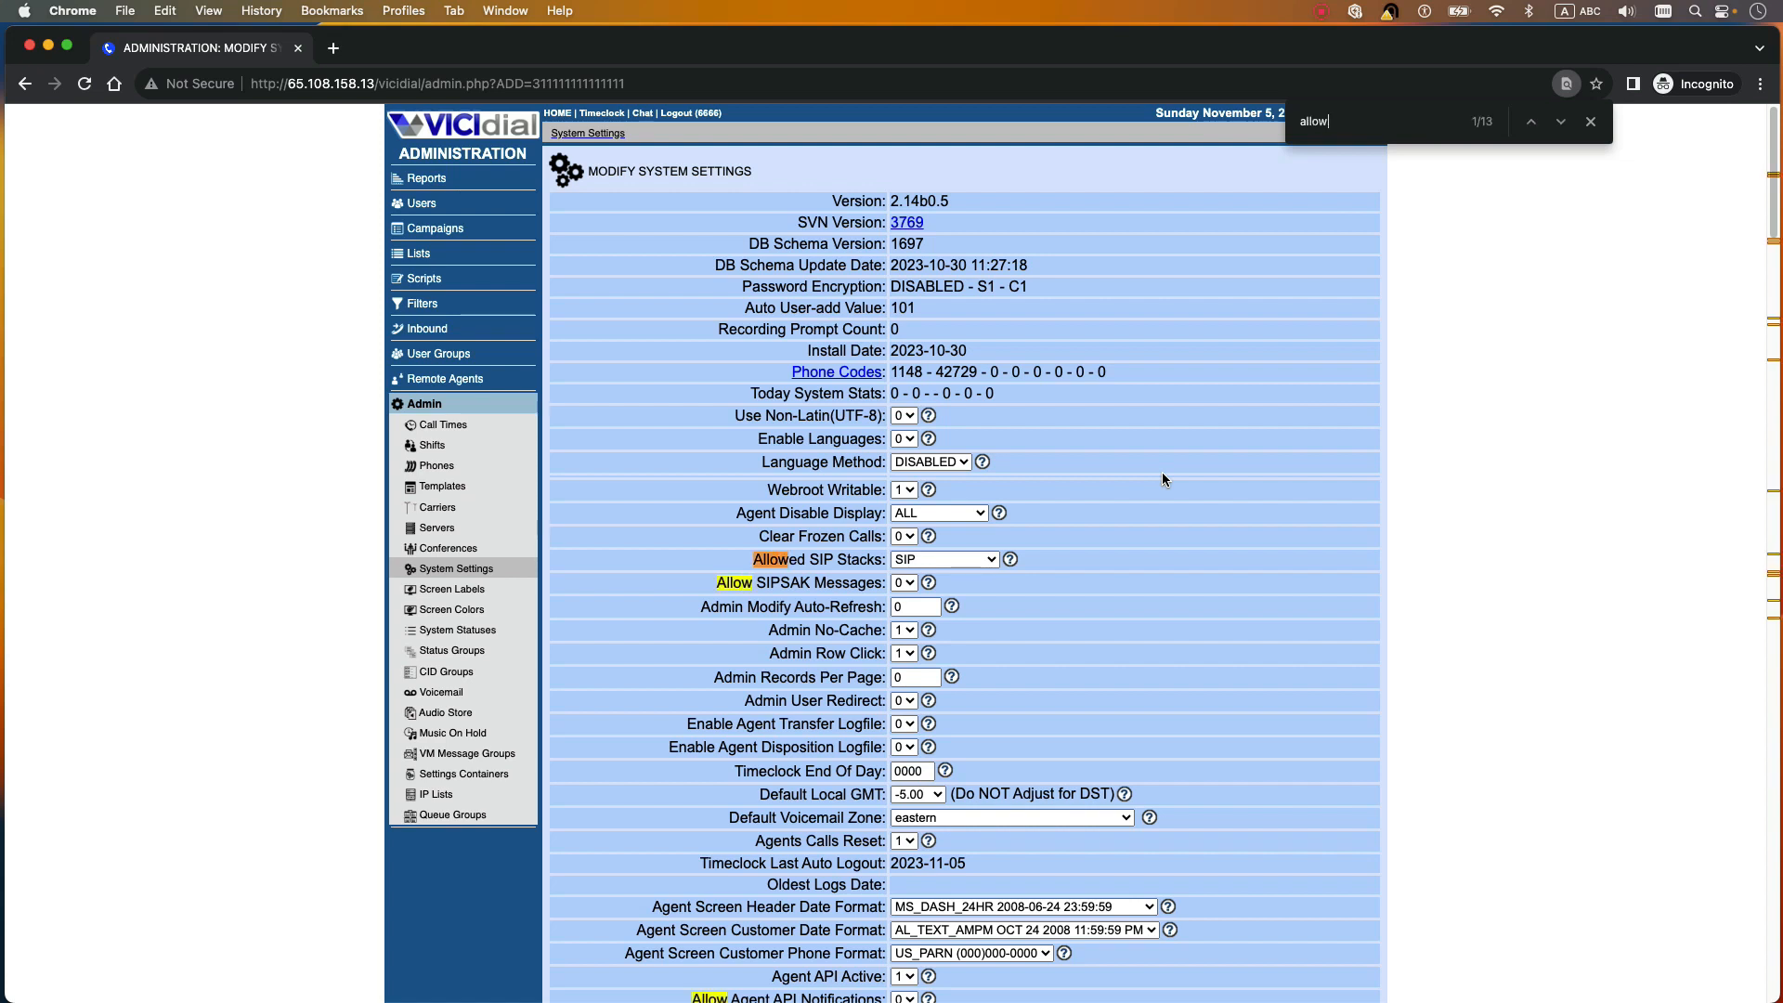
pyautogui.click(1560, 121)
pyautogui.write('IP list')
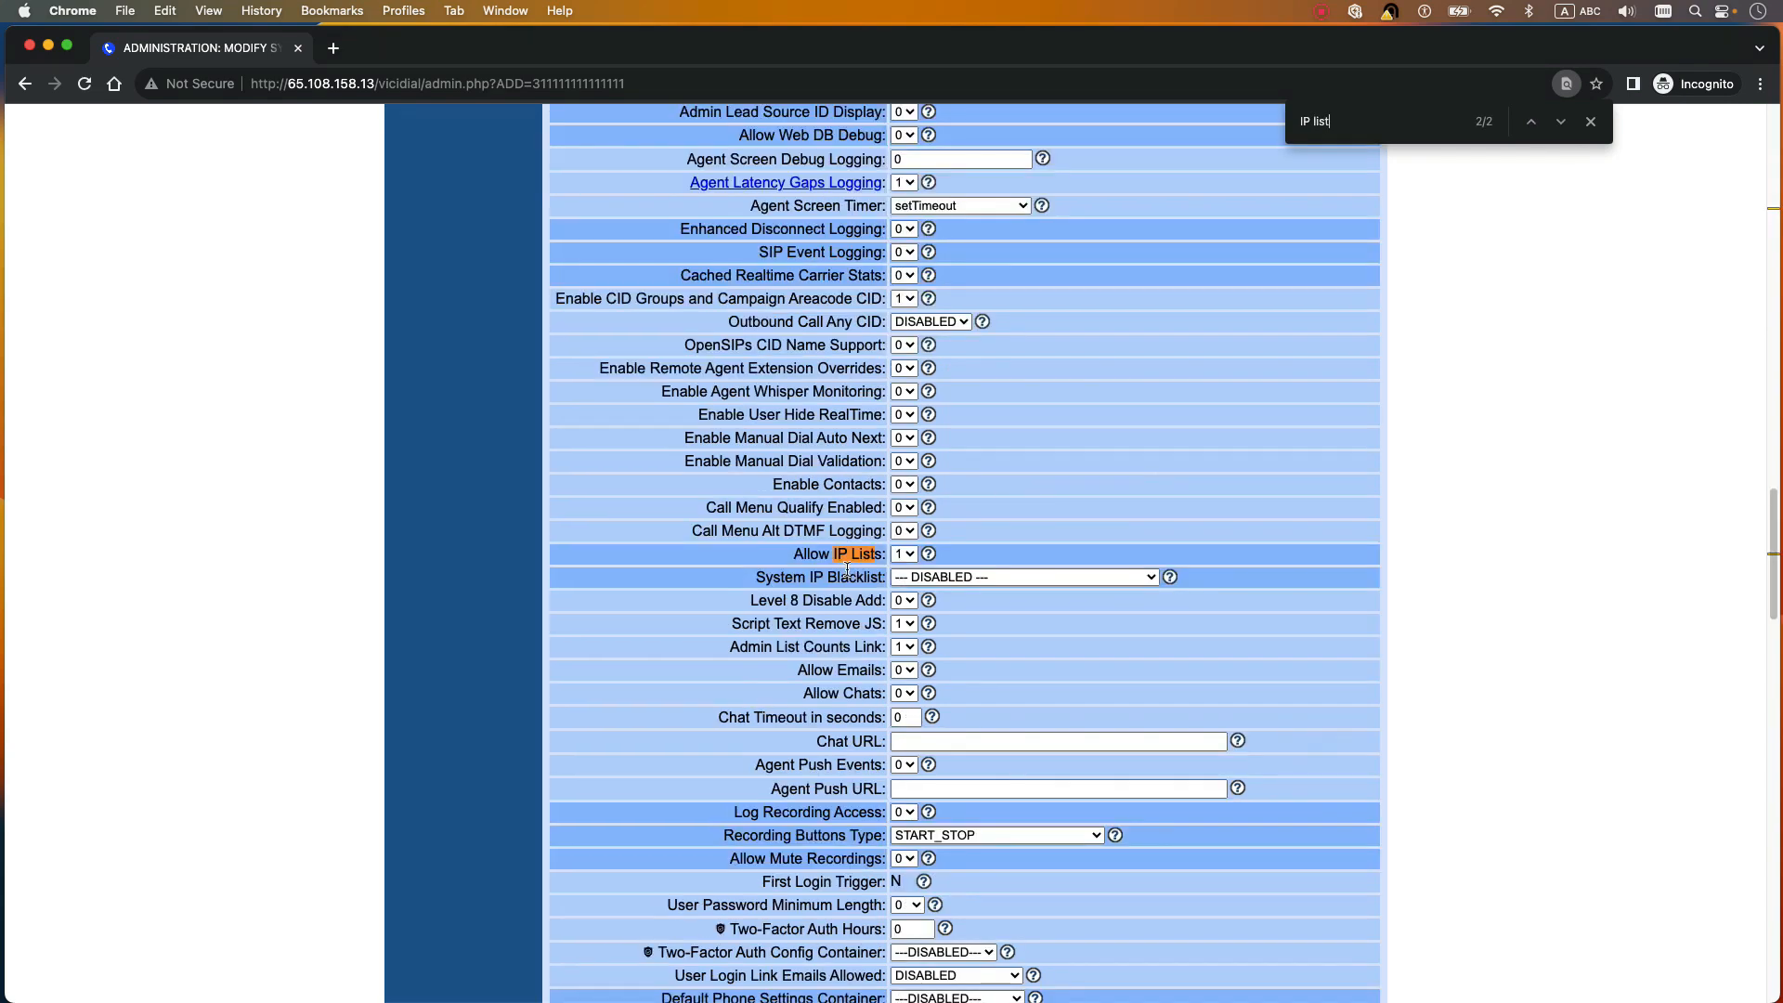
pyautogui.click(903, 553)
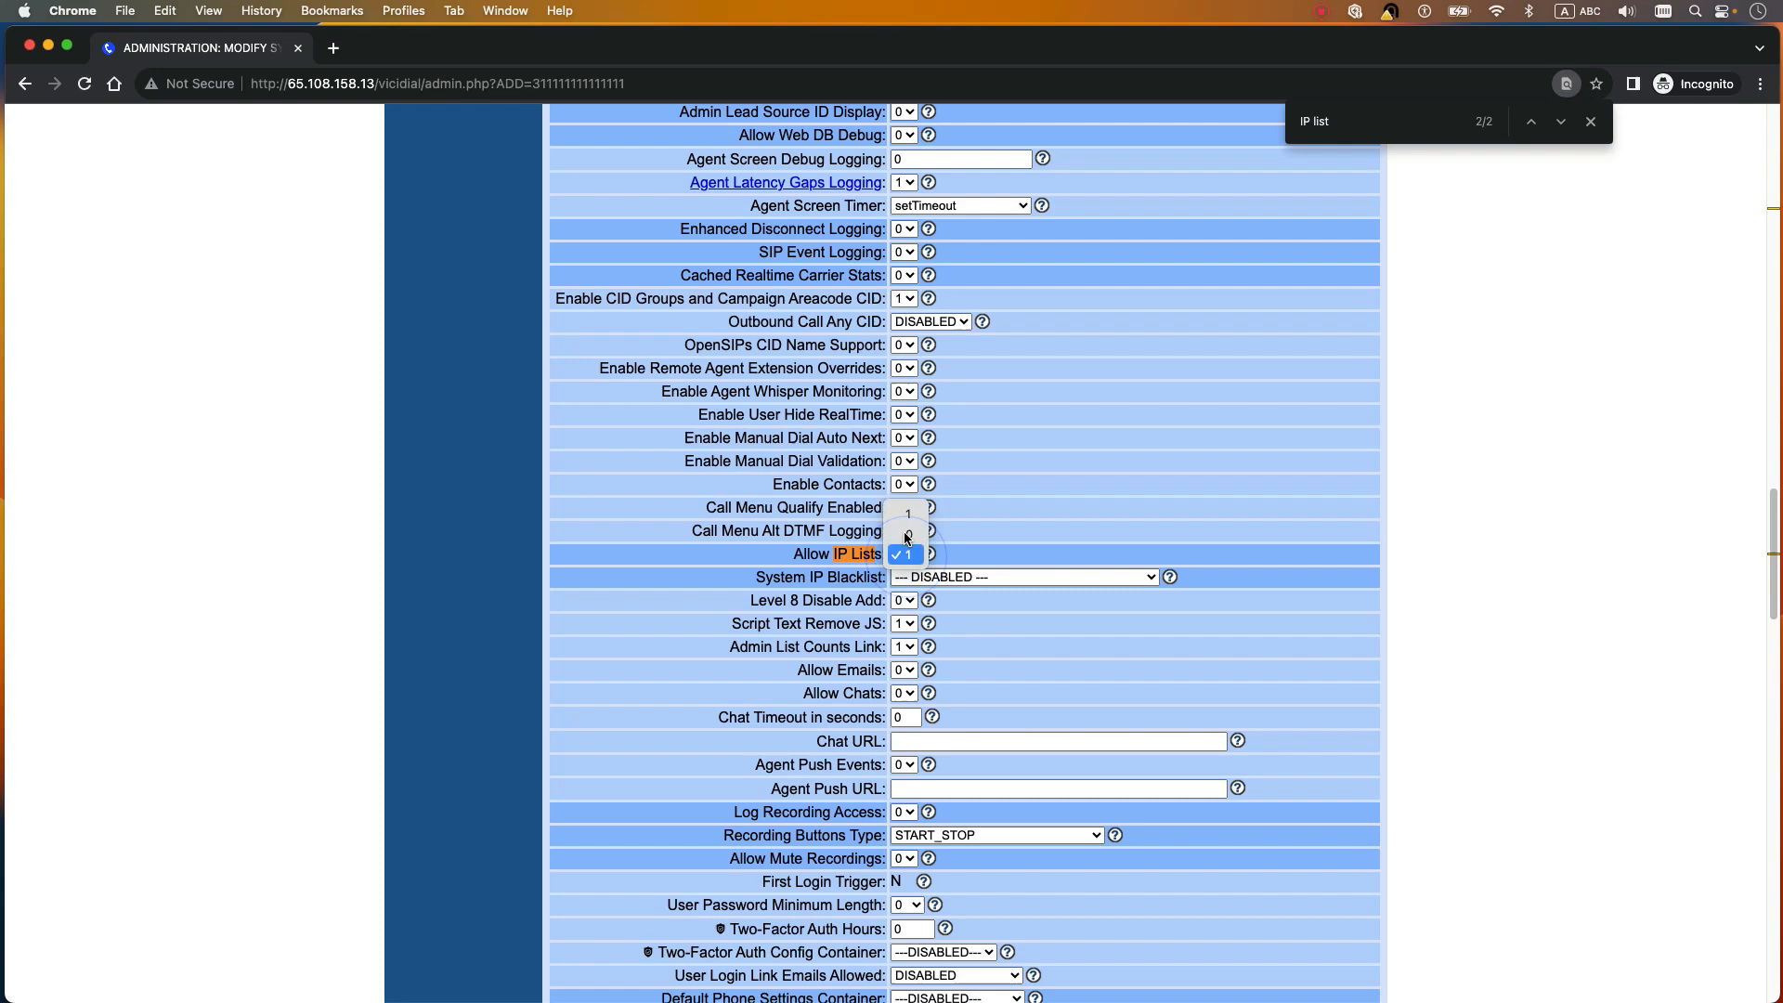
pyautogui.click(904, 553)
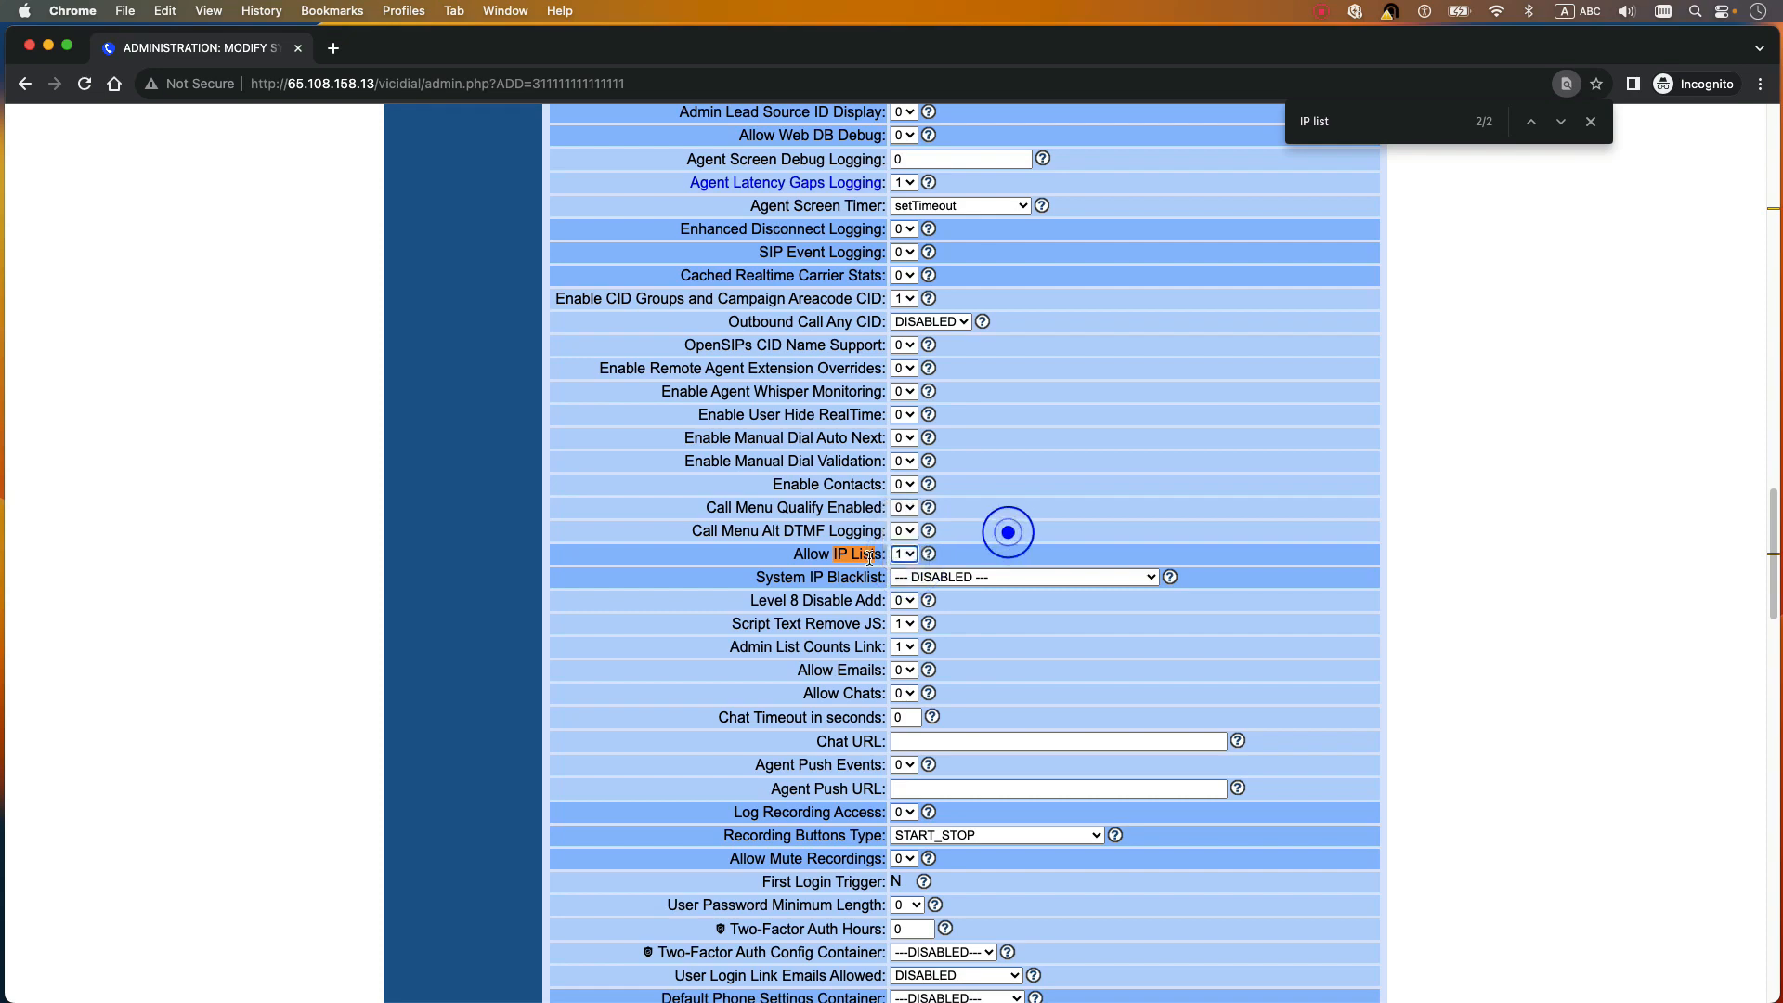
pyautogui.scroll(-3)
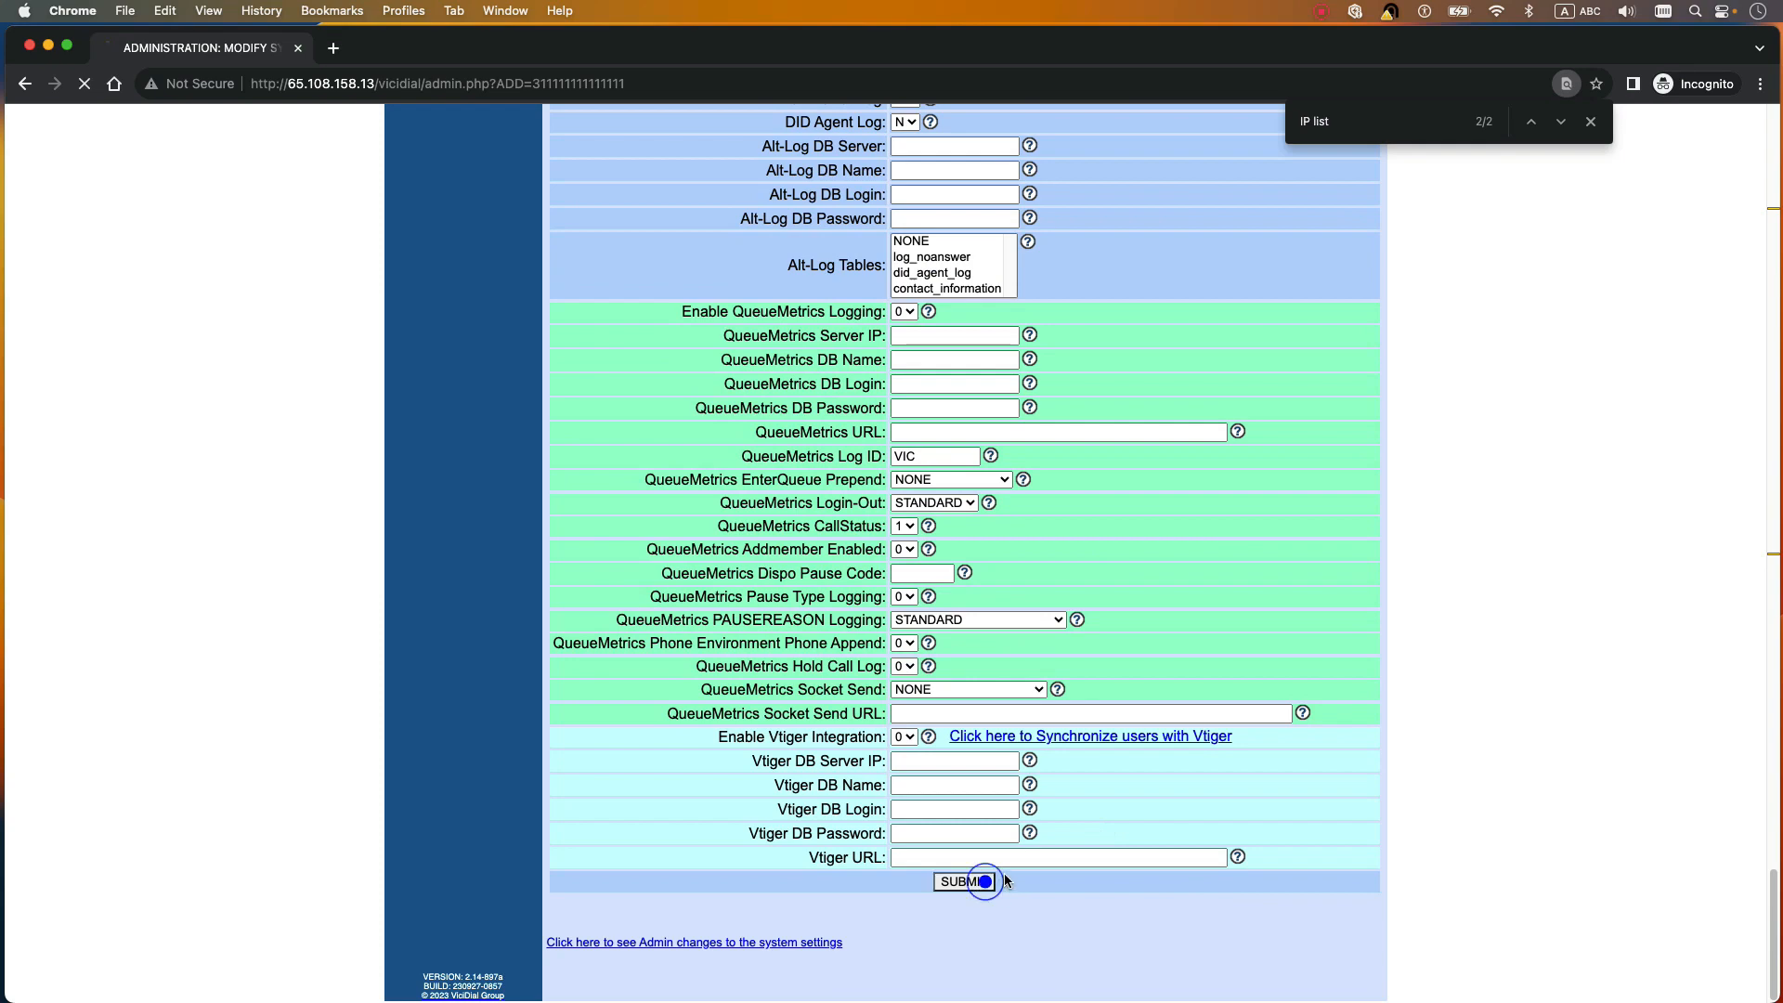
pyautogui.click(968, 881)
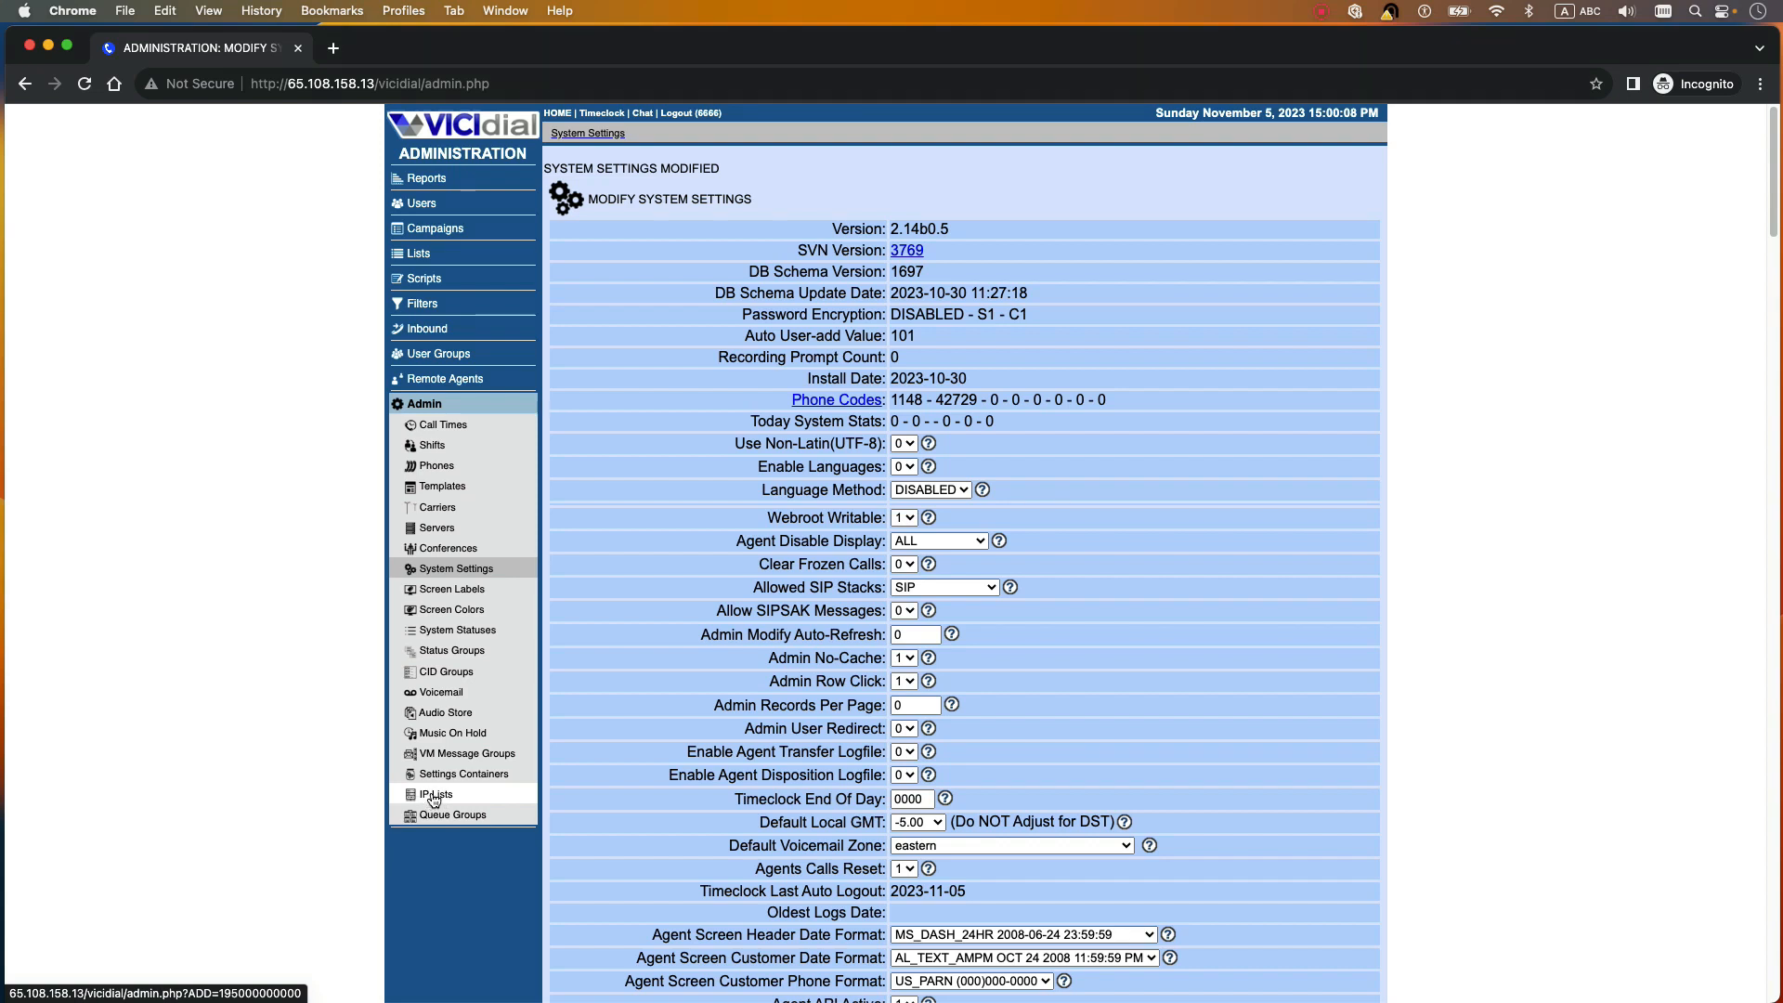
# Step: Go to the IP Lists overview and open the ViciWhite list for modification
pyautogui.click(435, 794)
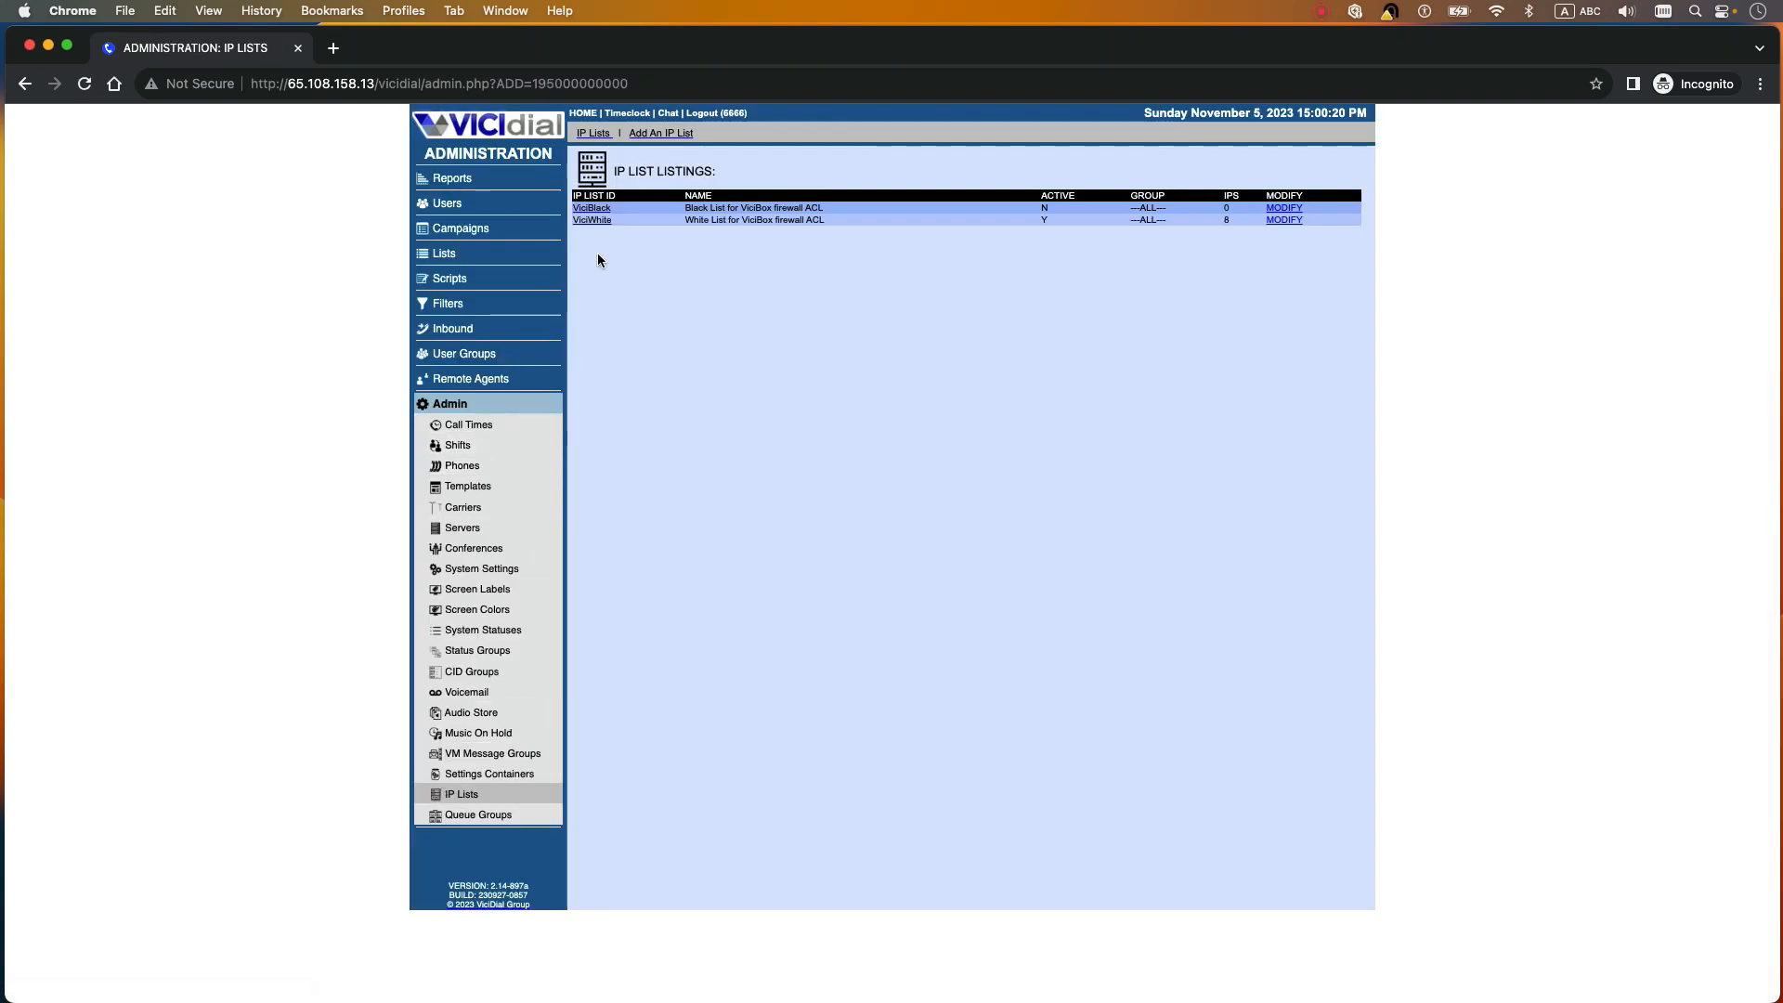
pyautogui.moveTo(592, 221)
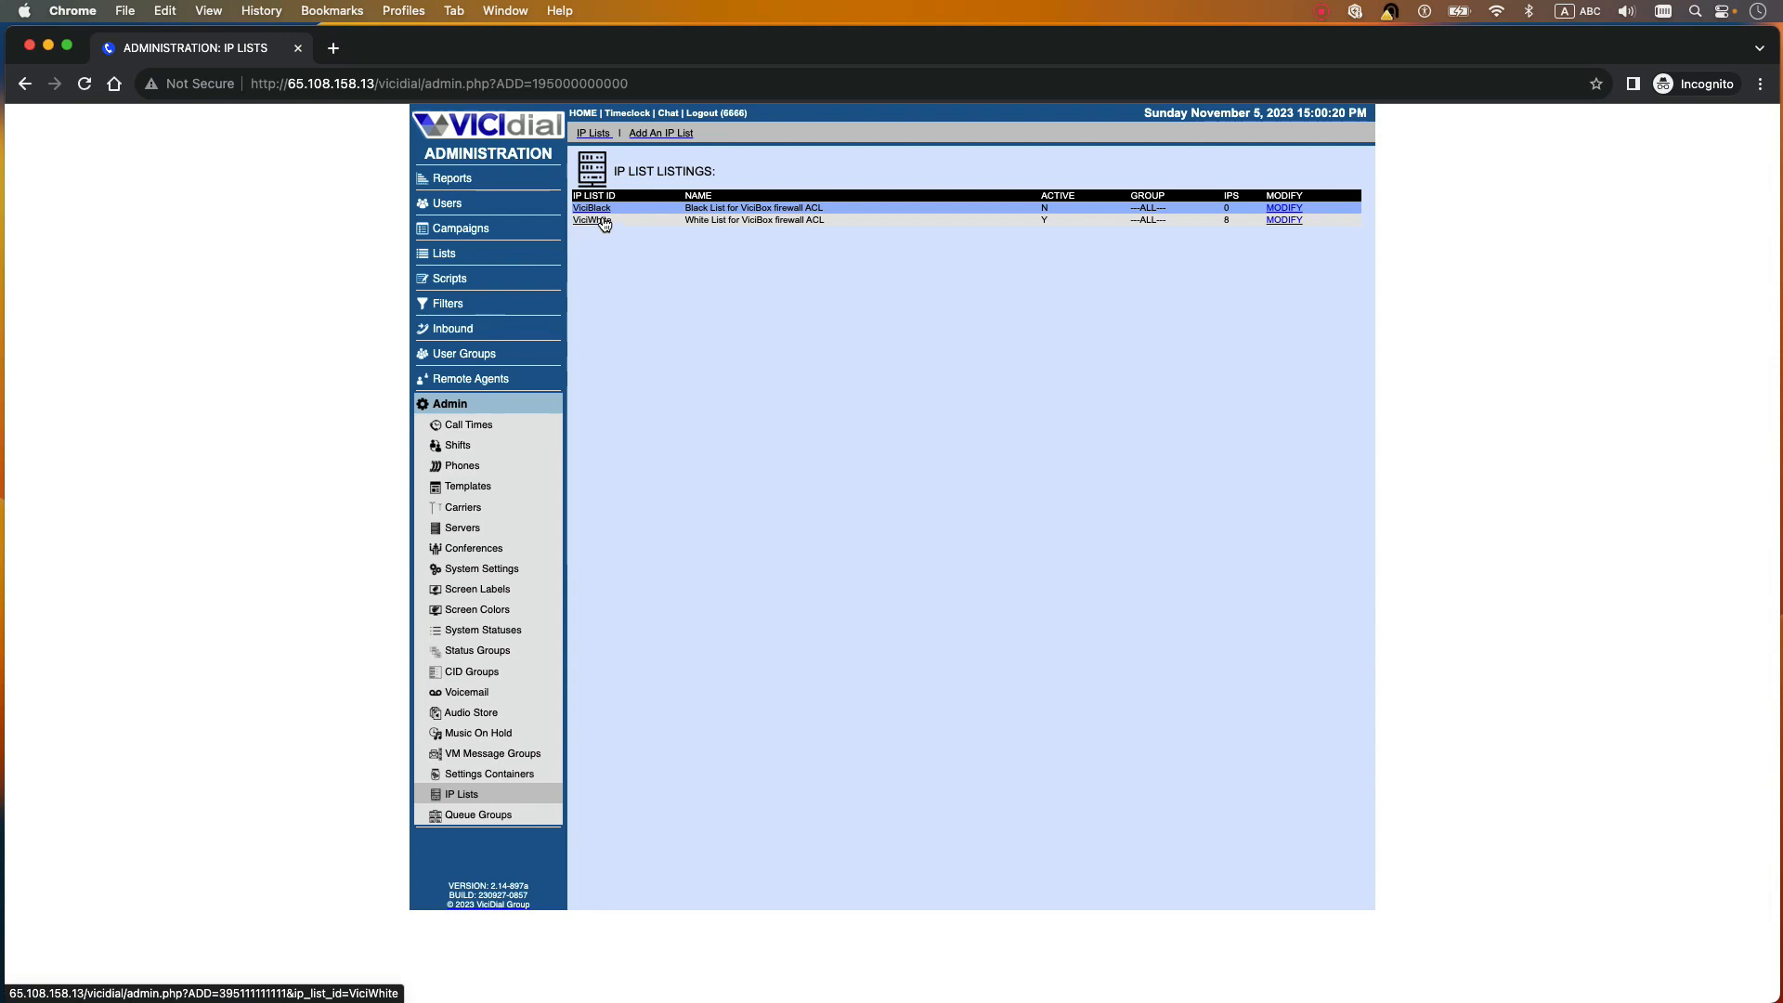
pyautogui.click(591, 221)
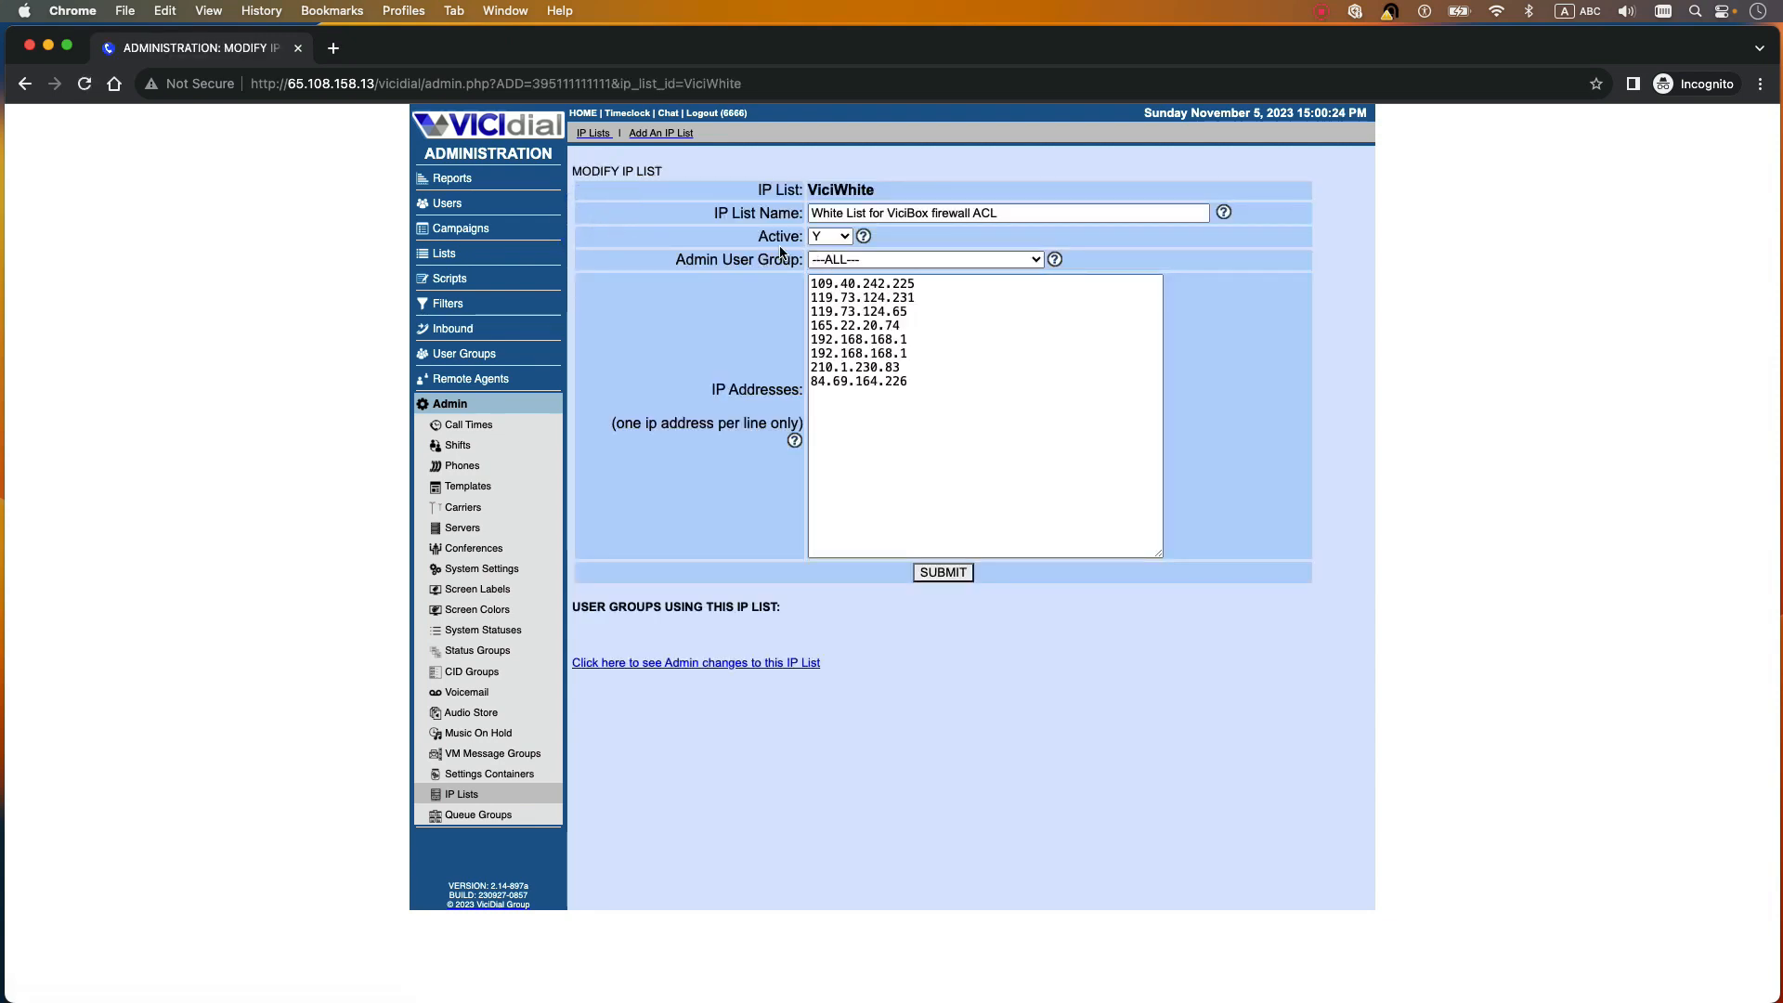
pyautogui.click(829, 235)
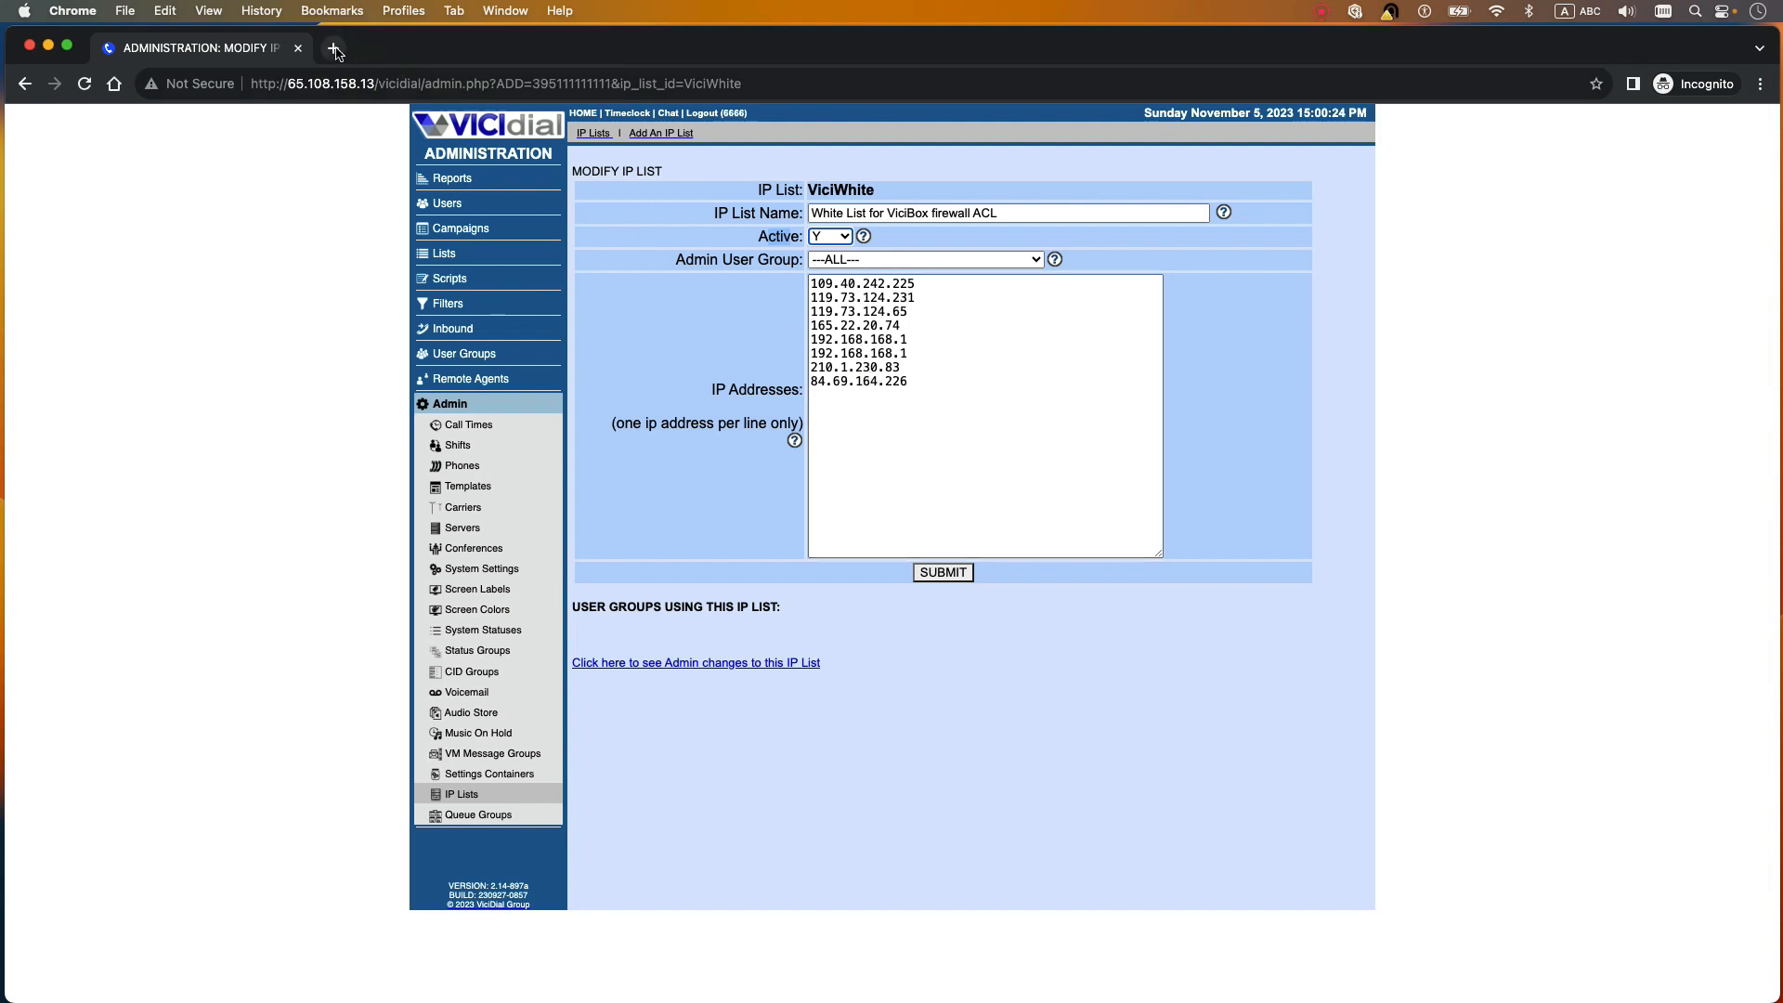
# Step: Search Google for 'what is my ip address' and compare the result with the whitelist
pyautogui.click(336, 54)
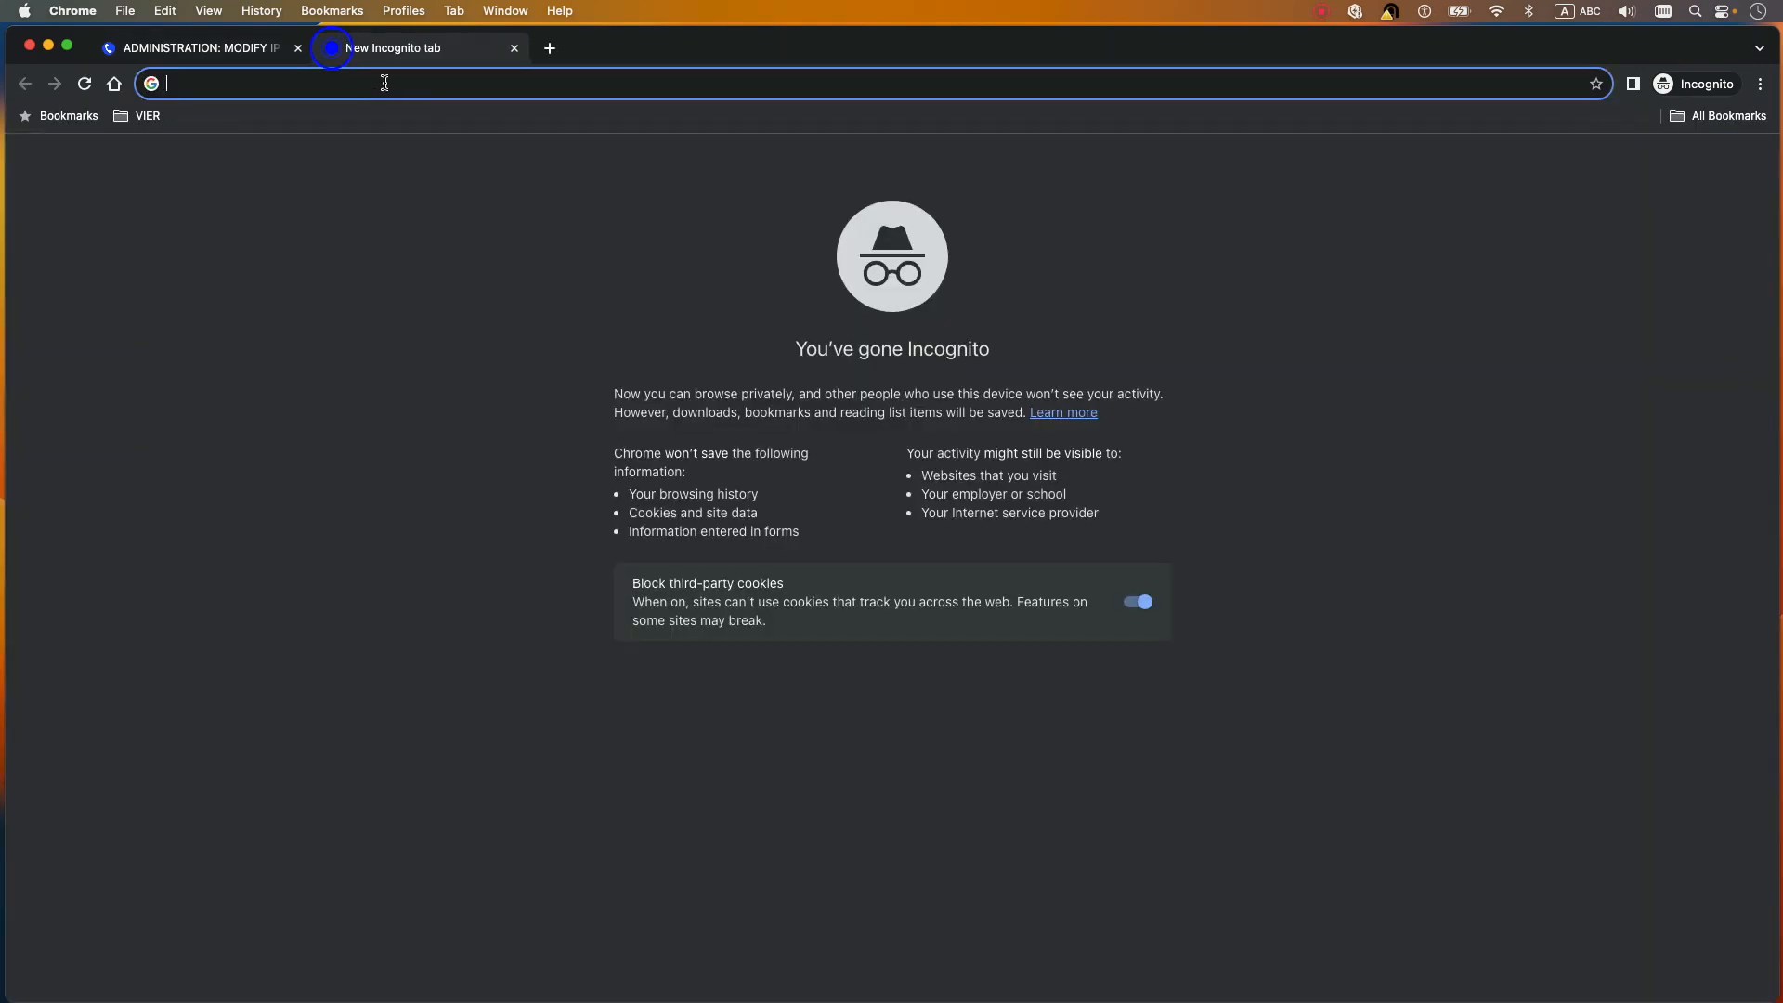
pyautogui.write('what is my ip address')
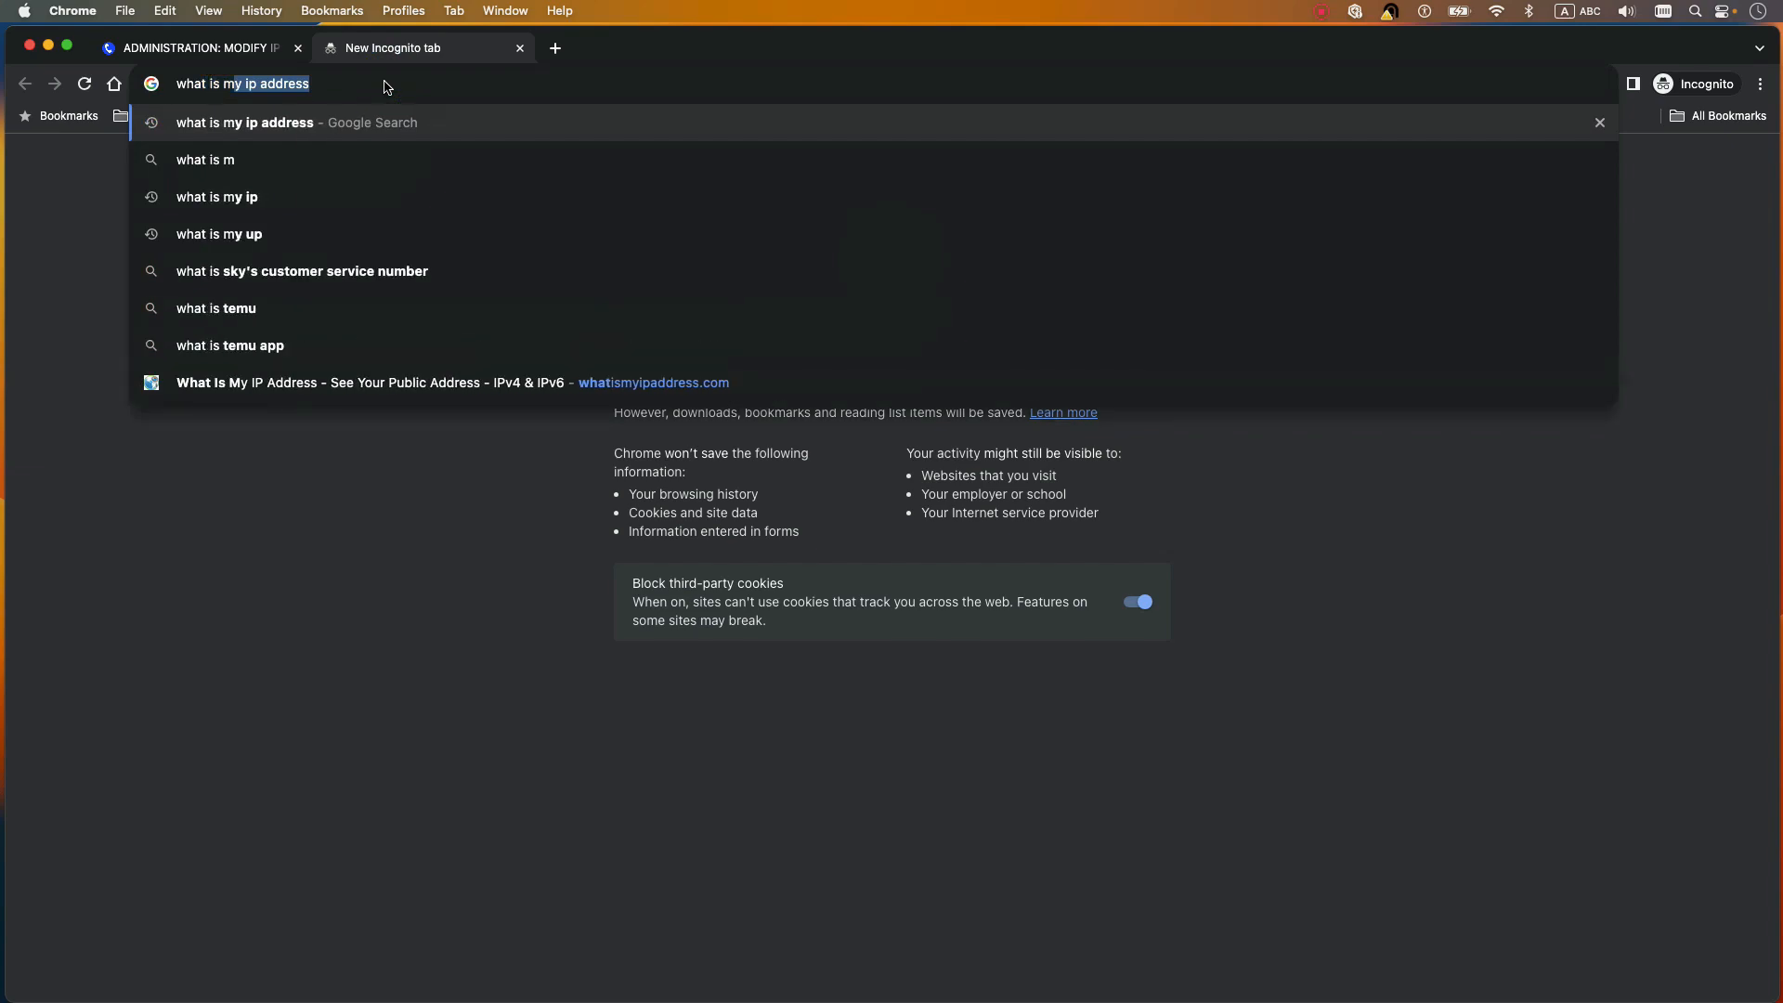
pyautogui.press('Enter')
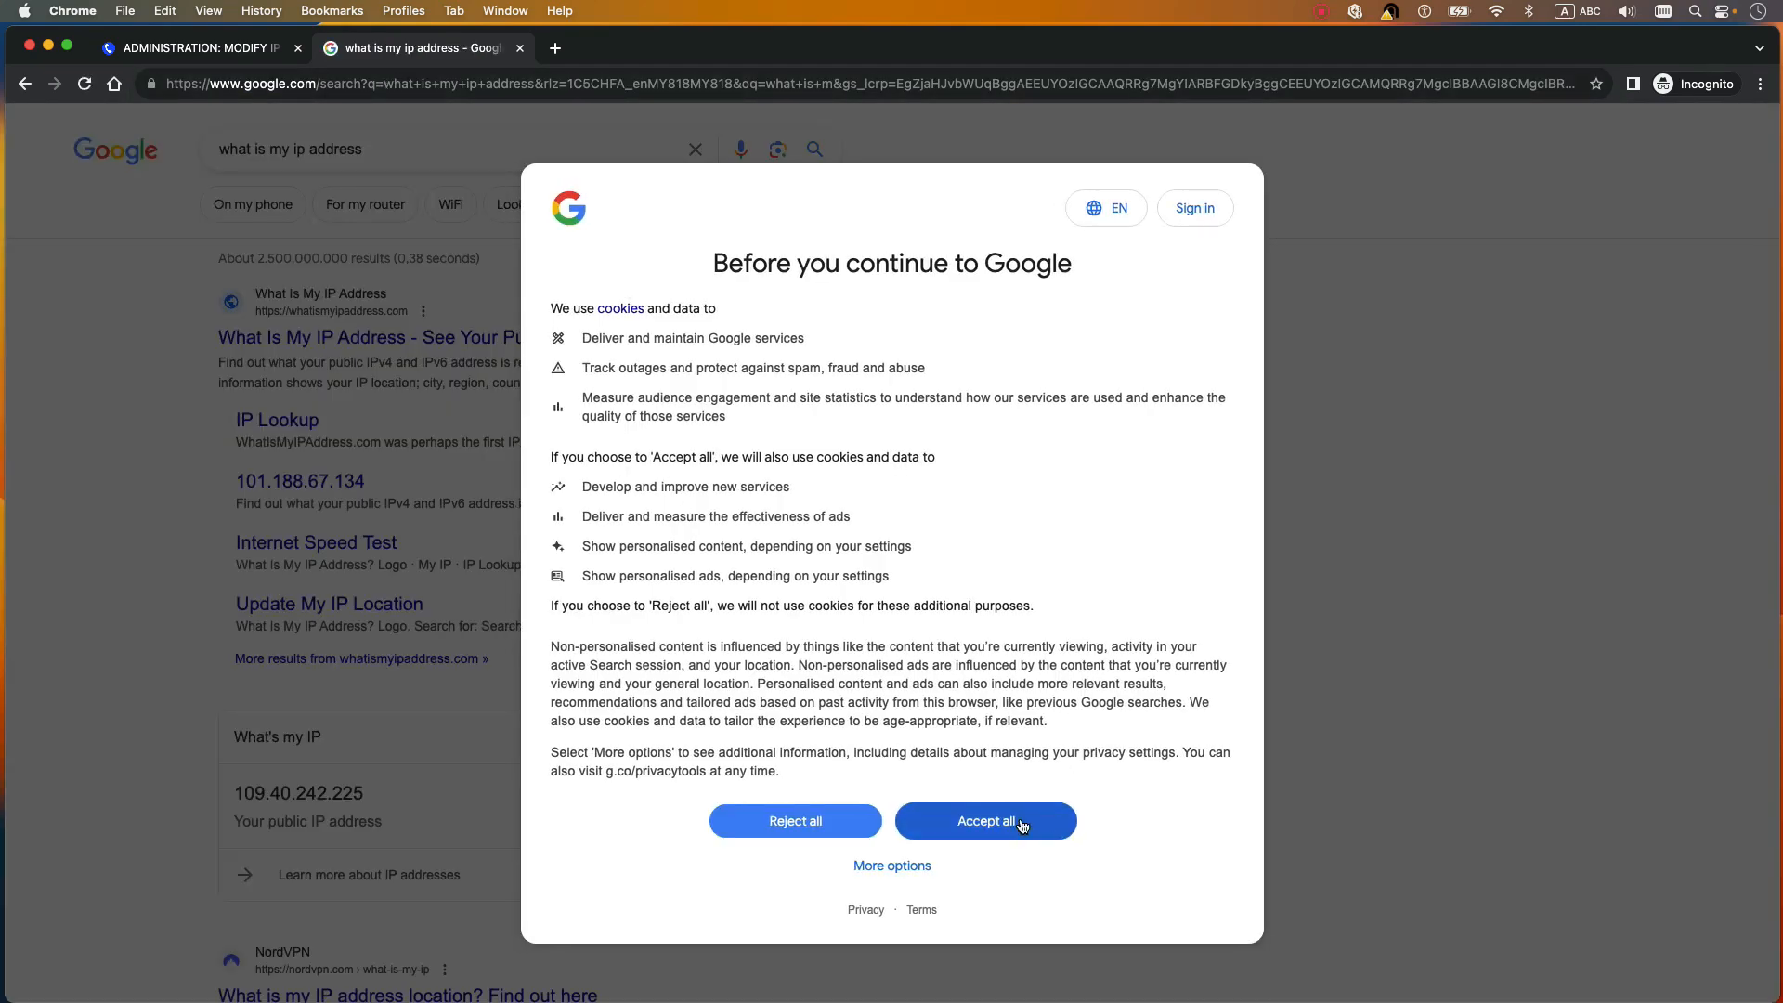
pyautogui.click(984, 820)
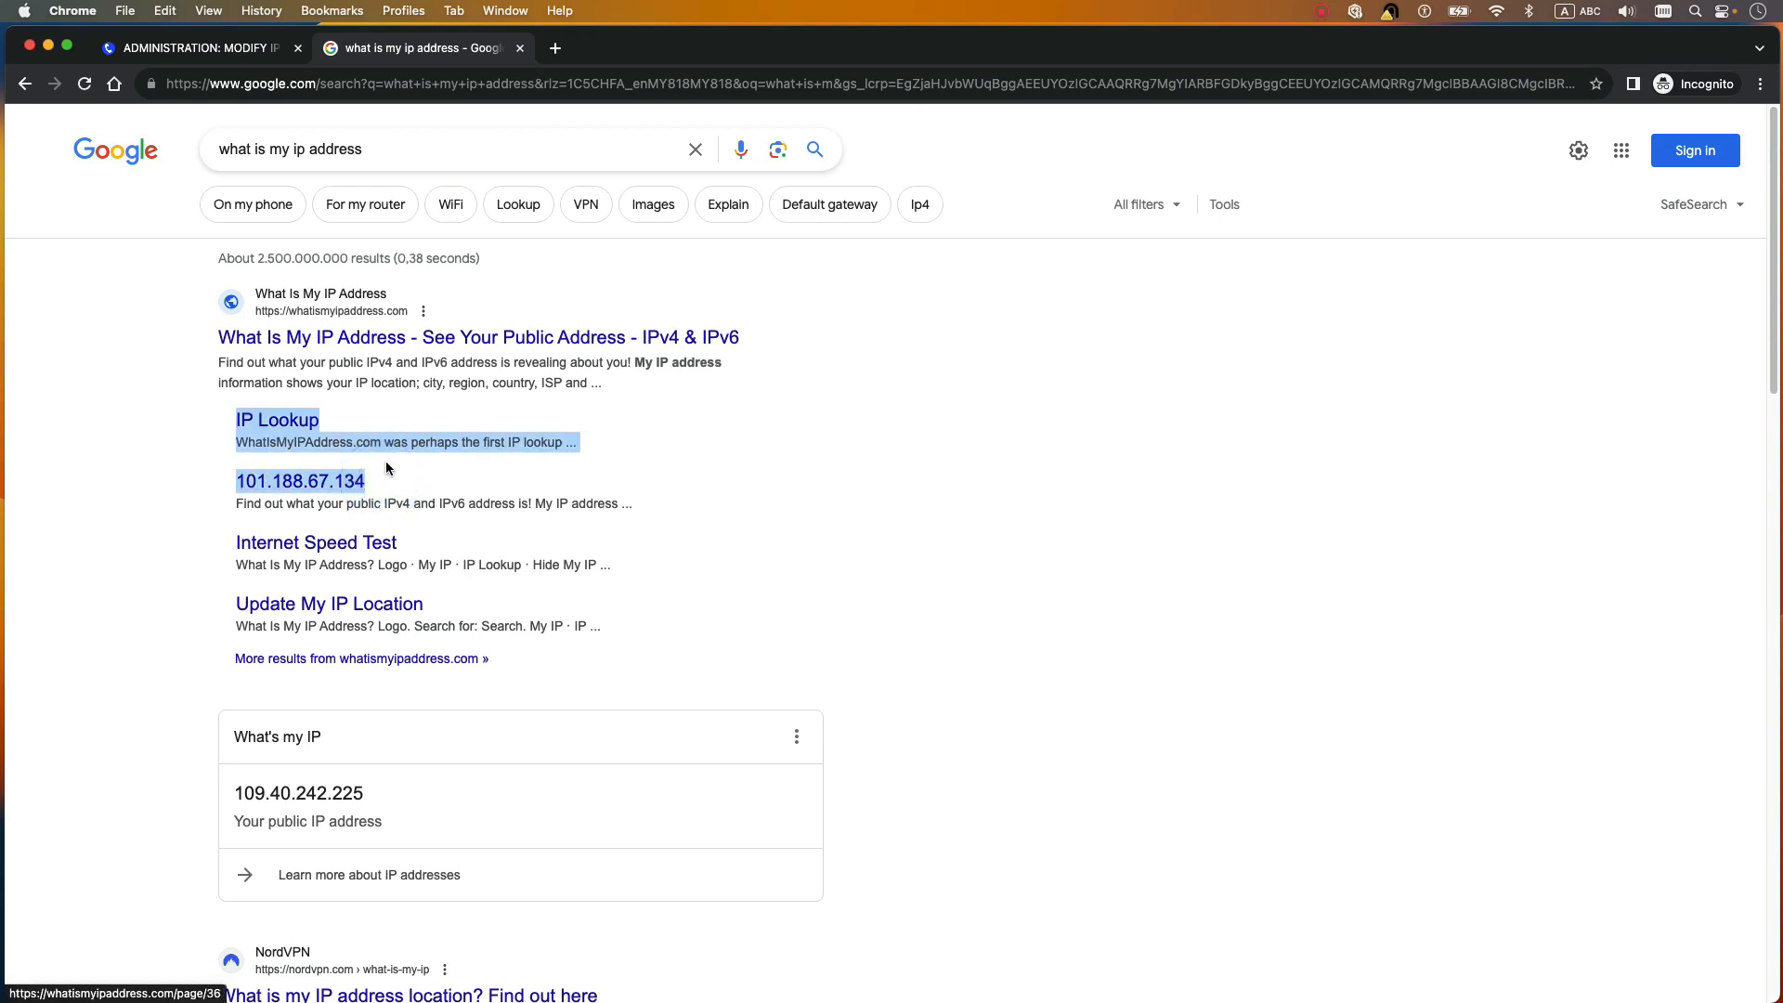
pyautogui.click(198, 47)
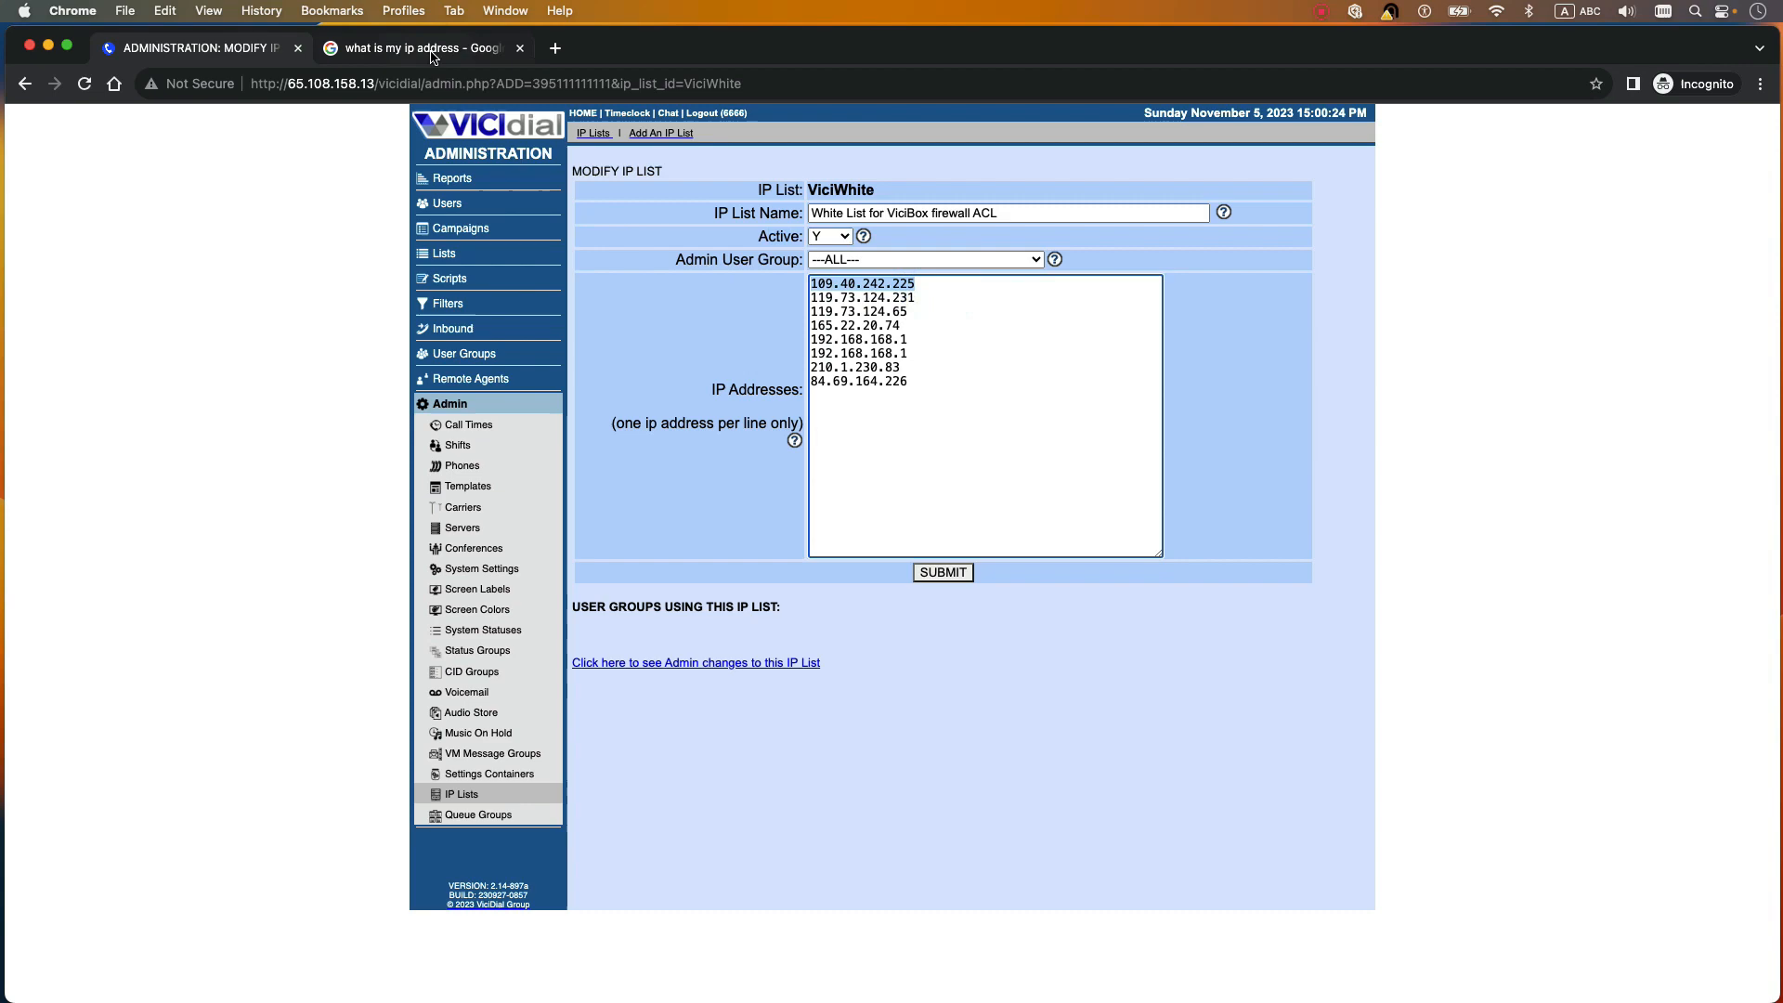
pyautogui.click(418, 47)
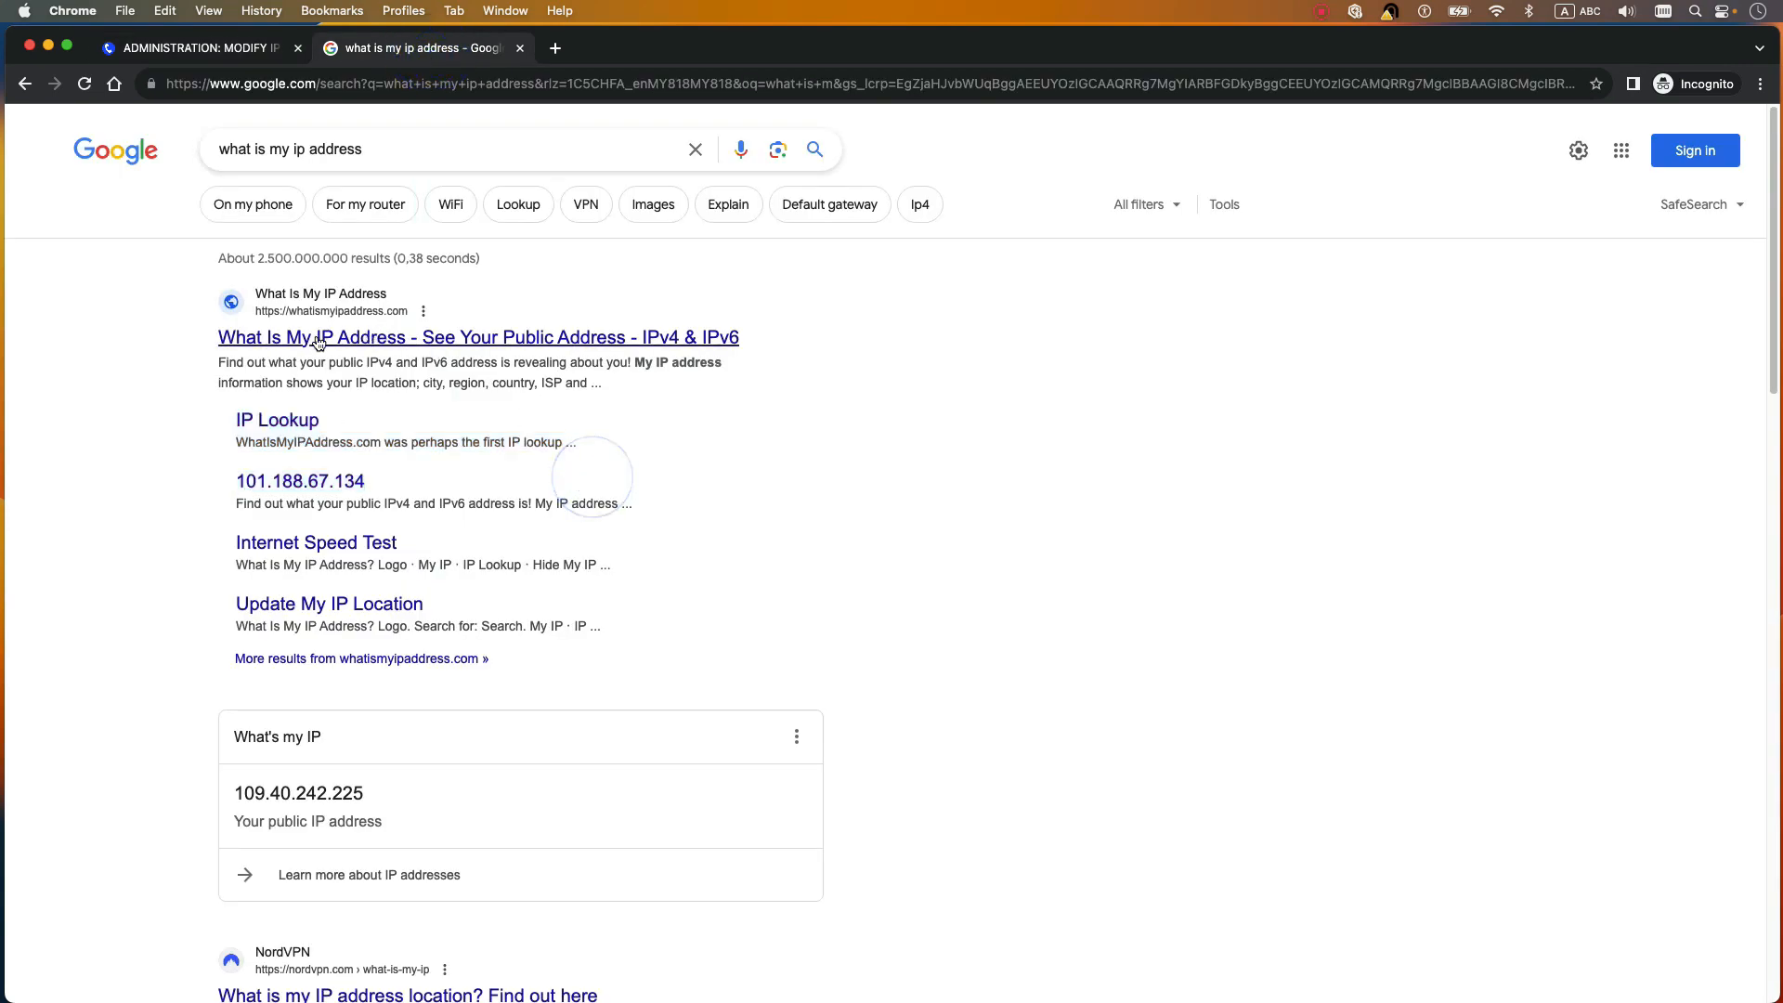
pyautogui.click(477, 336)
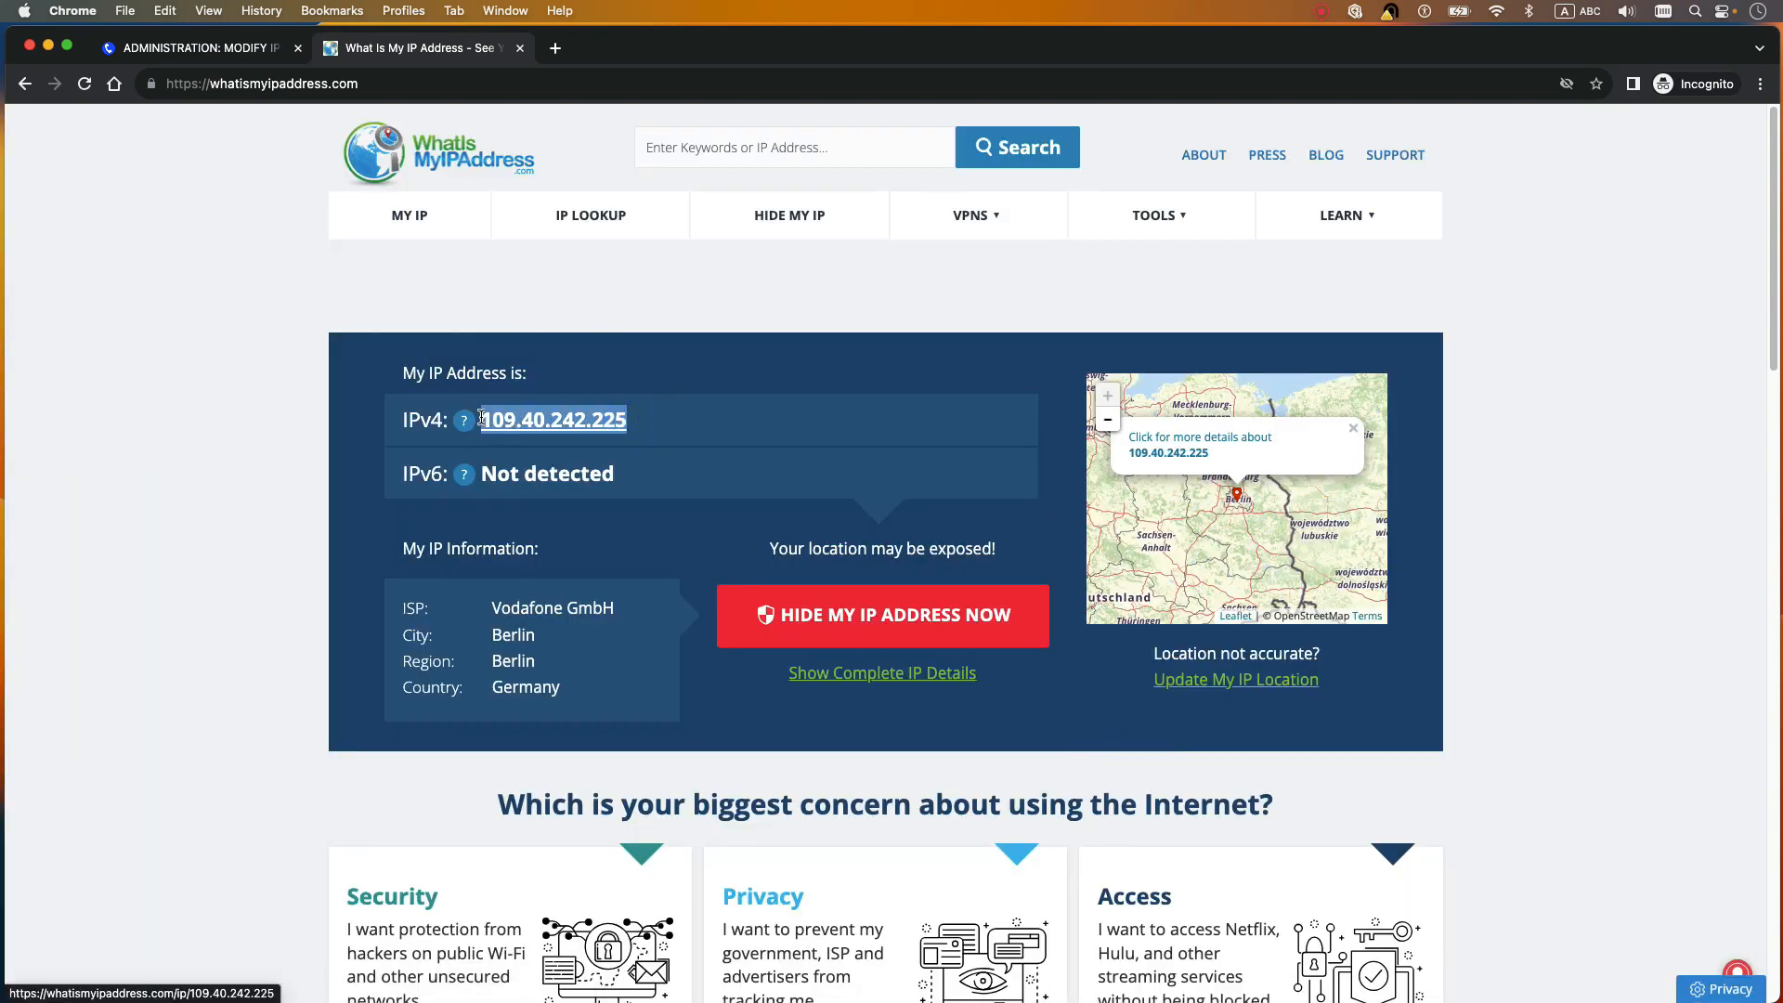
pyautogui.click(193, 47)
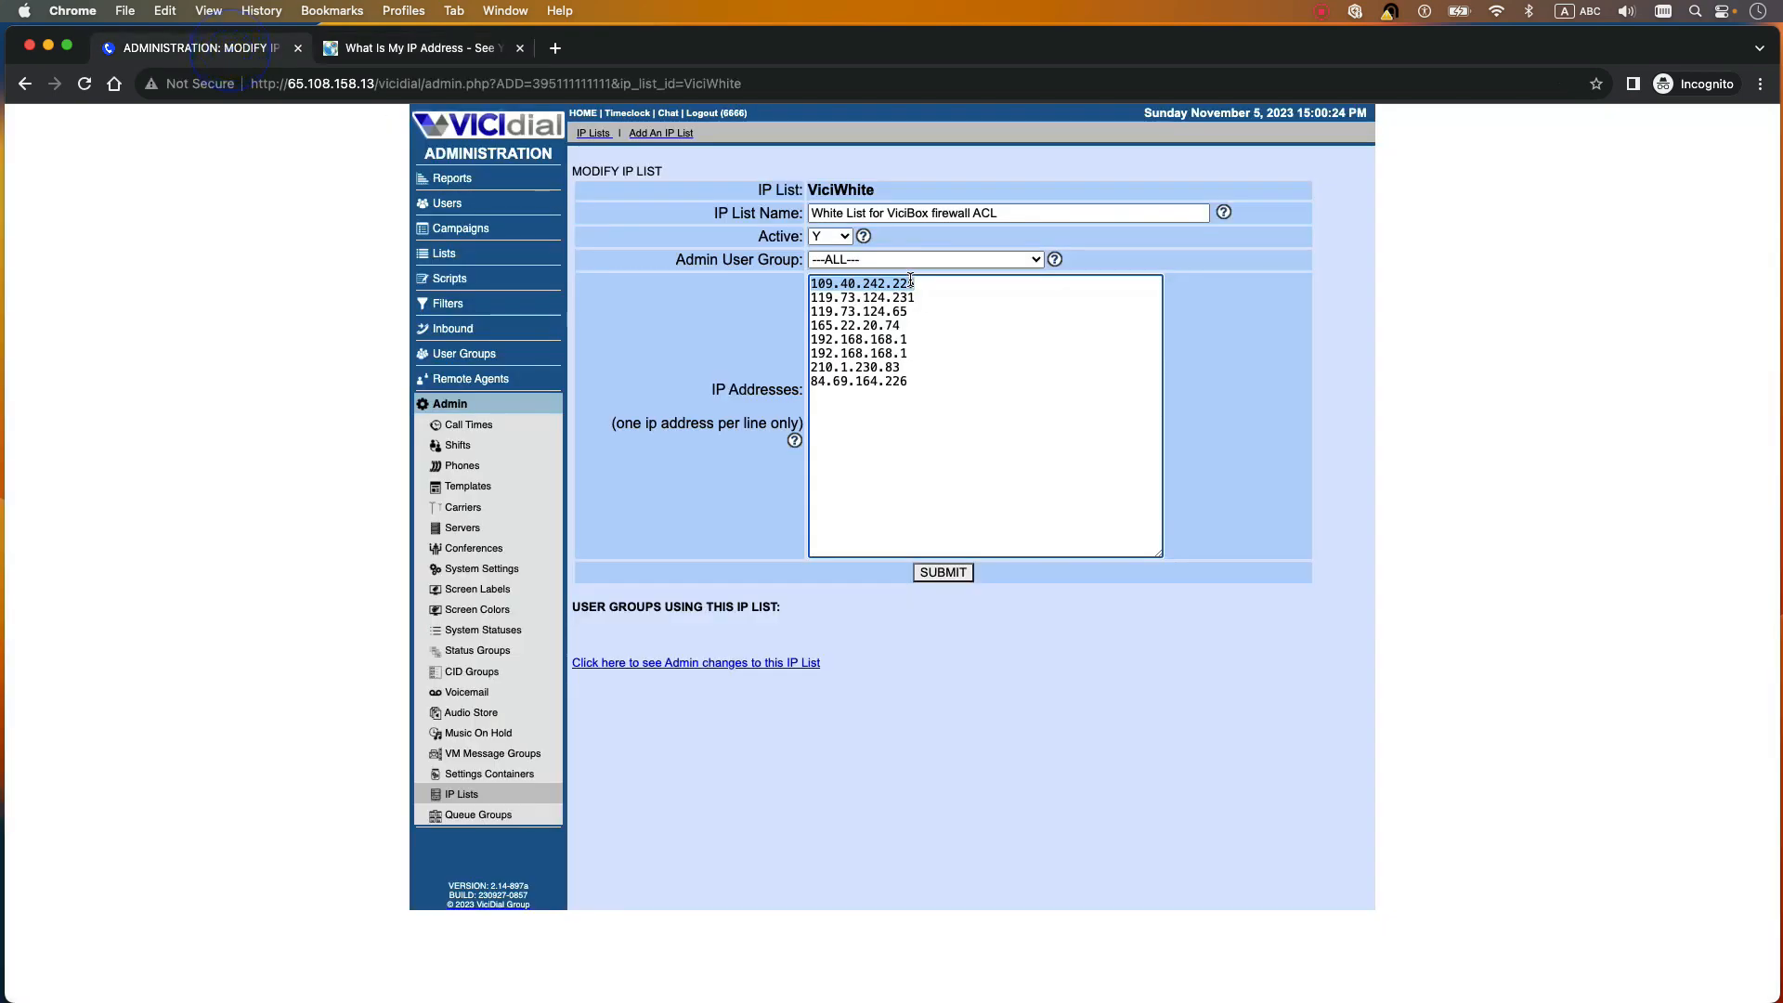
pyautogui.click(928, 298)
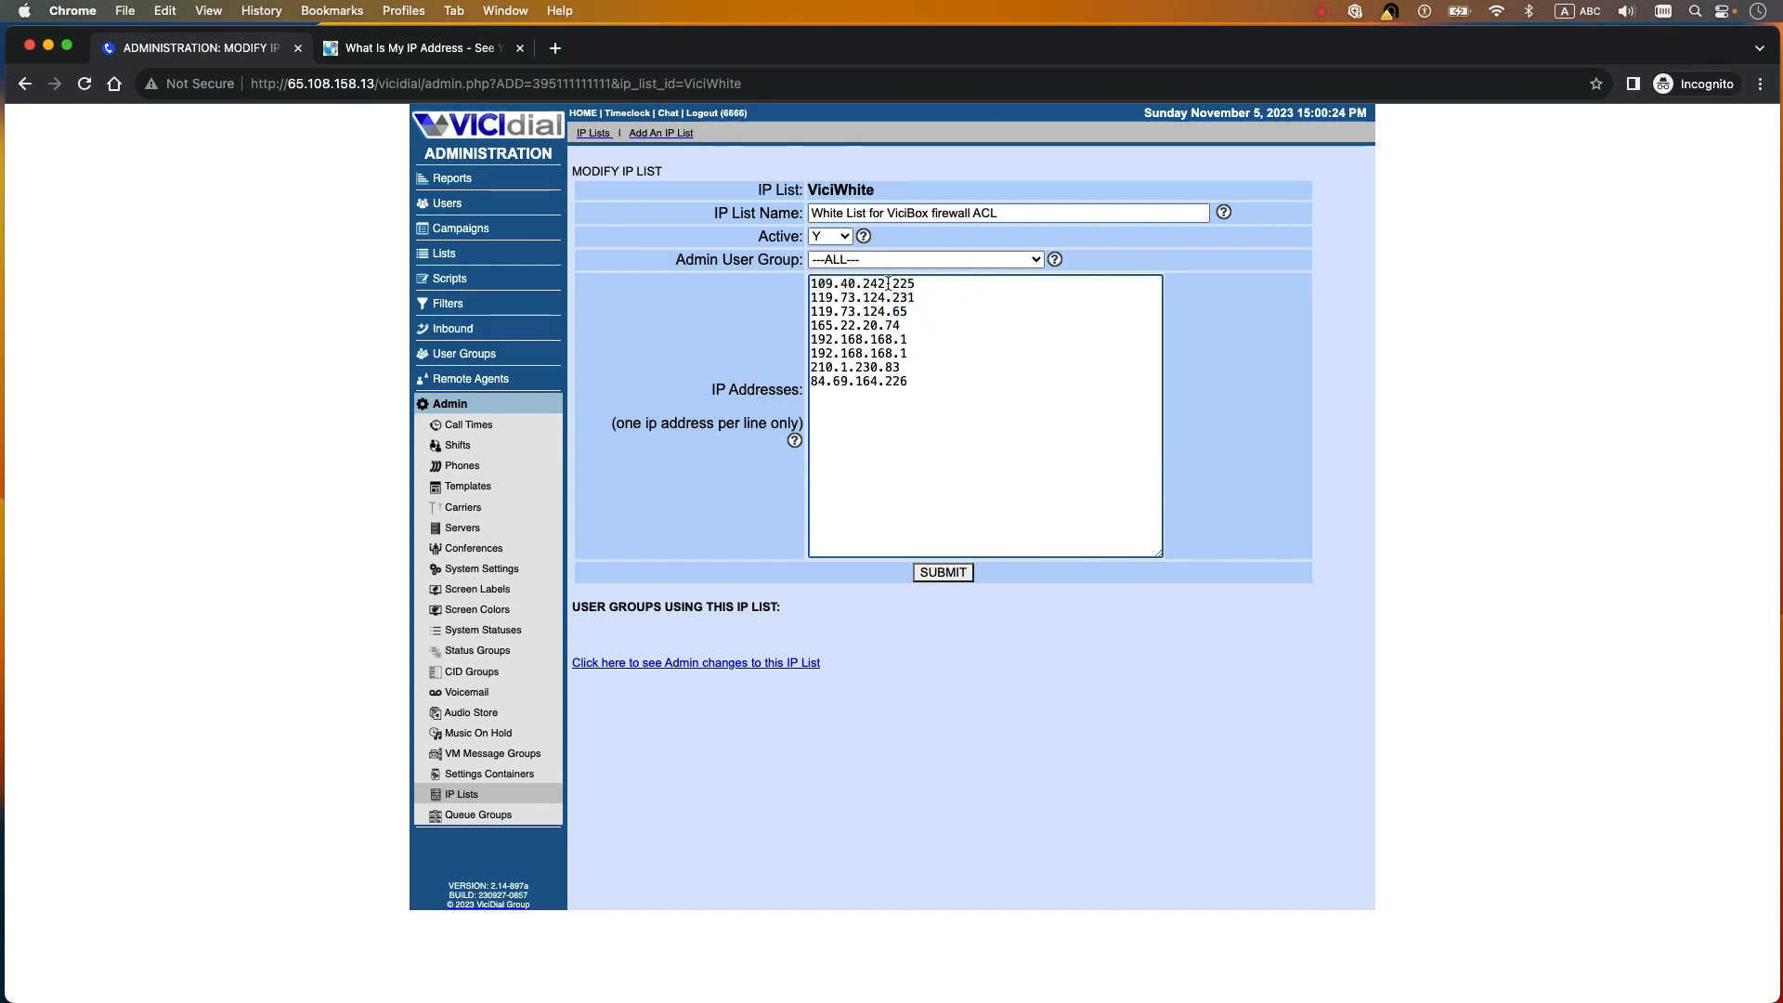
pyautogui.doubleClick(862, 283)
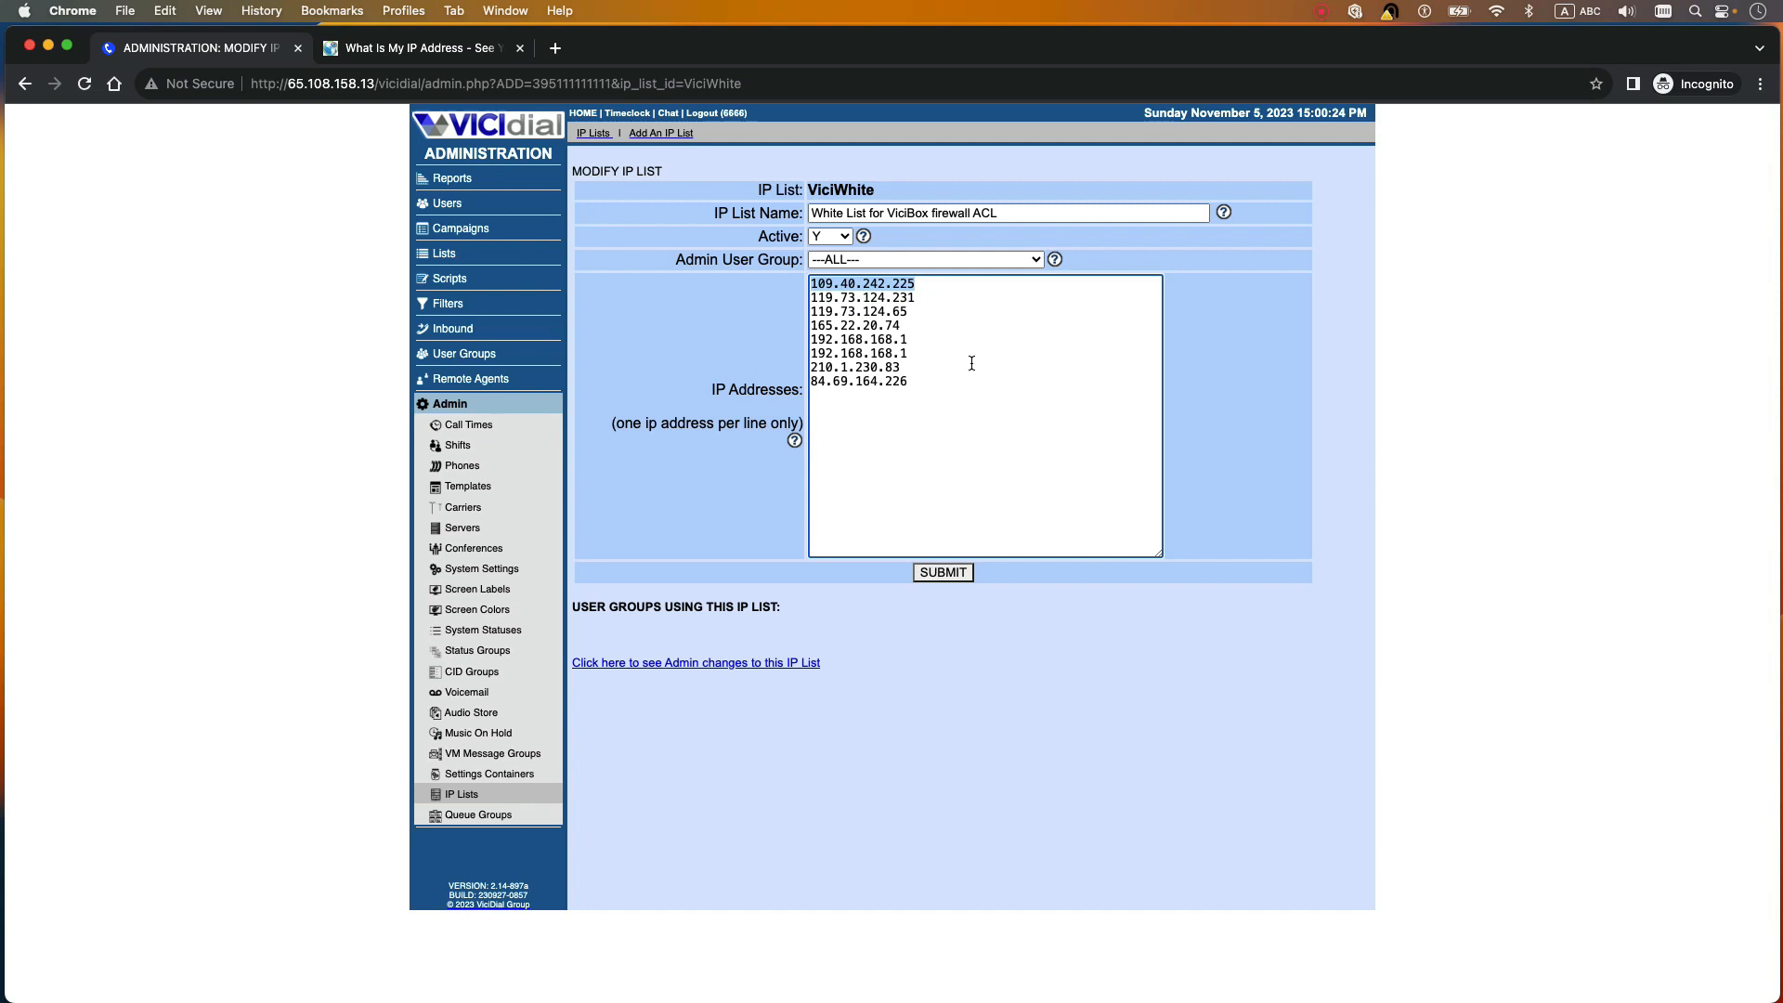
pyautogui.moveTo(942, 572)
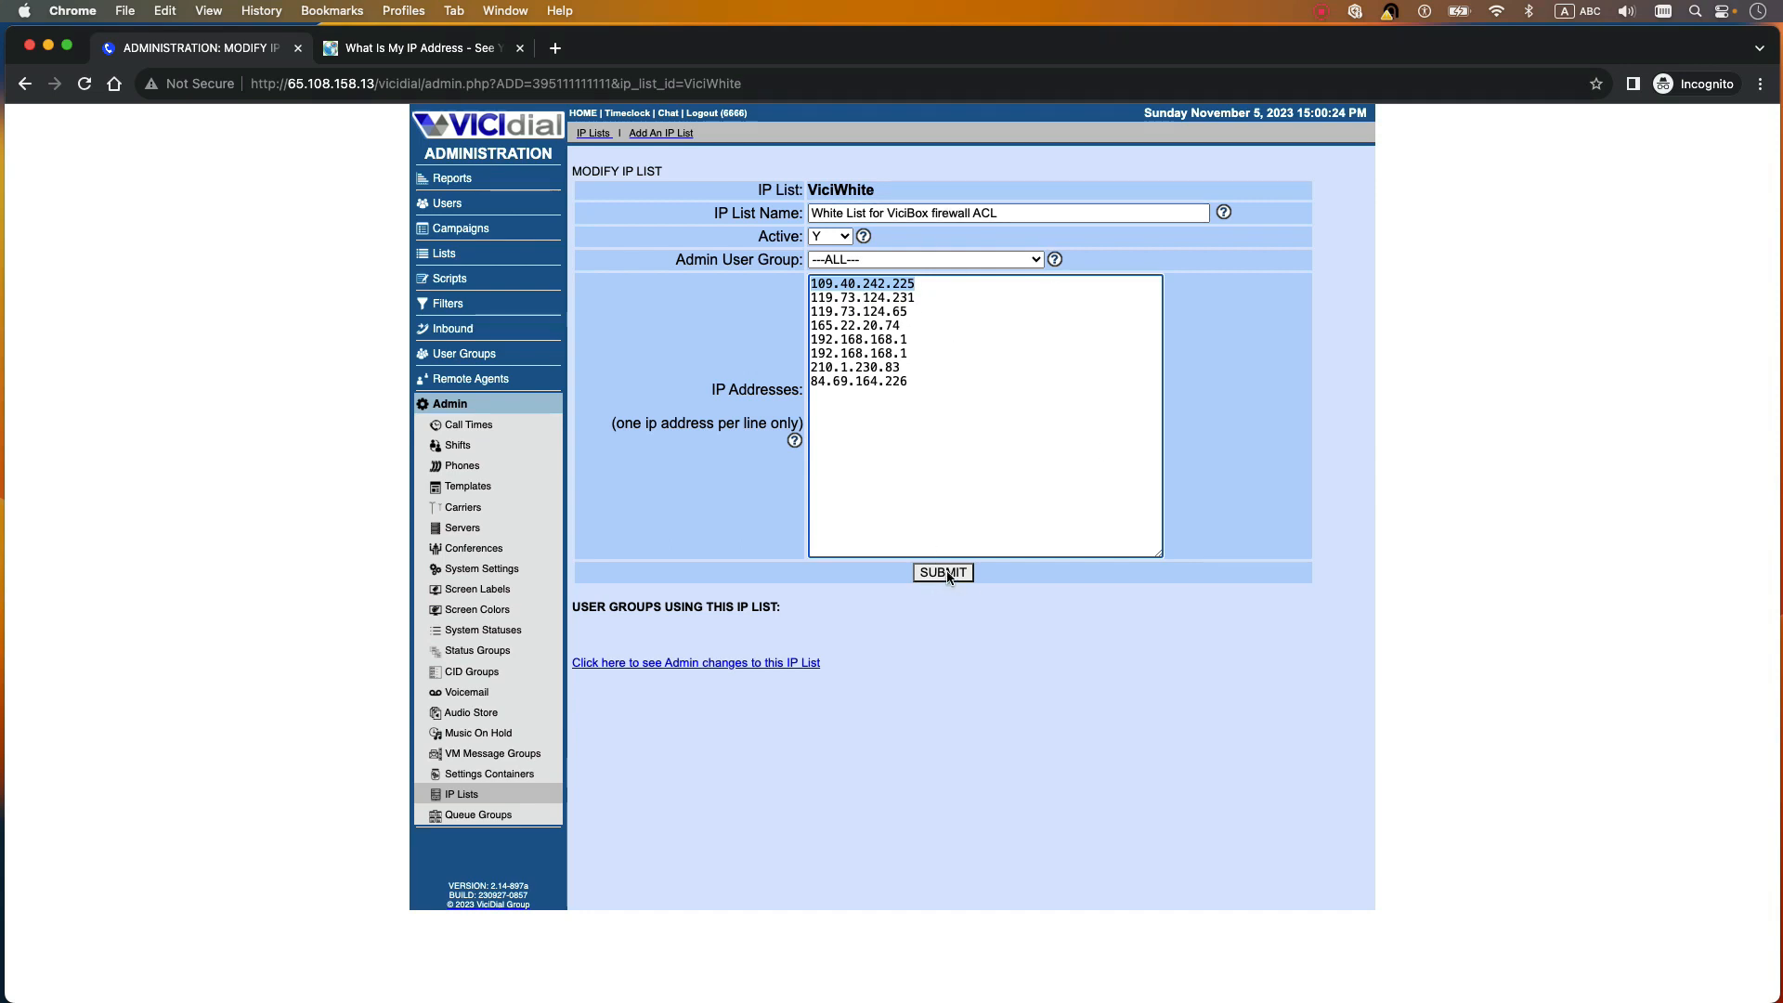
pyautogui.click(942, 572)
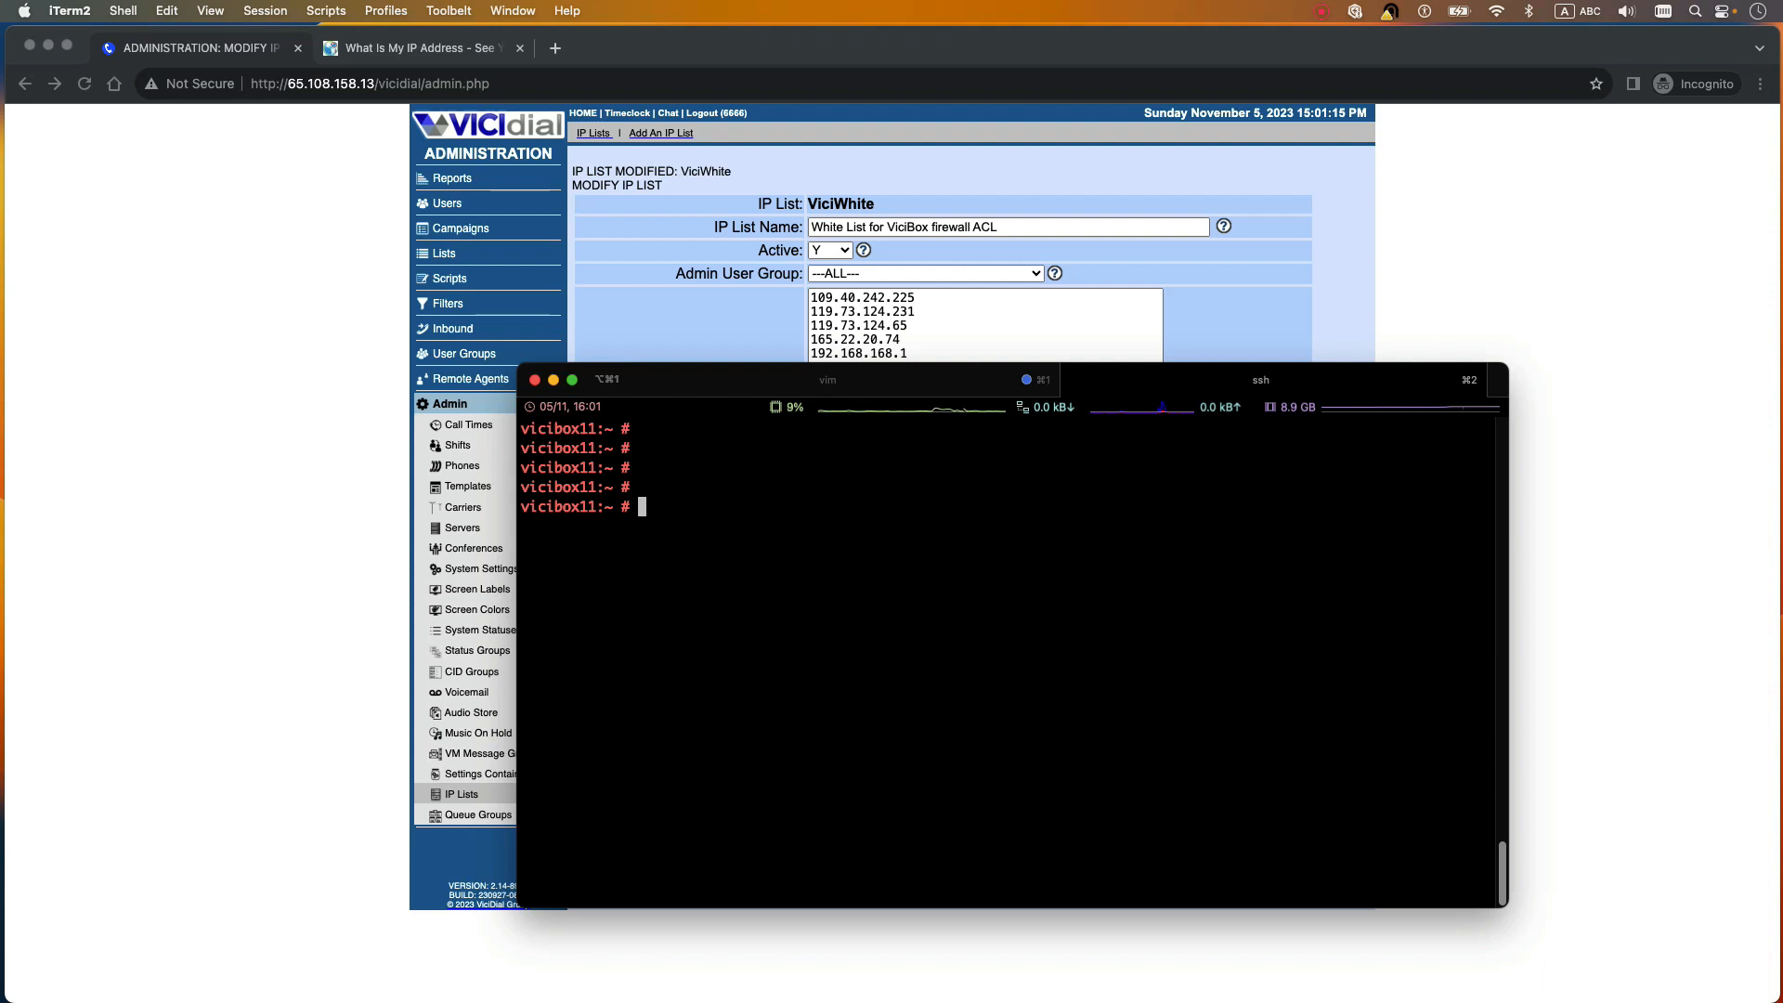
# Step: Run 'yast firewall' at the vicibox11 root prompt
pyautogui.write('y')
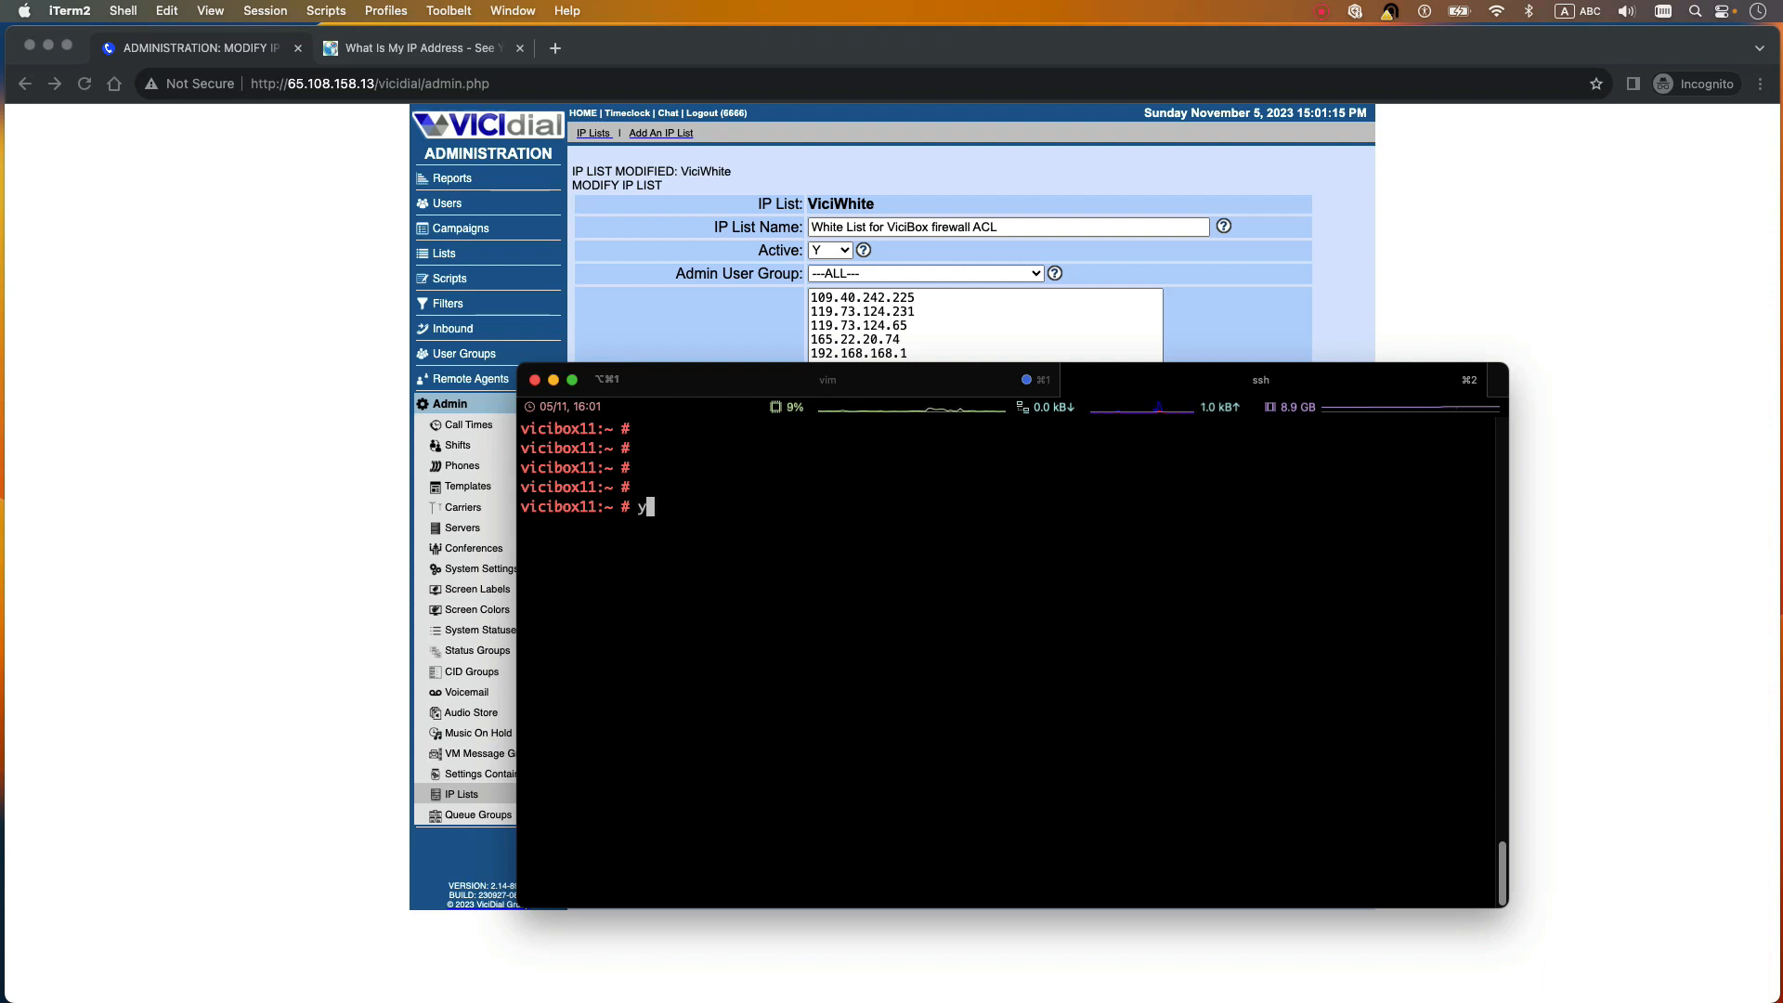
pyautogui.write('ast')
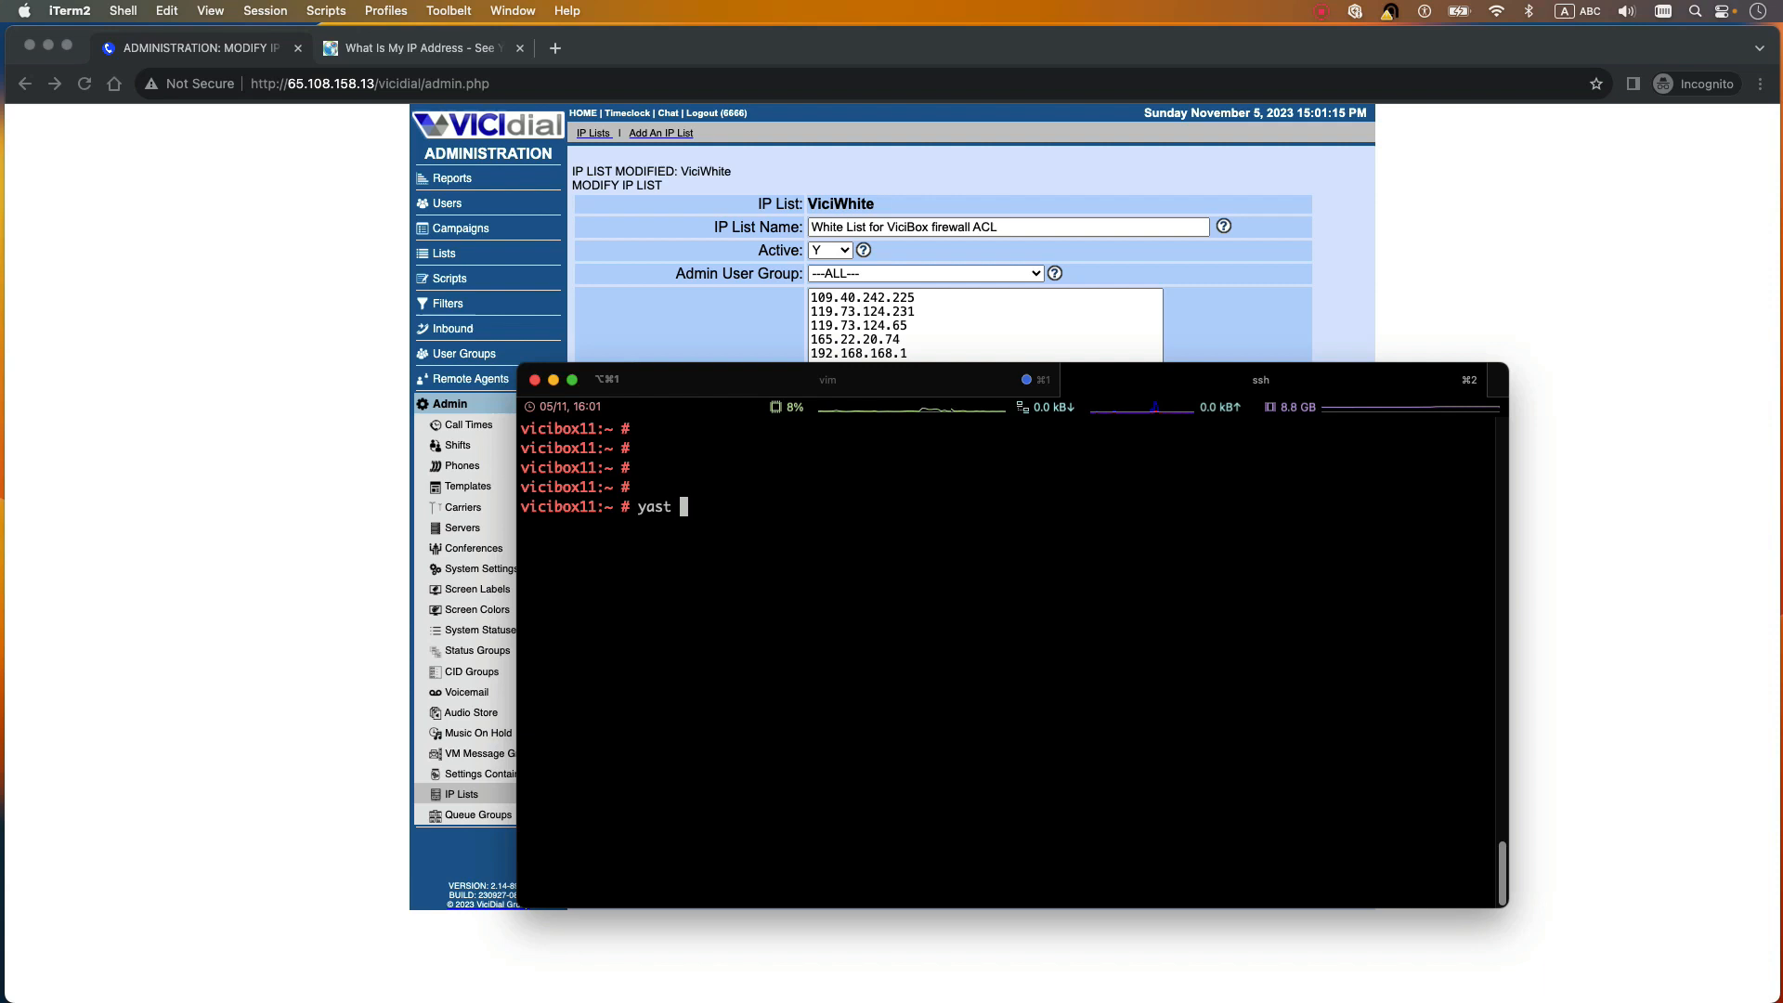
pyautogui.write('firewall')
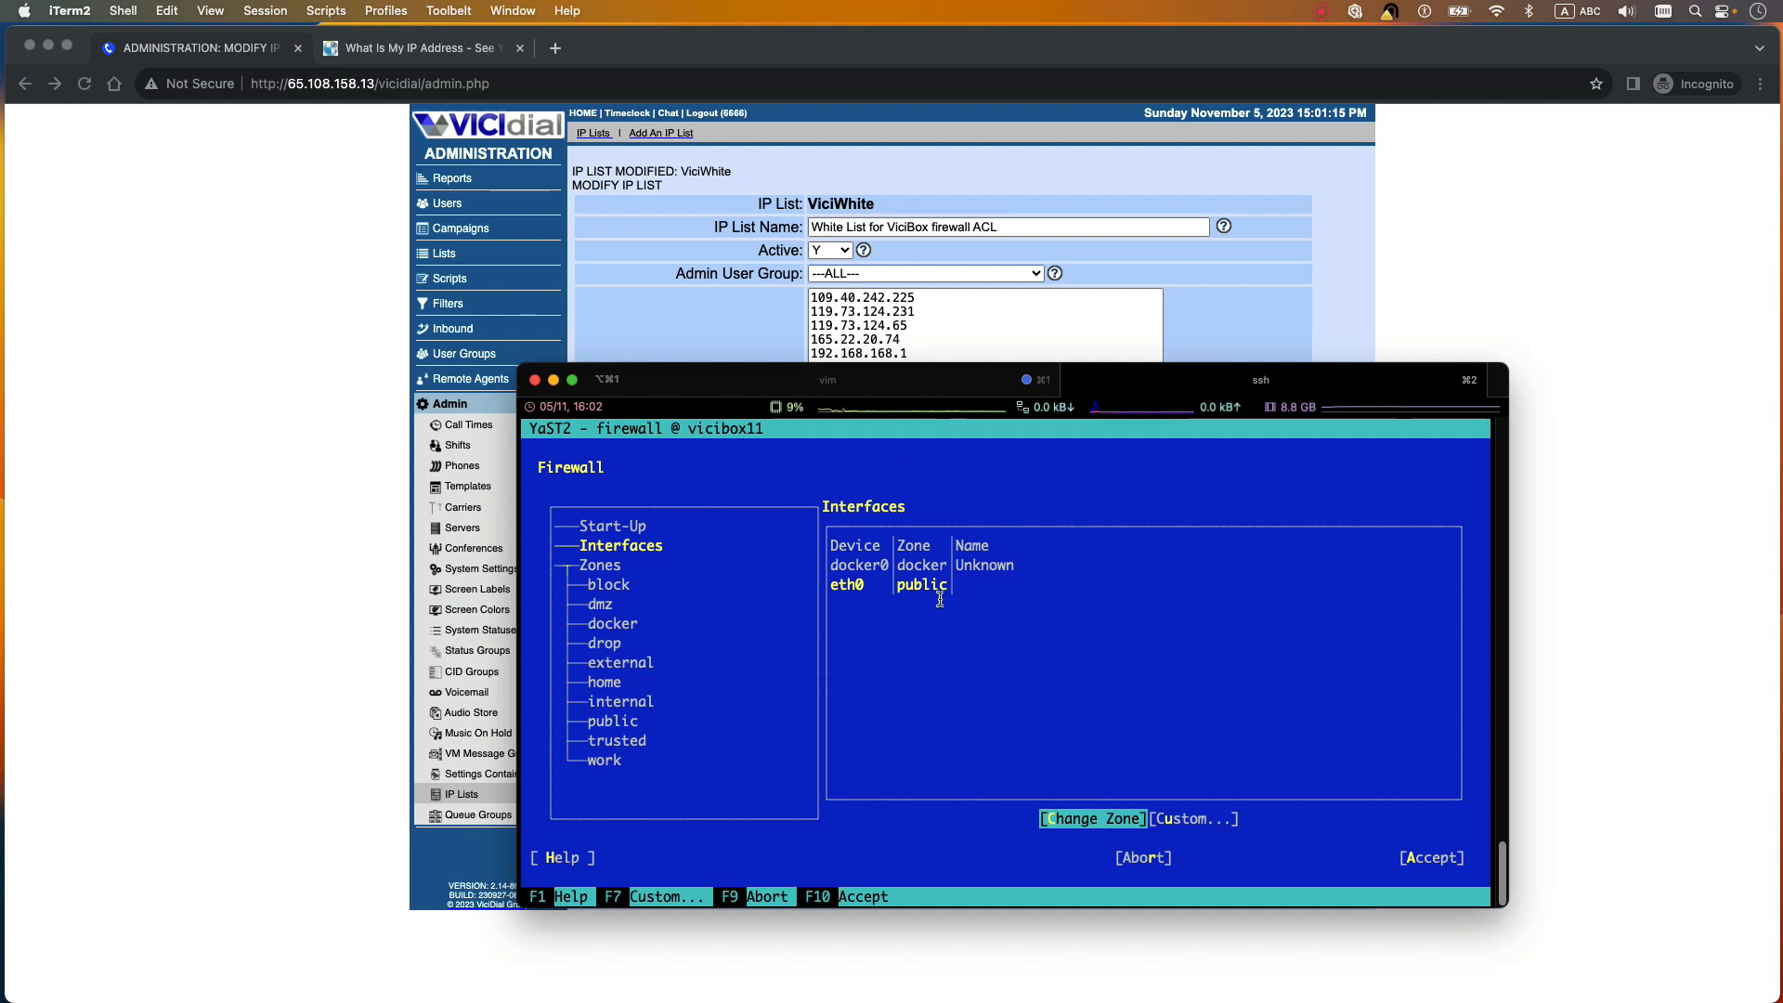
# Step: Confirm eth0 is in the public zone and view that zone's services, showing only ssh
pyautogui.click(921, 584)
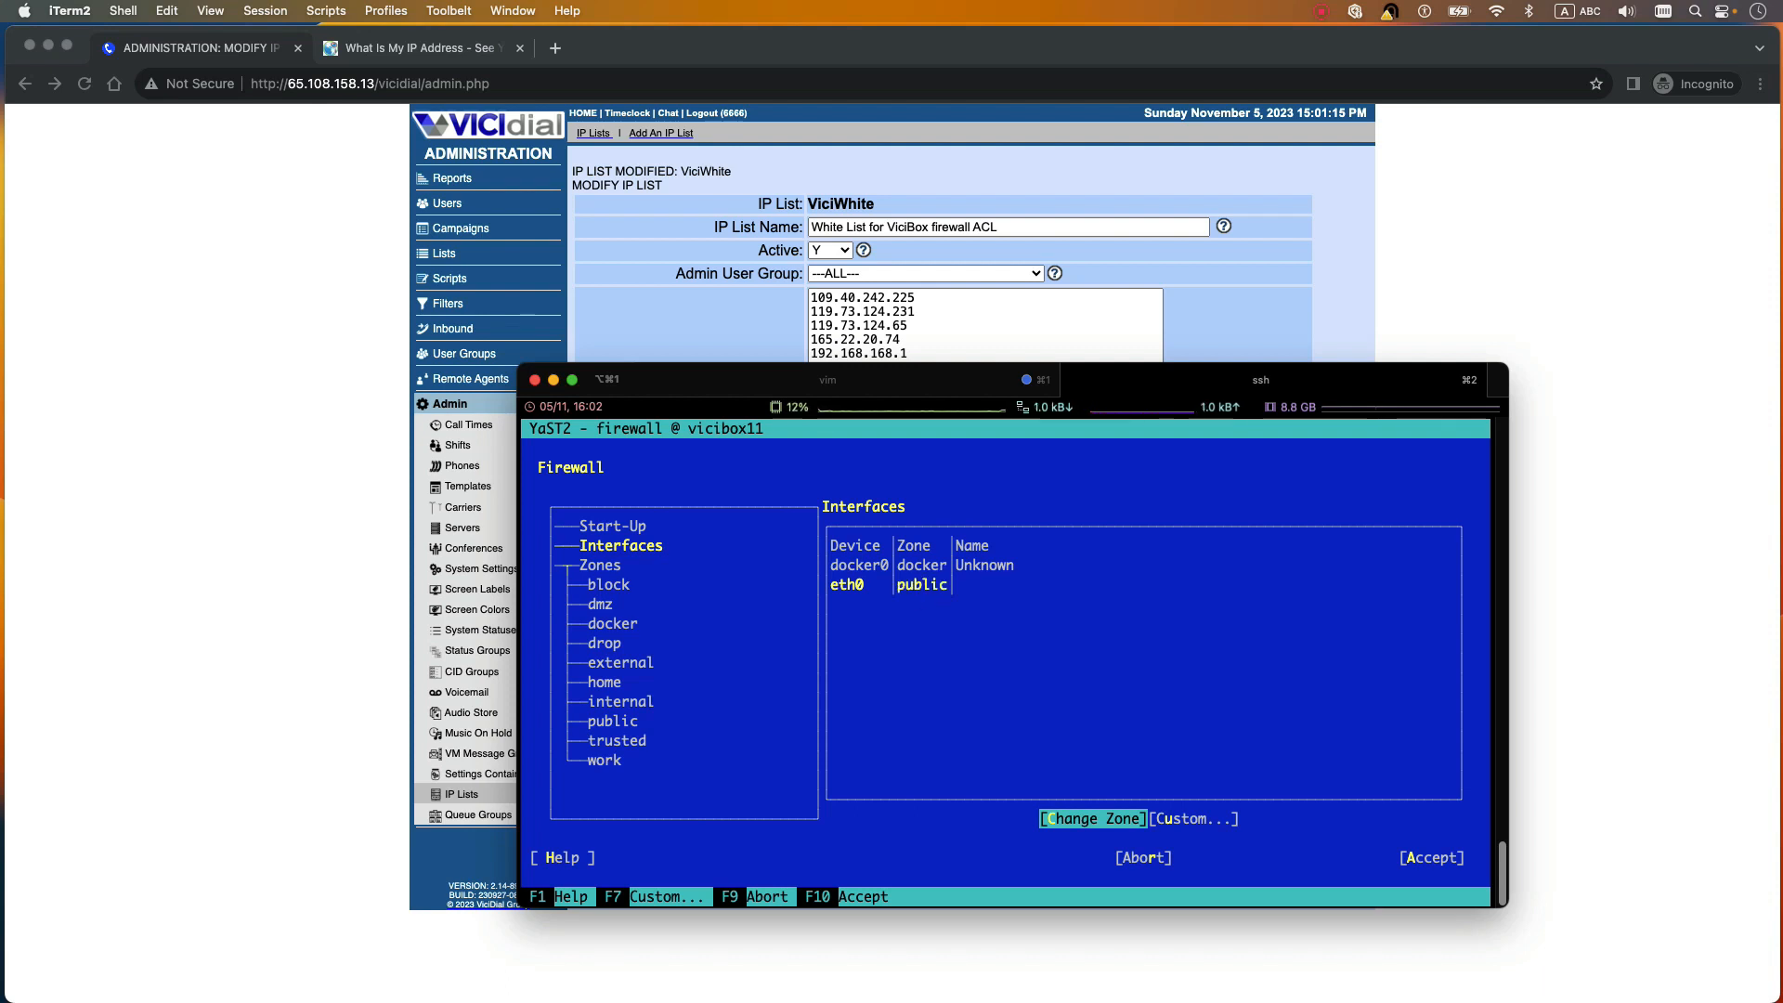
pyautogui.click(1090, 817)
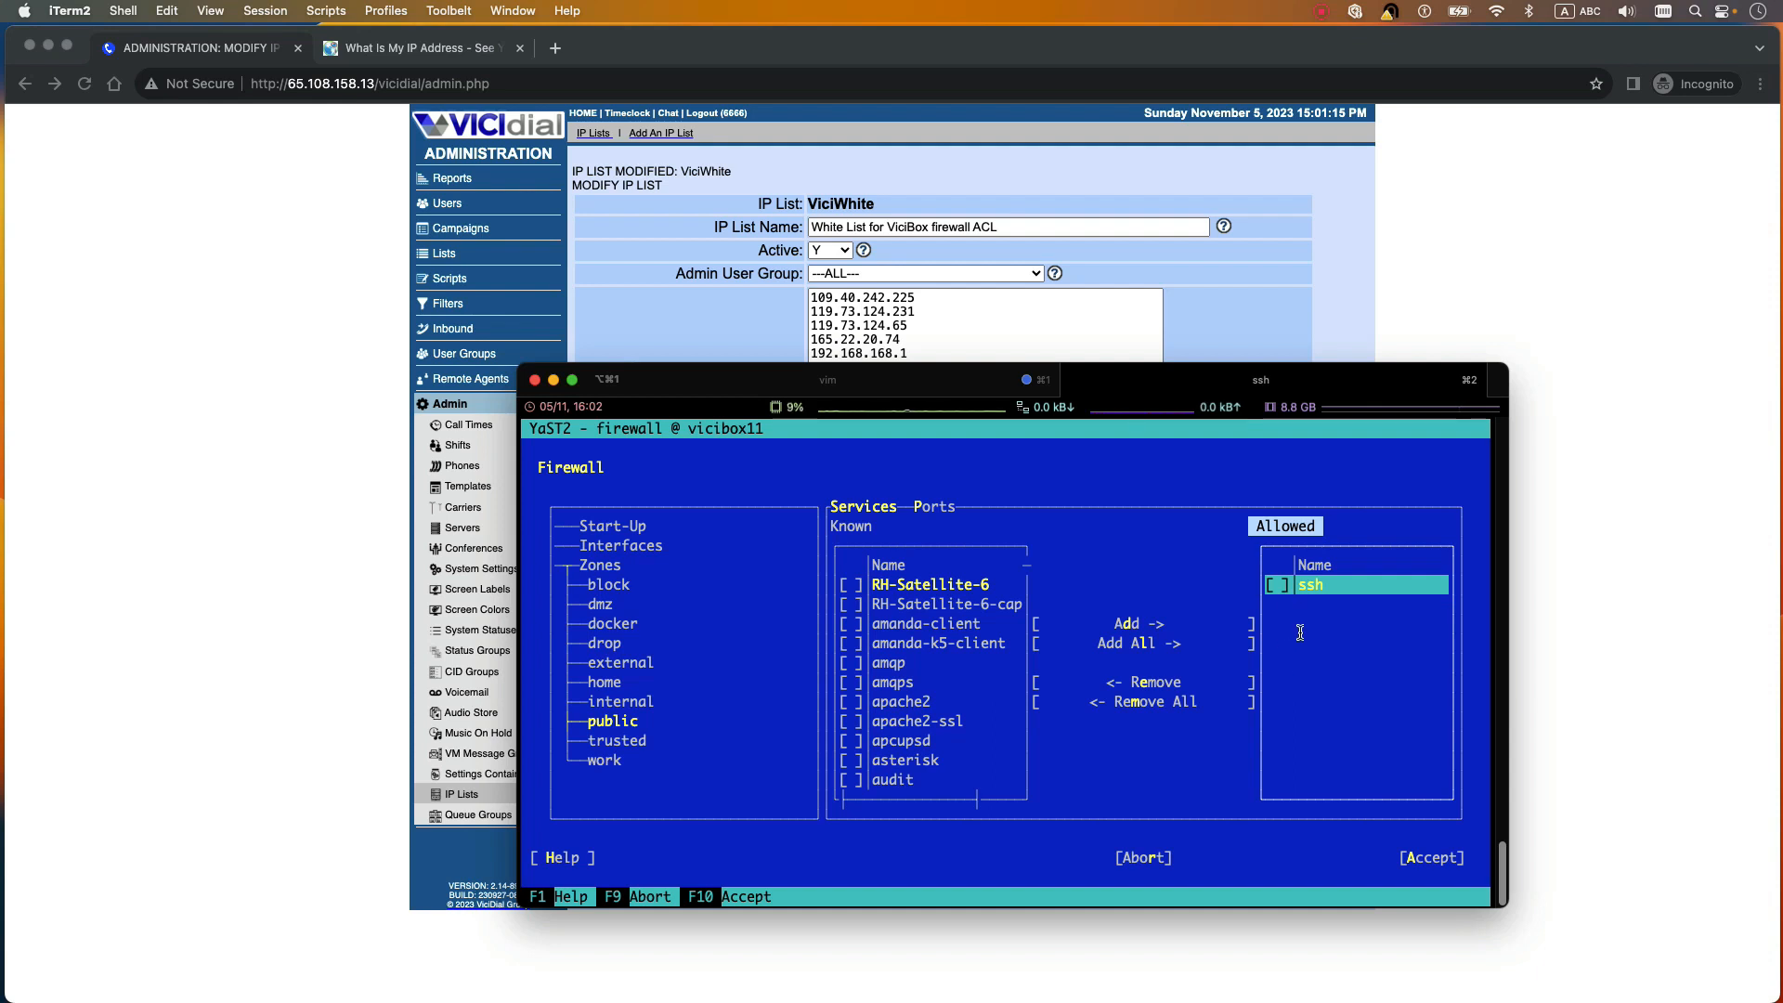
# Step: Review the ssh-only public zone and accept to exit YaST unchanged
pyautogui.click(1275, 584)
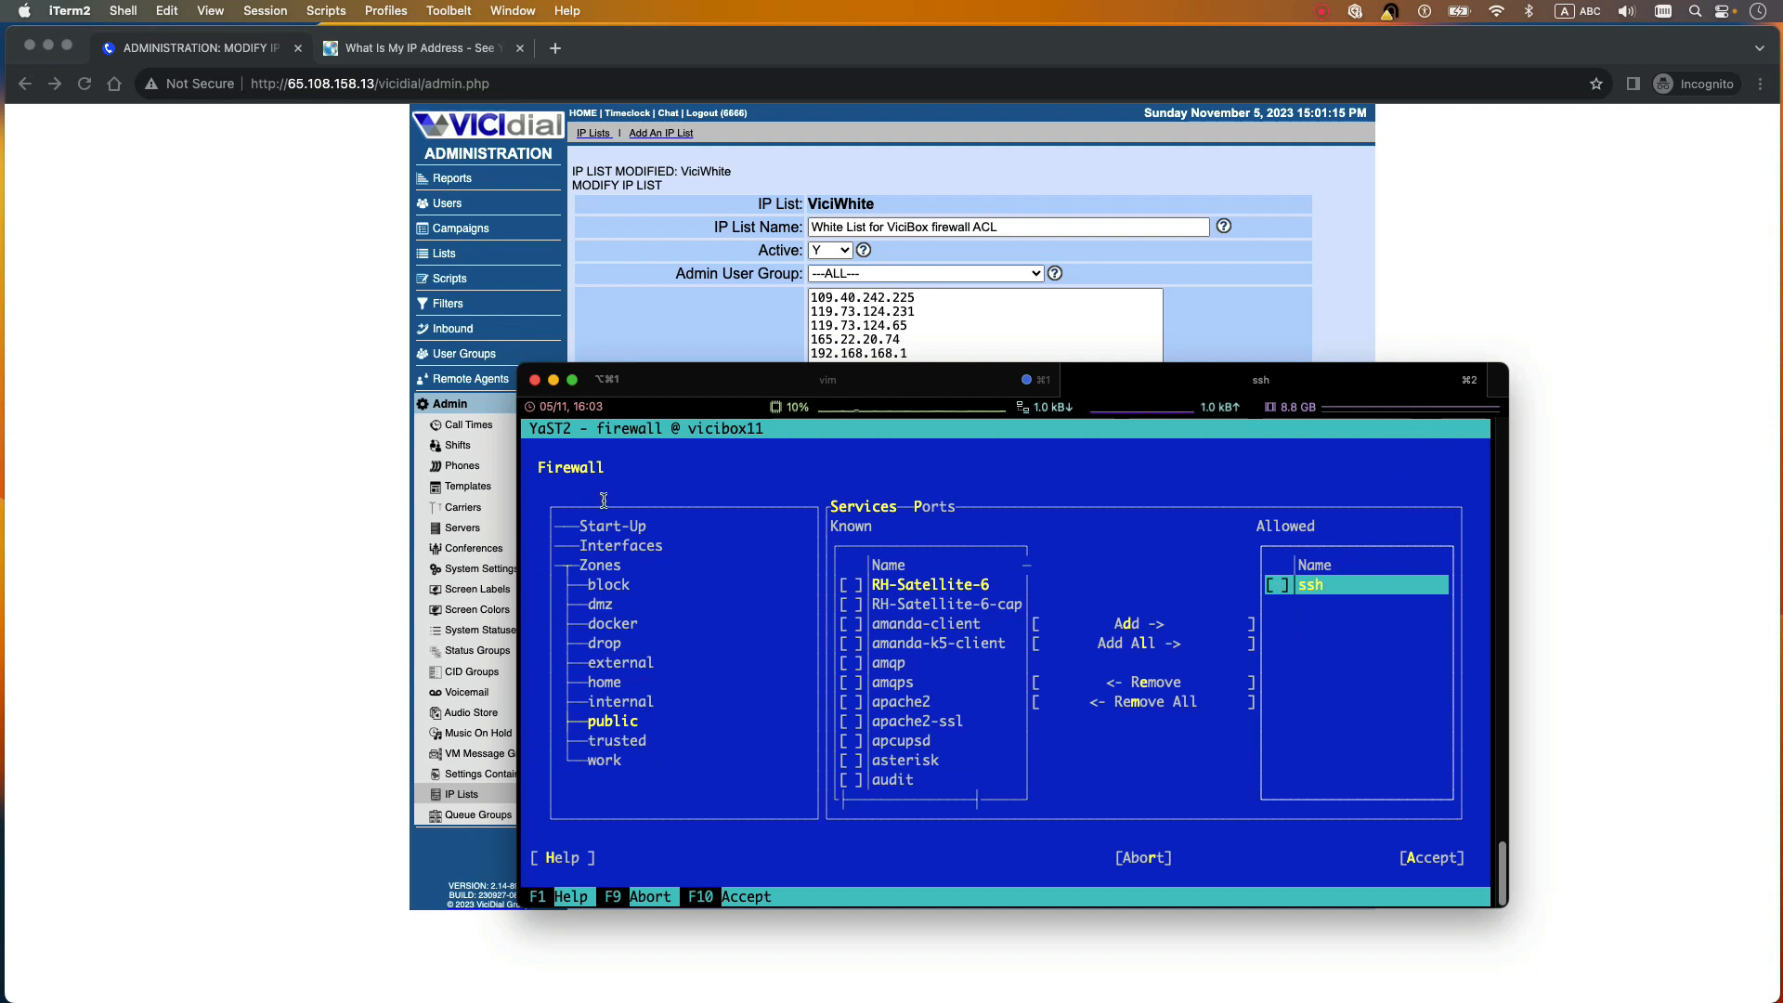
pyautogui.click(611, 720)
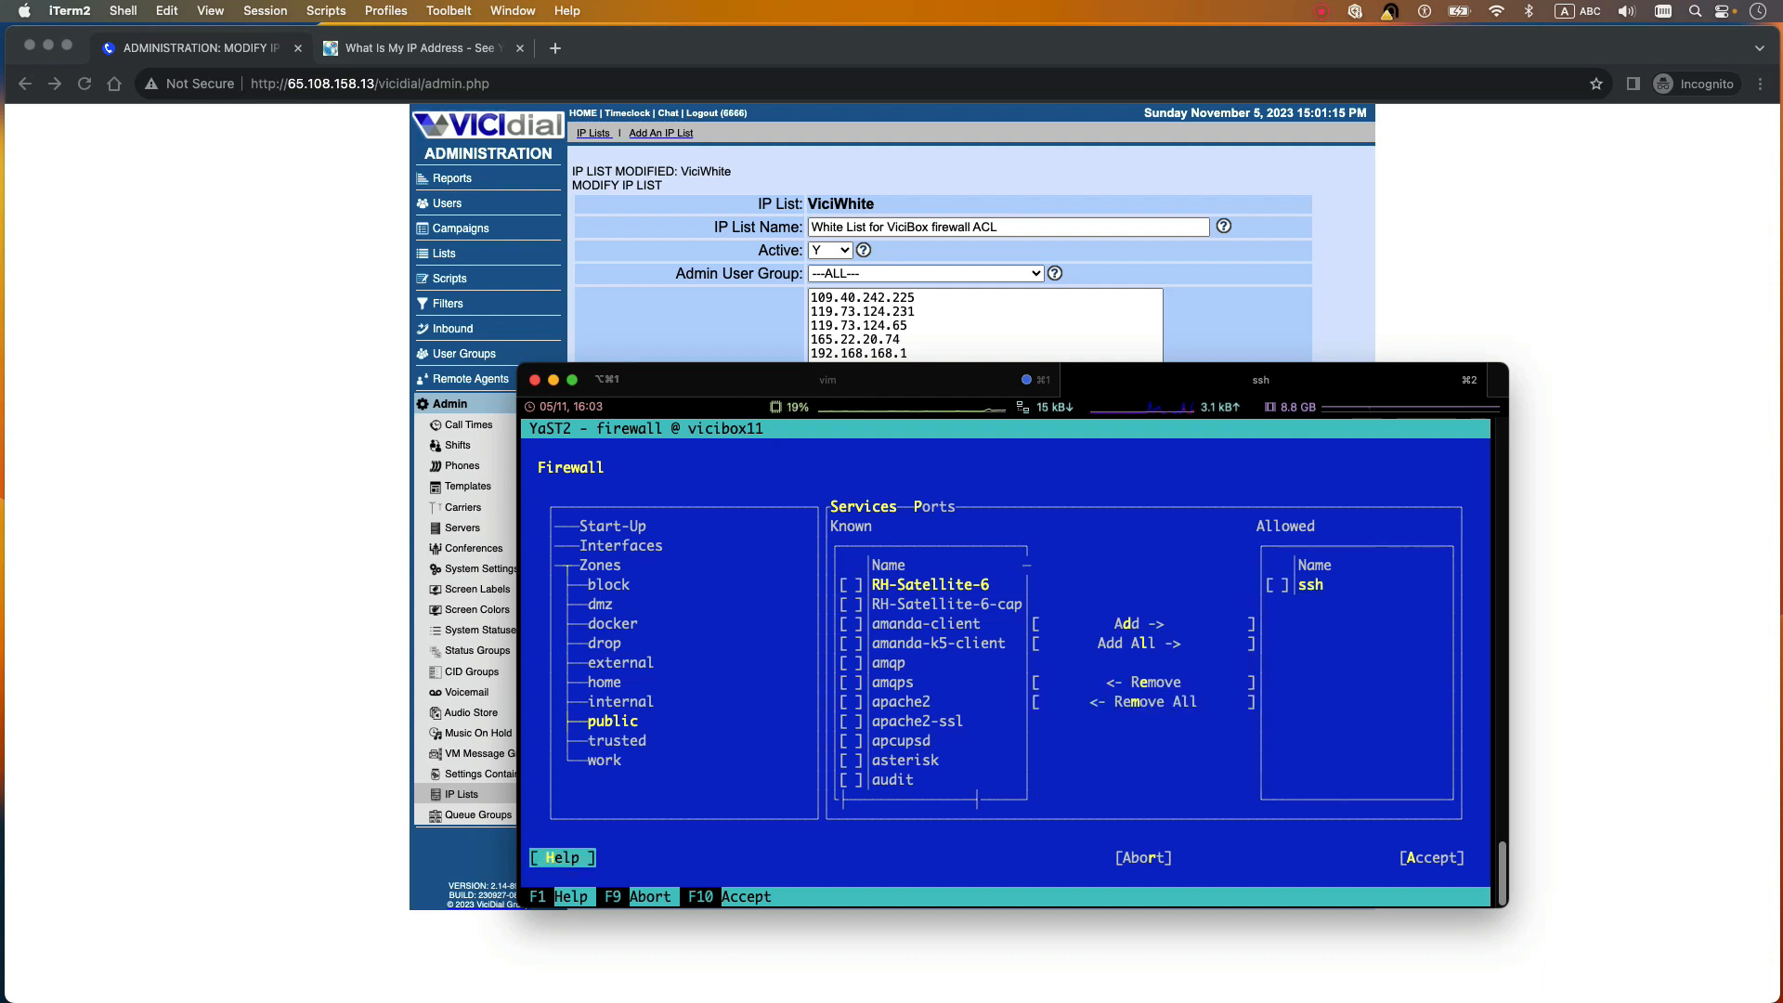
pyautogui.click(1140, 857)
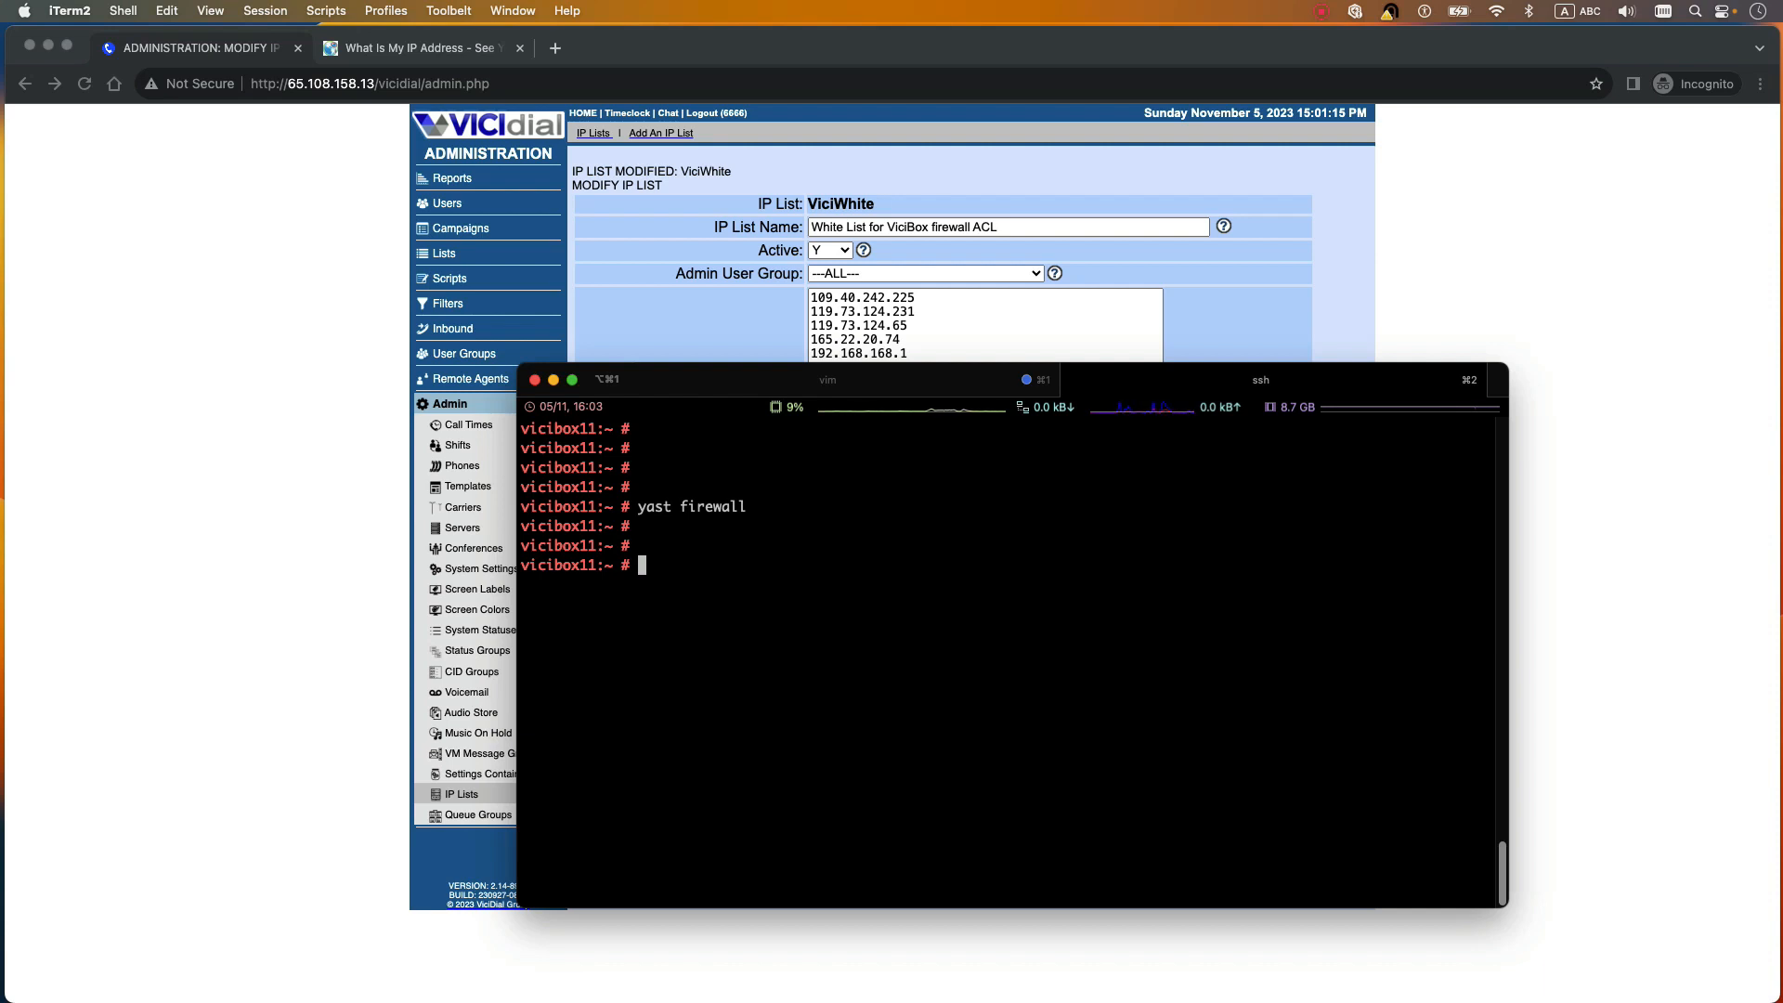
# Step: Run 'crontab -e' to edit root's crontab with its VB-firewall whitelist entries
pyautogui.write('cr')
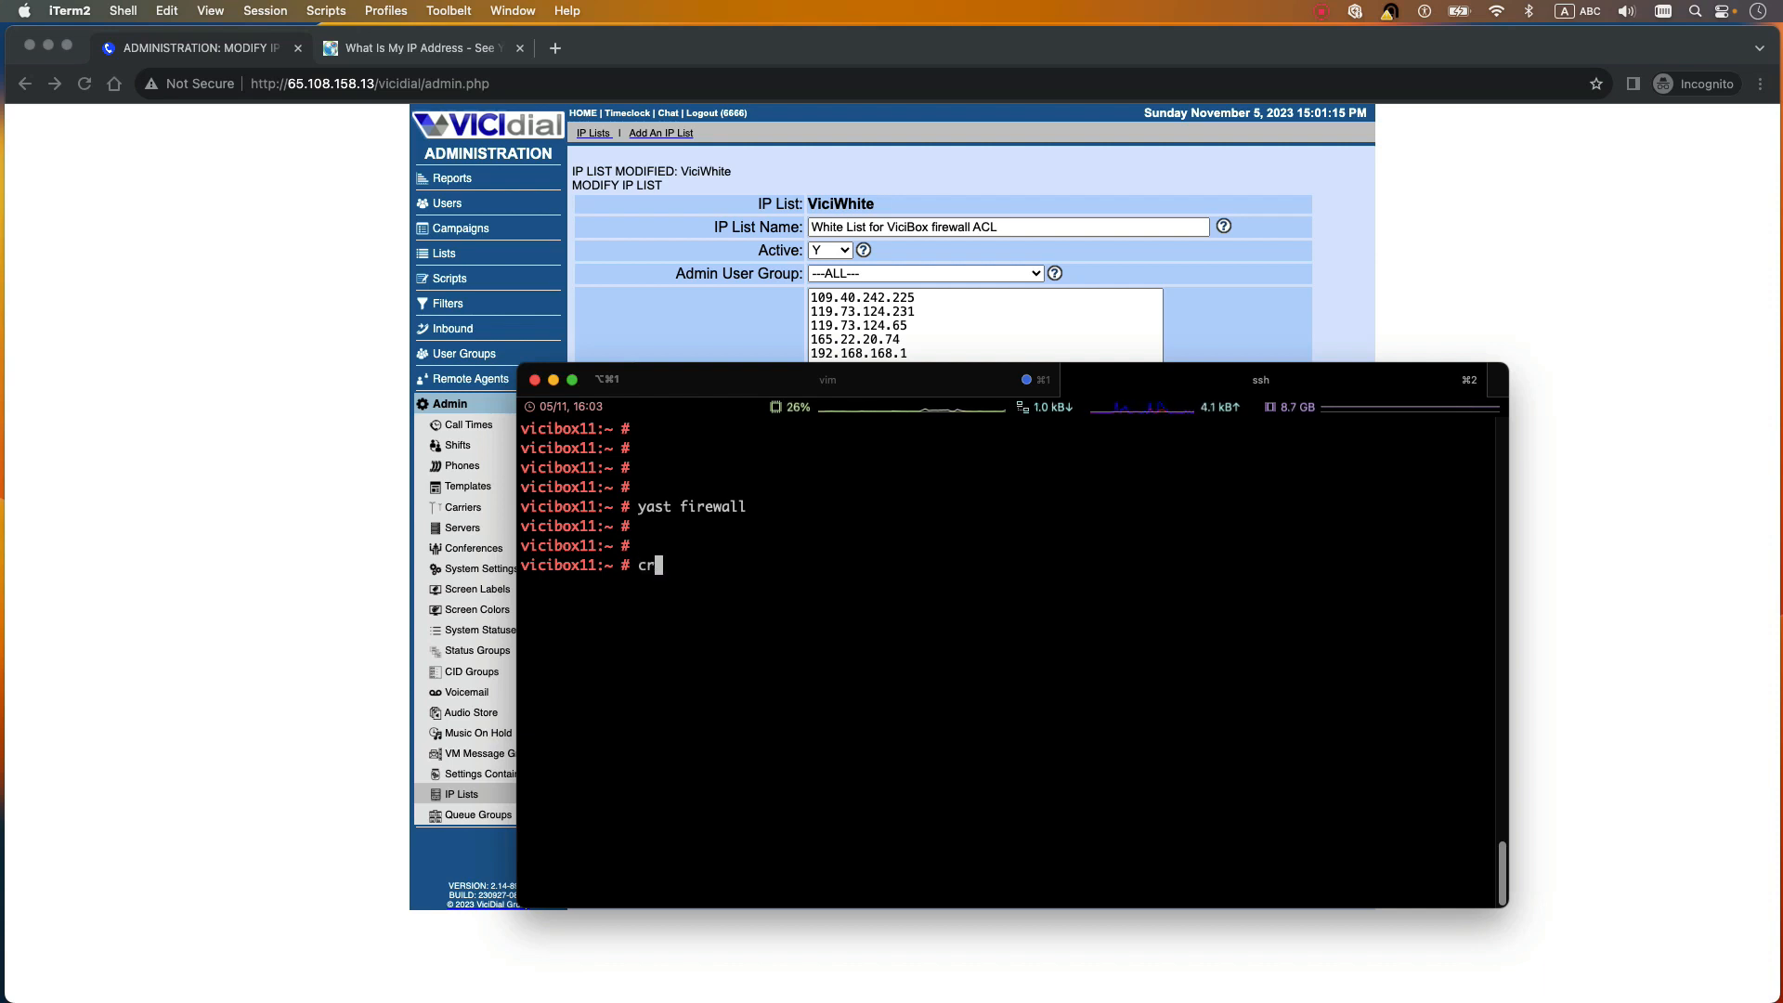
pyautogui.write('ontab')
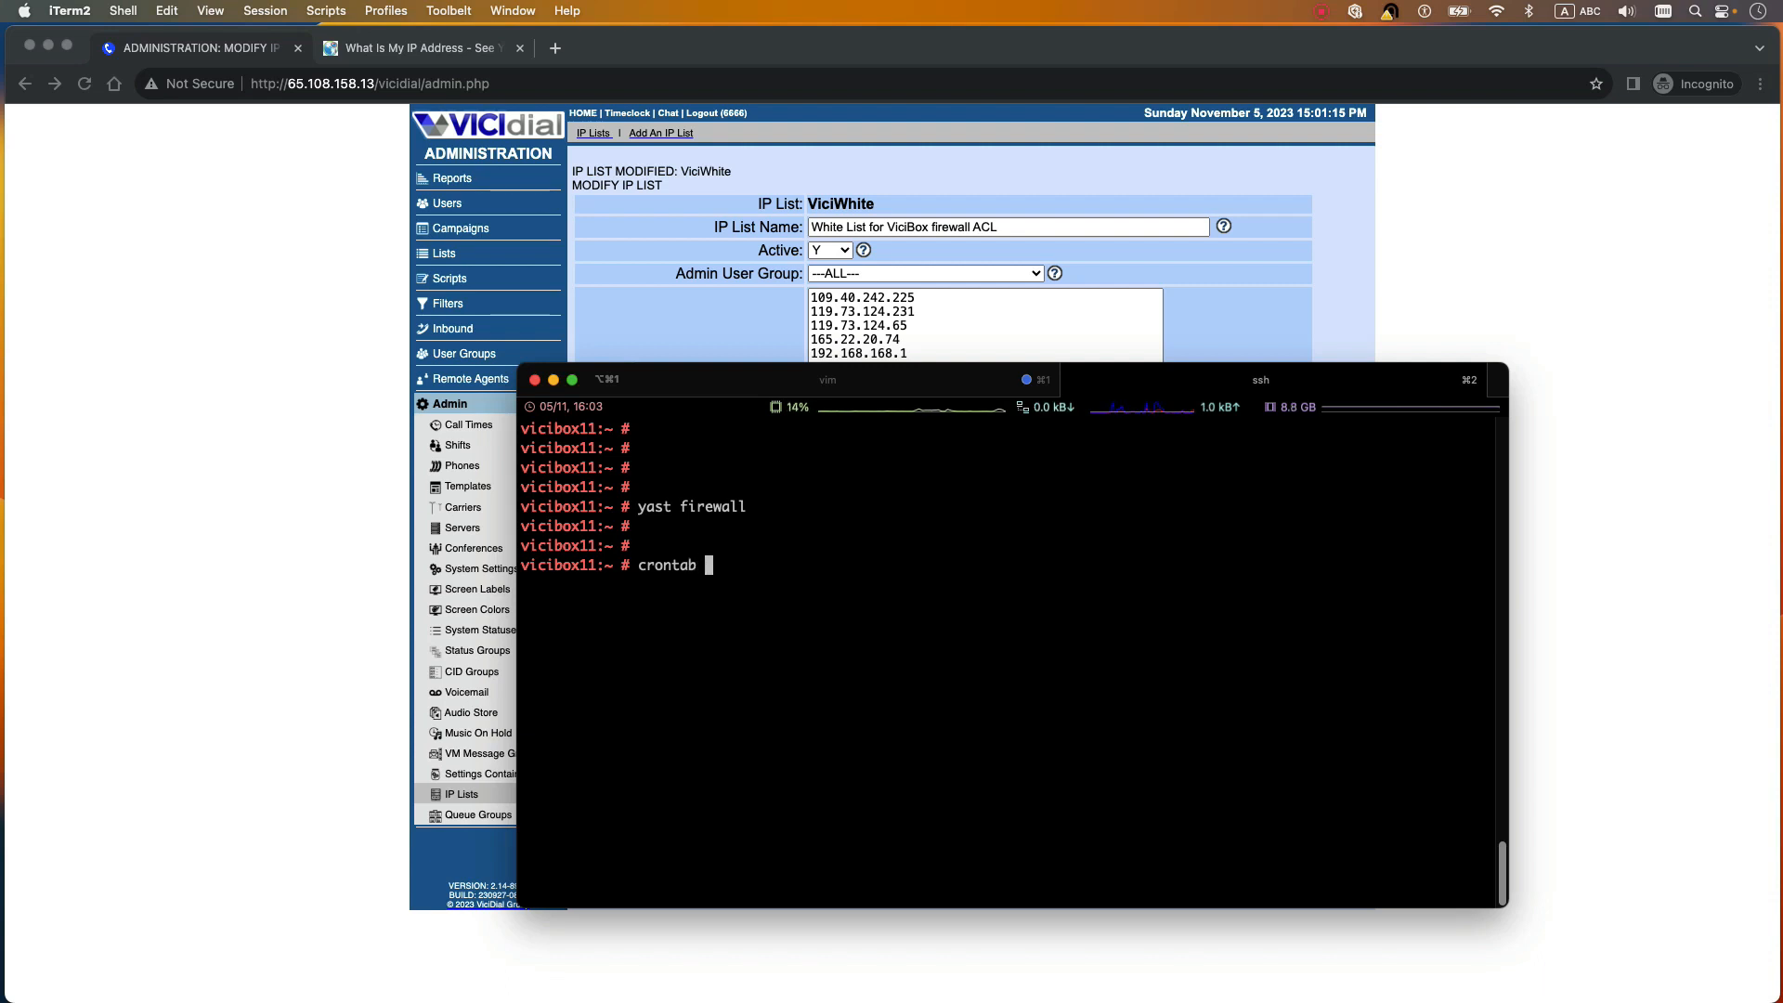
pyautogui.write('-e')
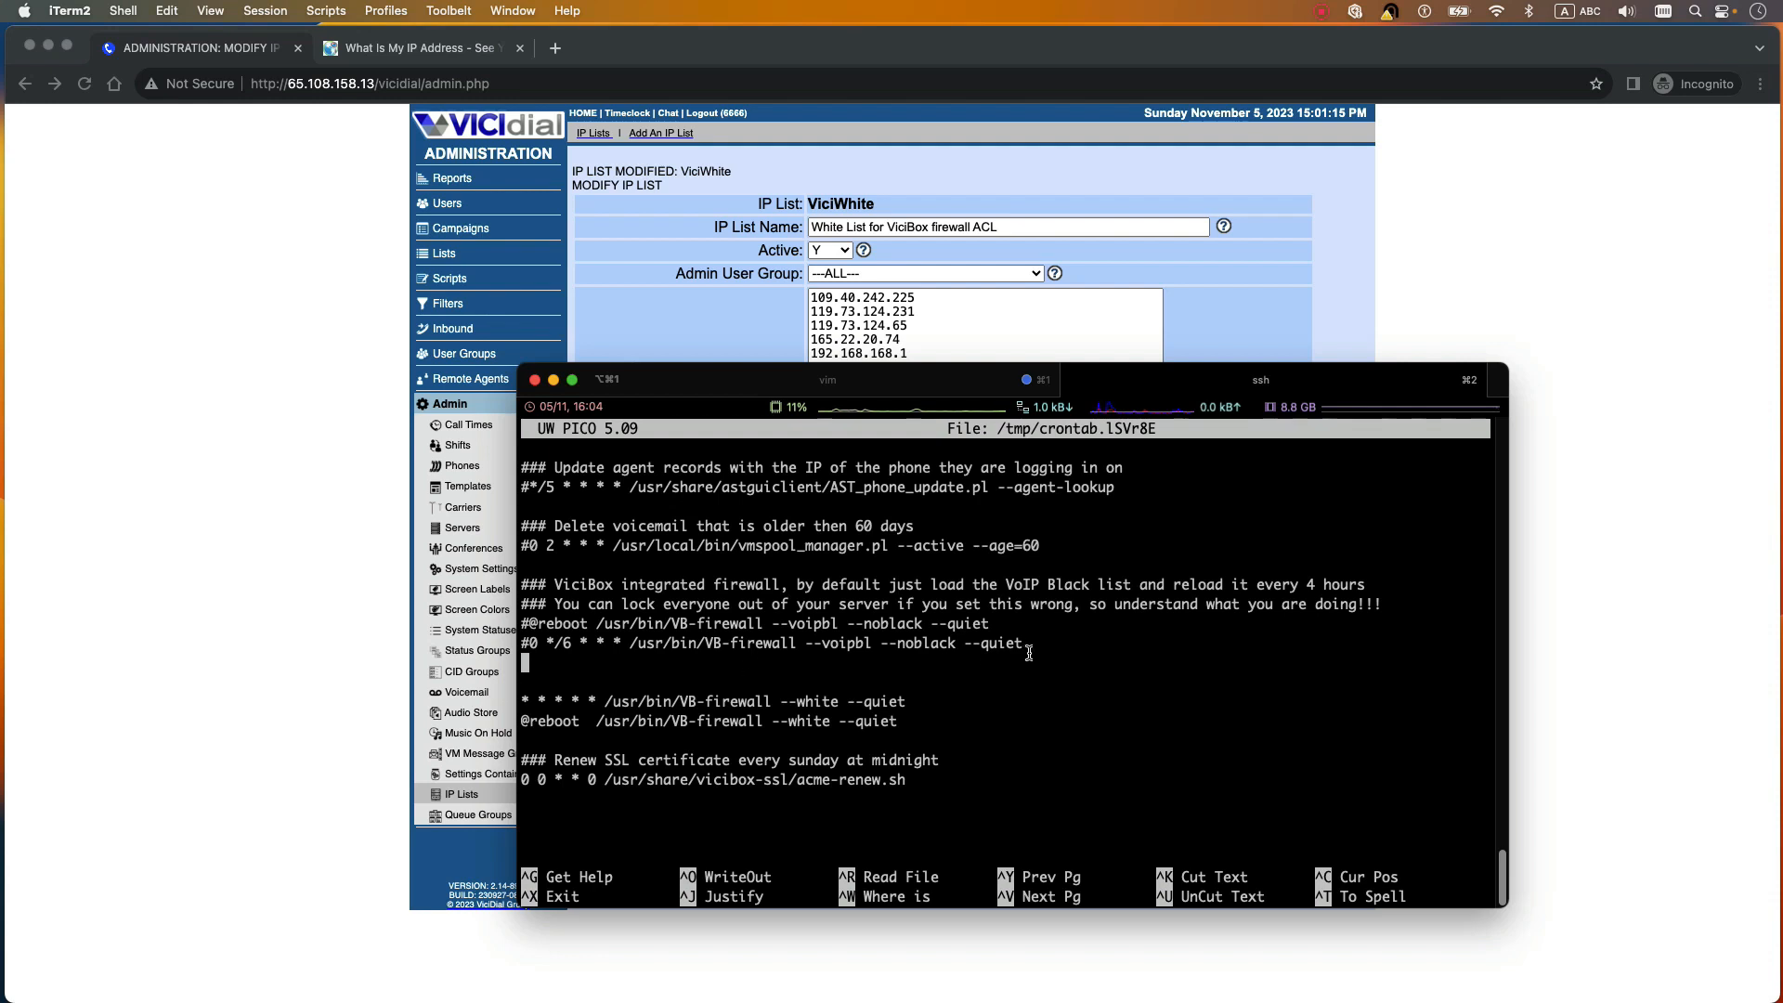
# Step: Review the VB-firewall --white crontab entries for every minute and reboot, then exit PICO
pyautogui.moveTo(528, 623); pyautogui.dragTo(1029, 642)
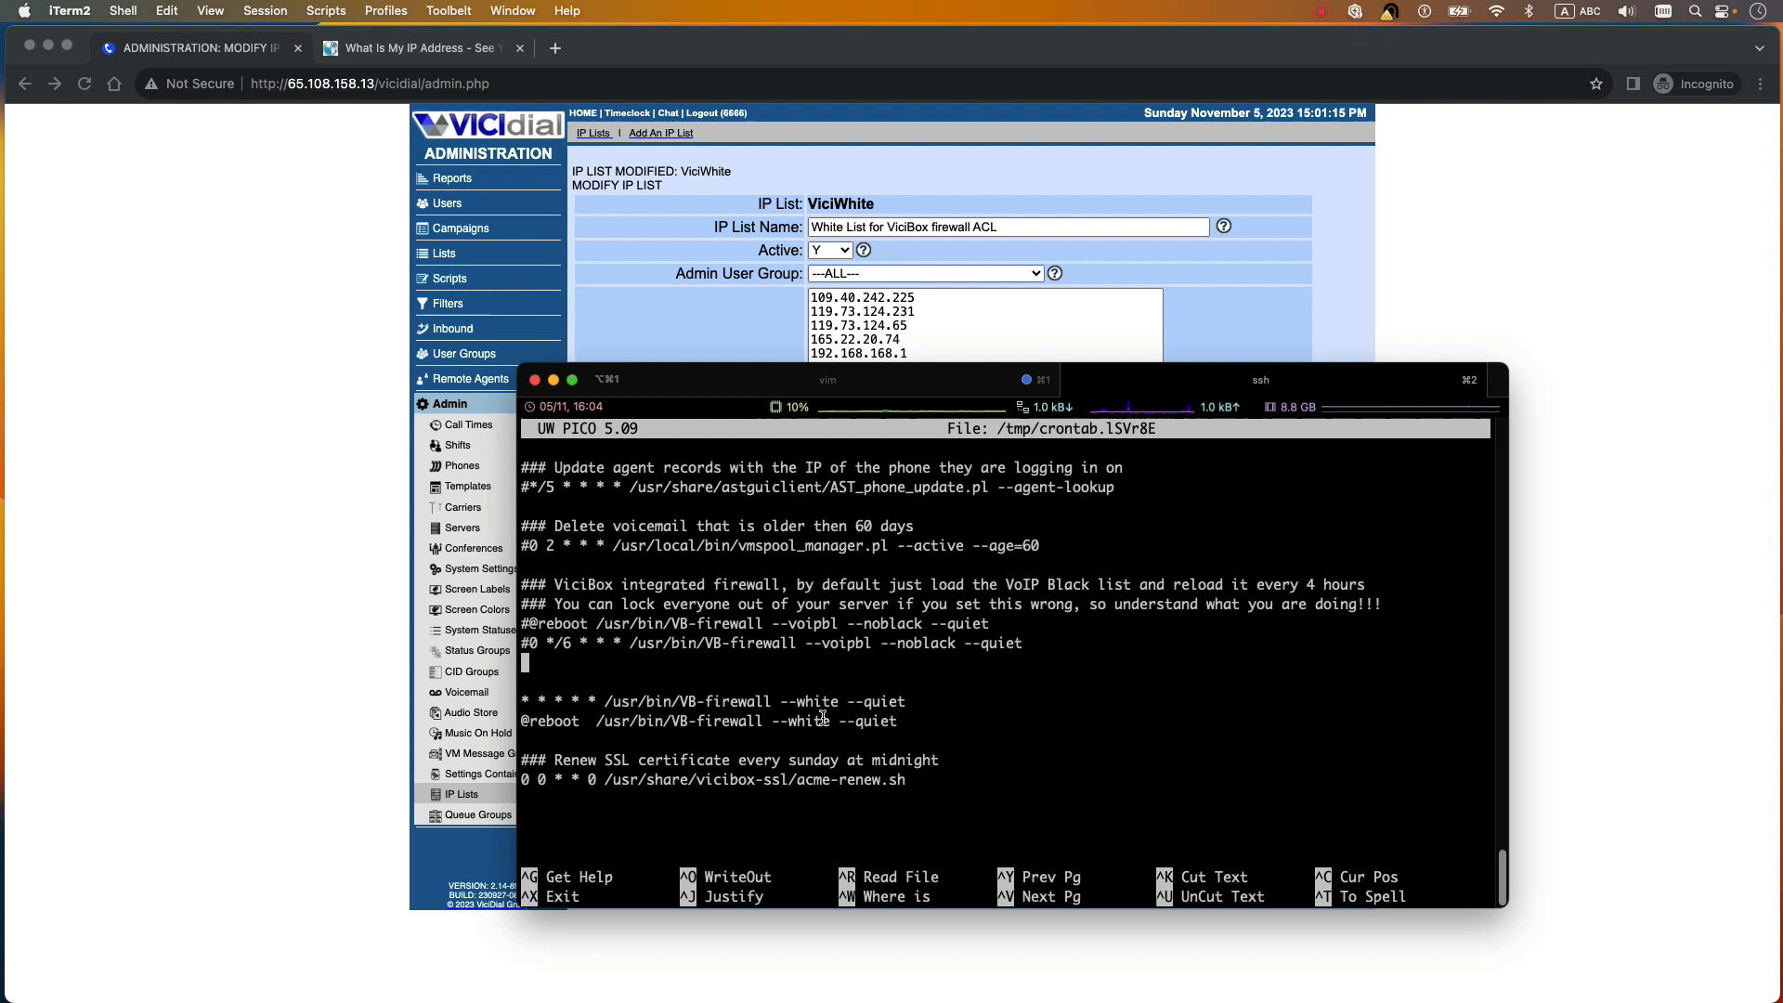
pyautogui.doubleClick(549, 721)
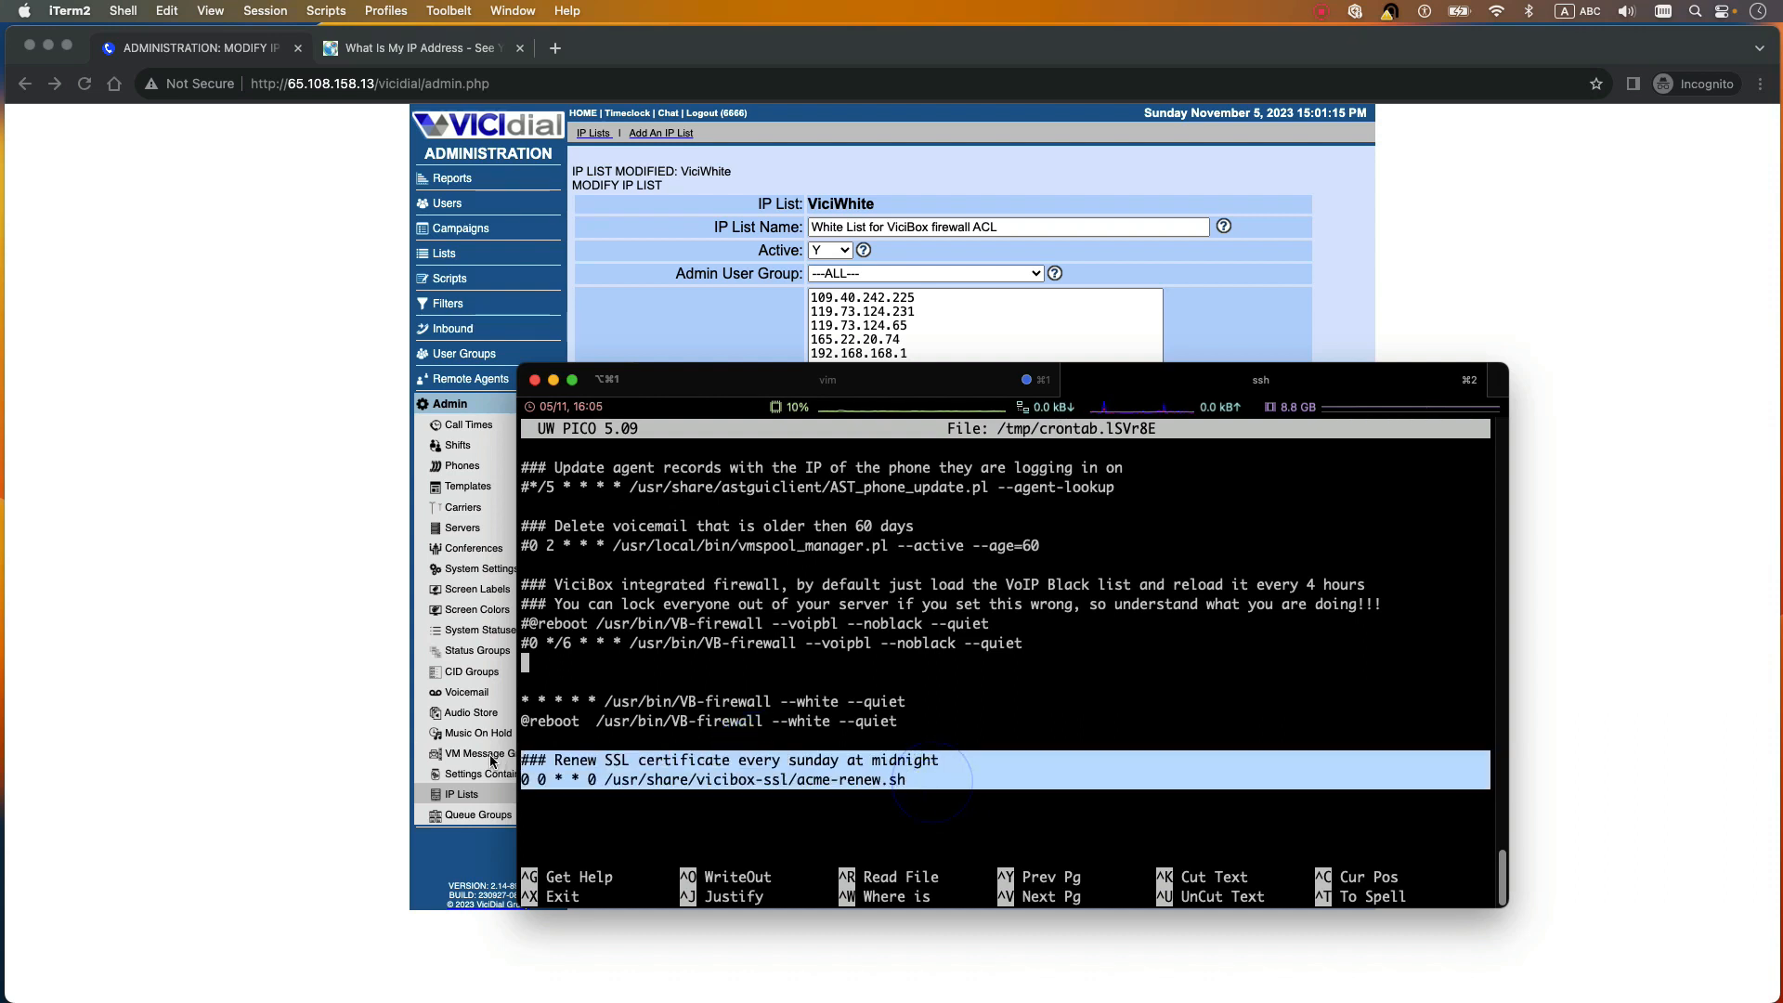
pyautogui.click(916, 725)
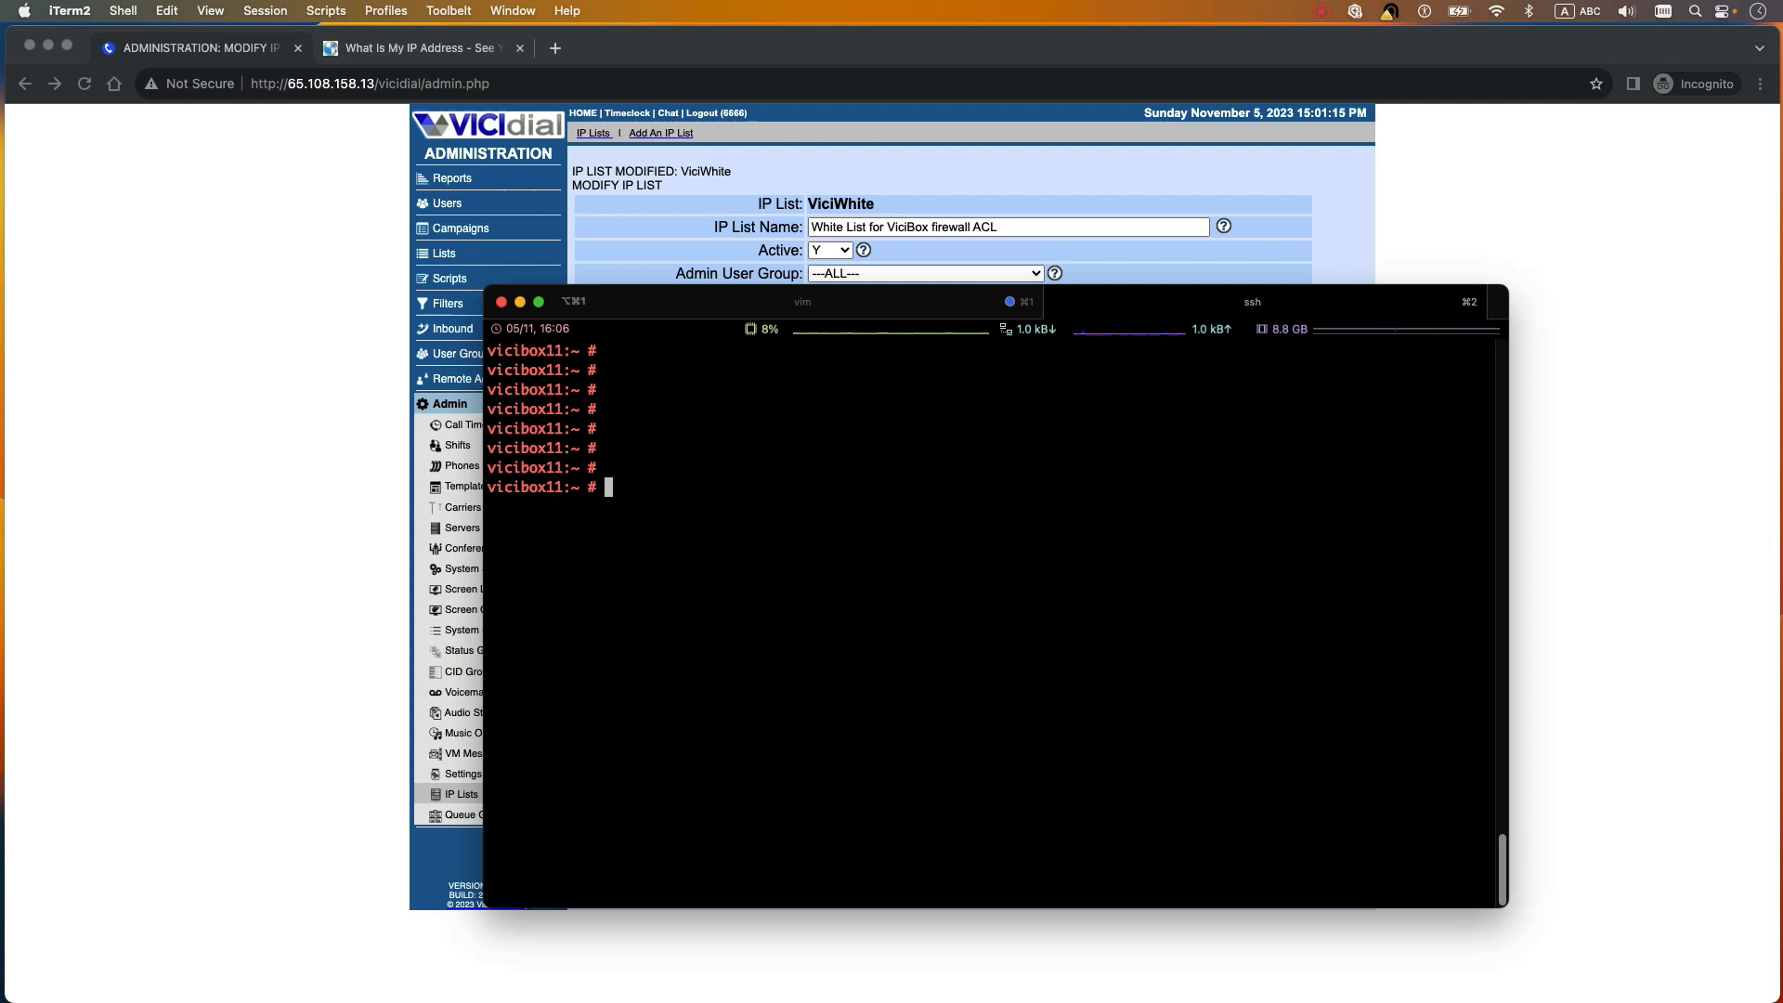
pyautogui.moveTo(895, 568)
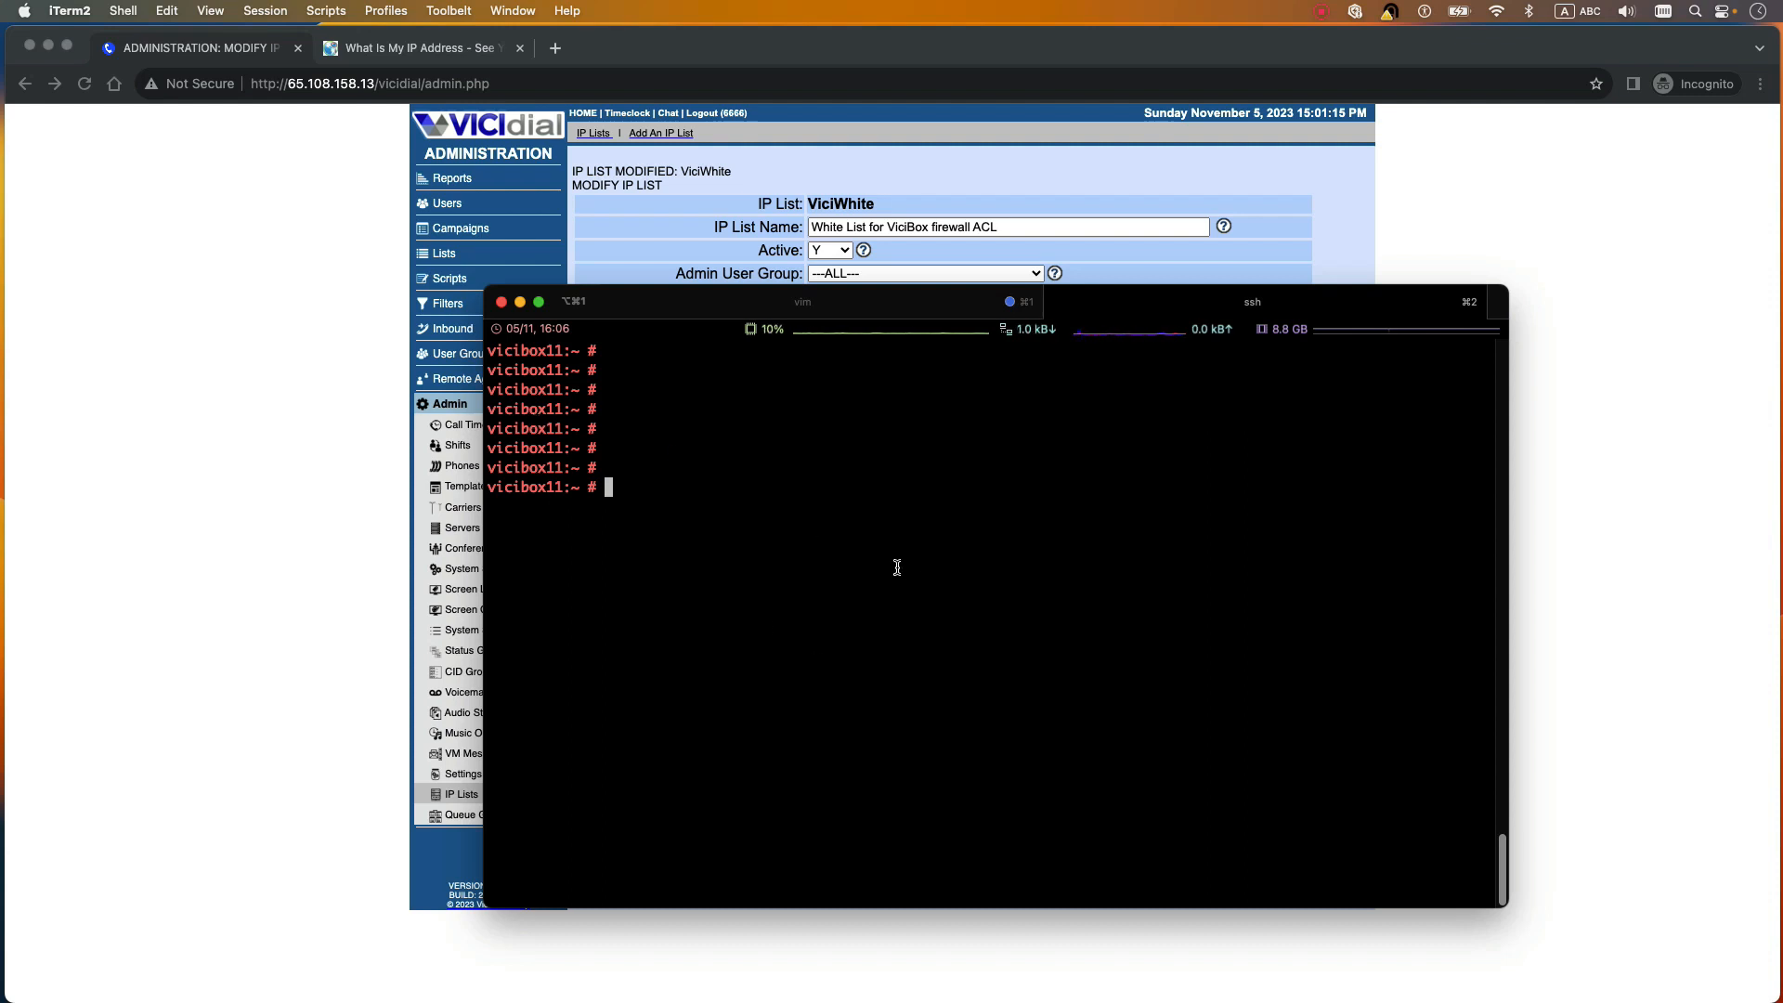
pyautogui.moveTo(869, 582)
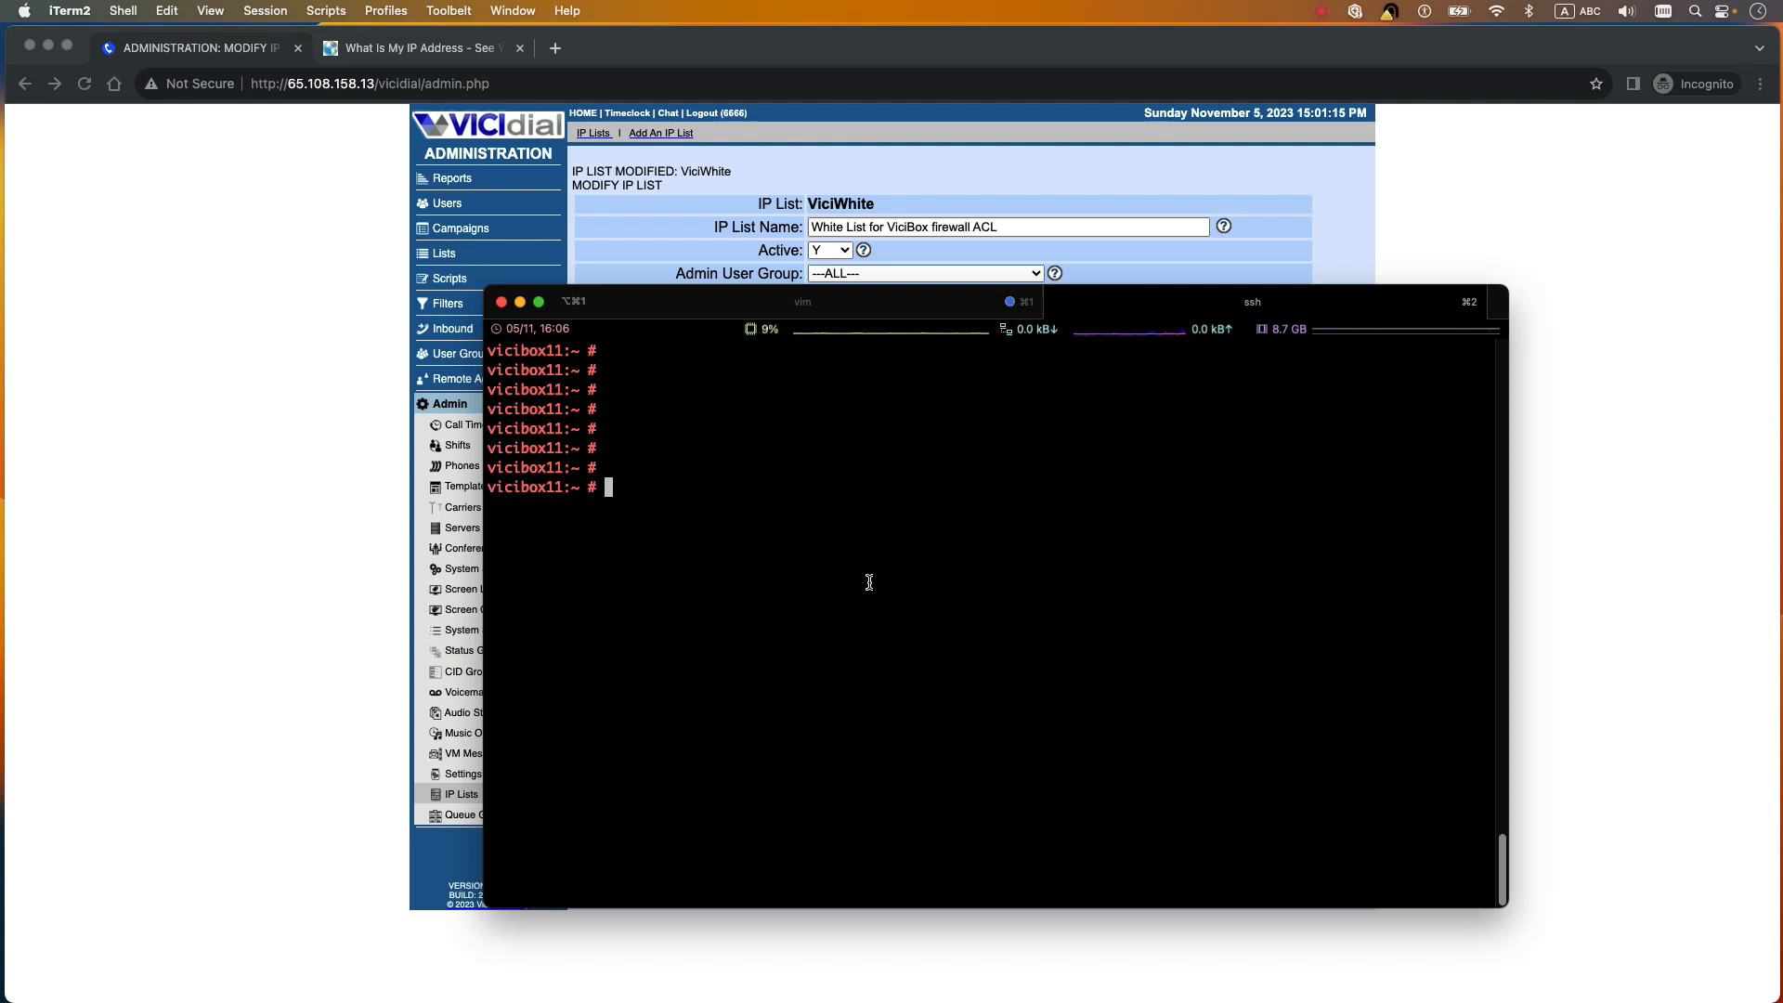
# Step: Enter 'yast firewall' and highlight ip_list_id in the ViciWhite 109.40.242.225 insert command
pyautogui.write('yast firewall')
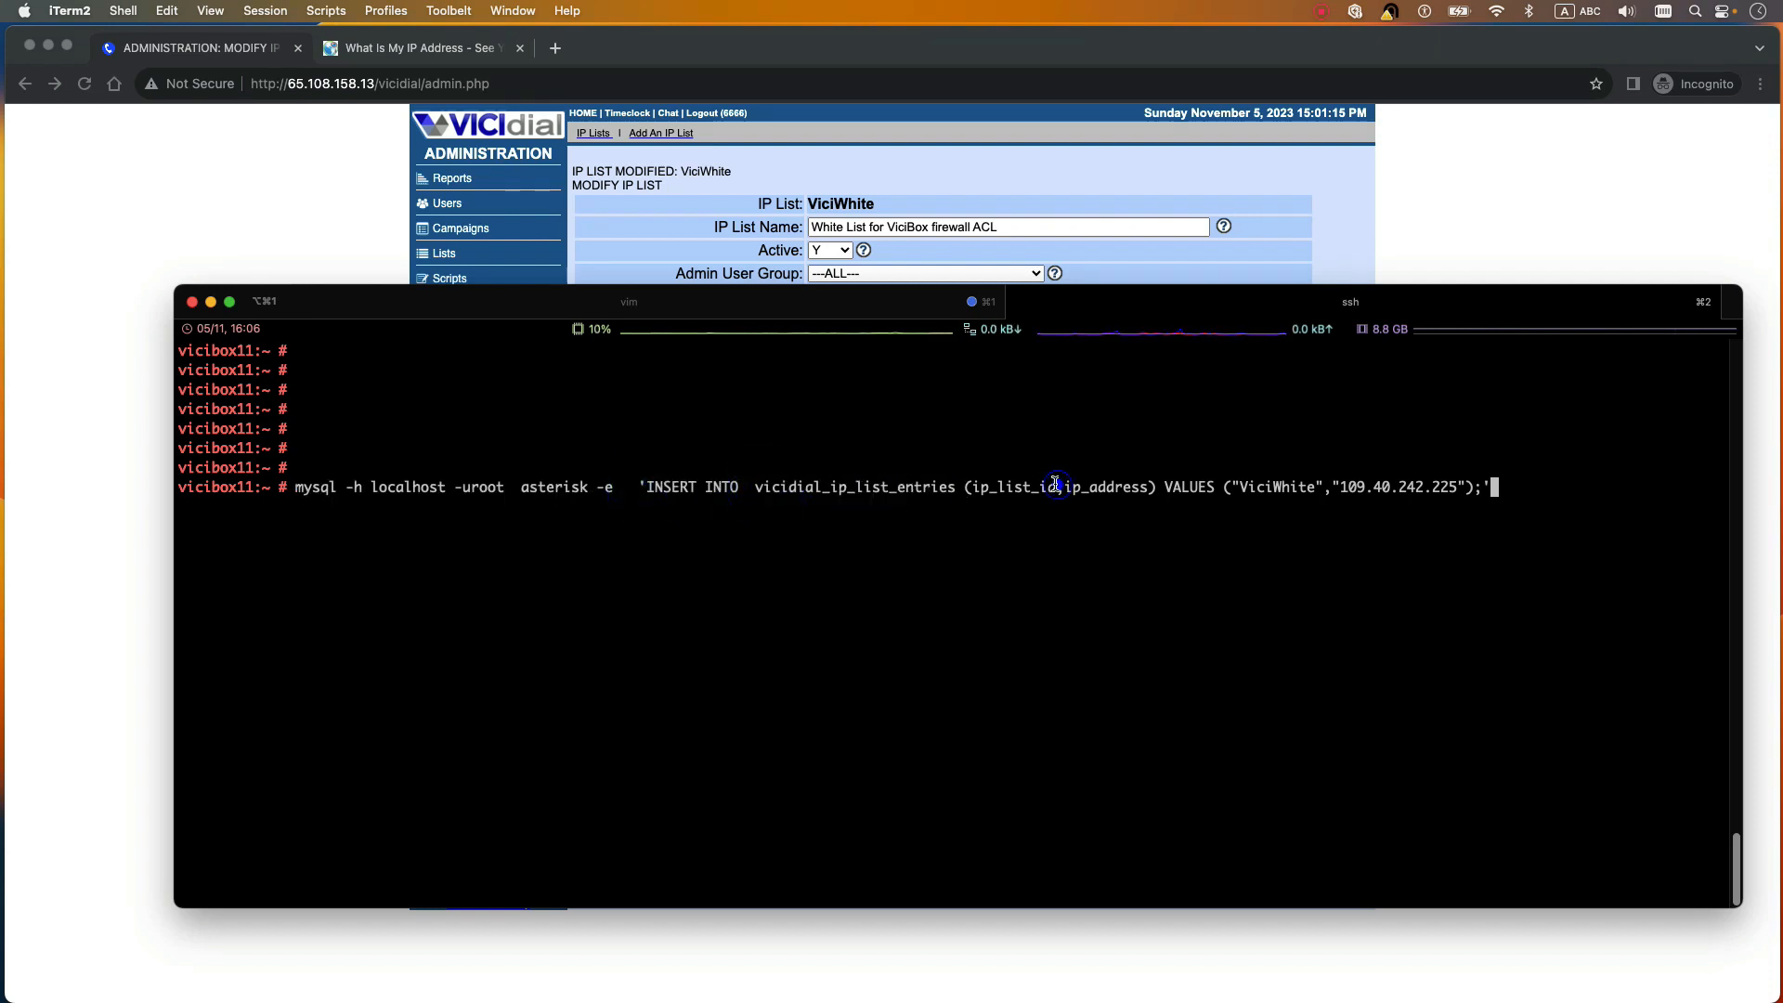
pyautogui.doubleClick(886, 487)
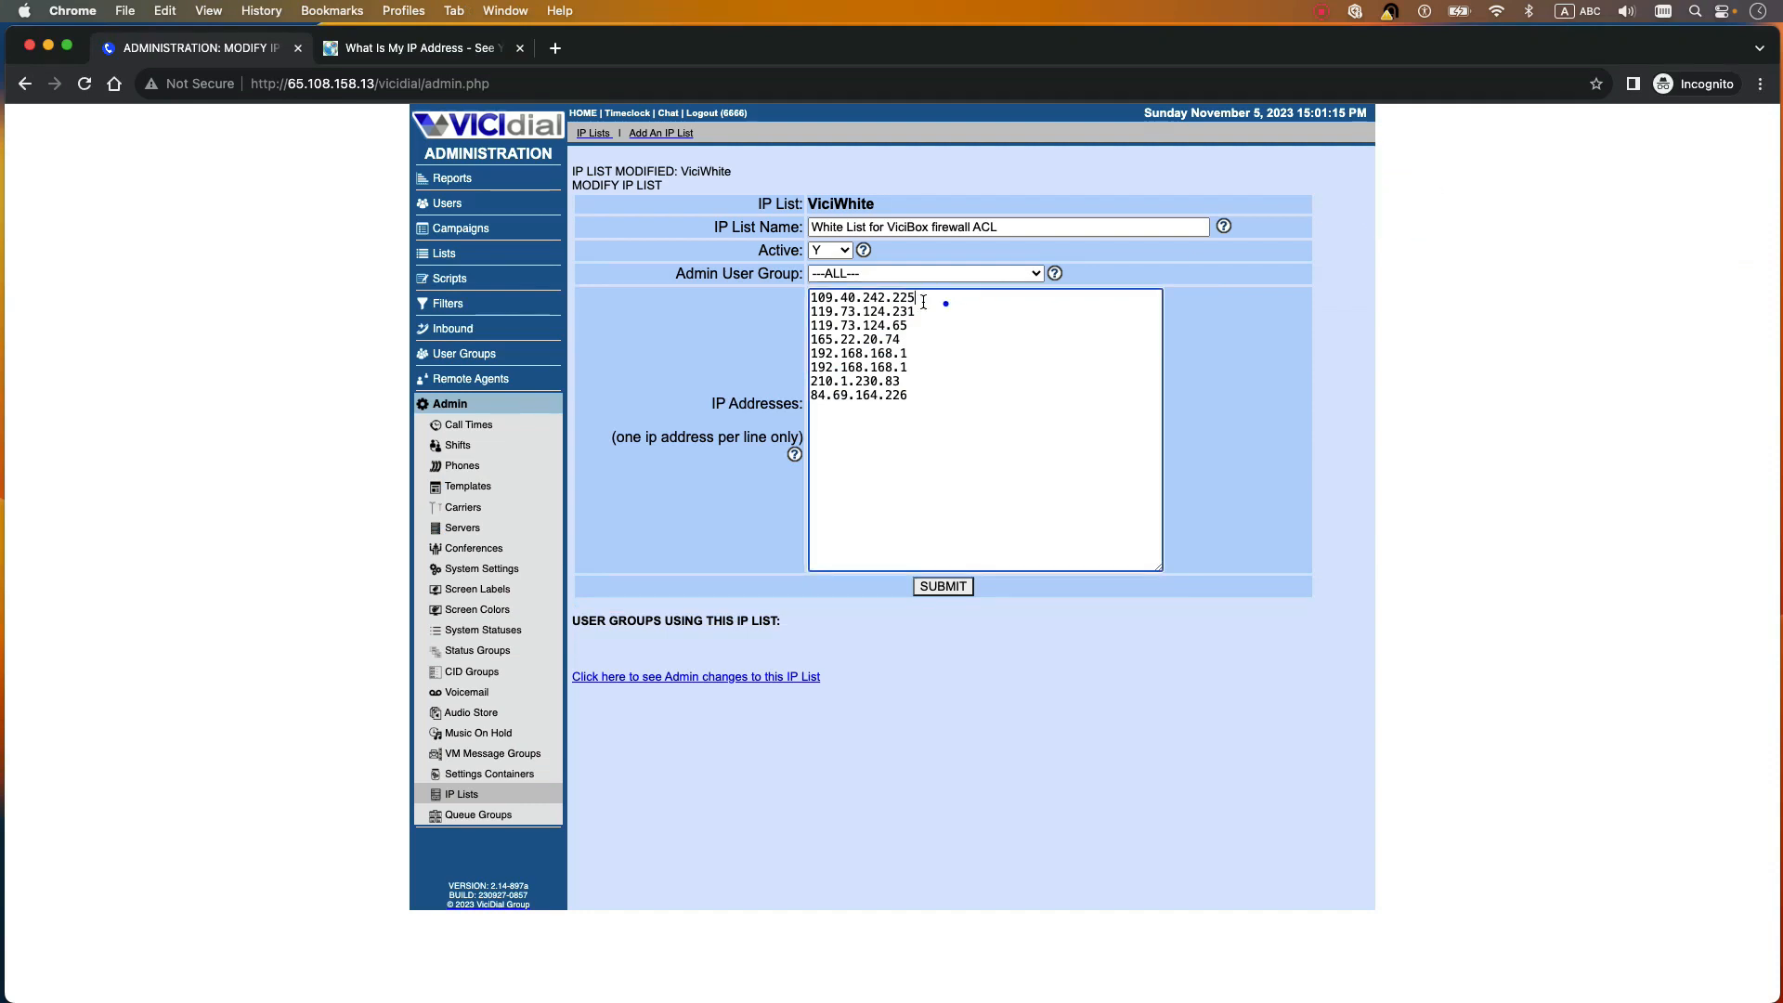
pyautogui.doubleClick(861, 298)
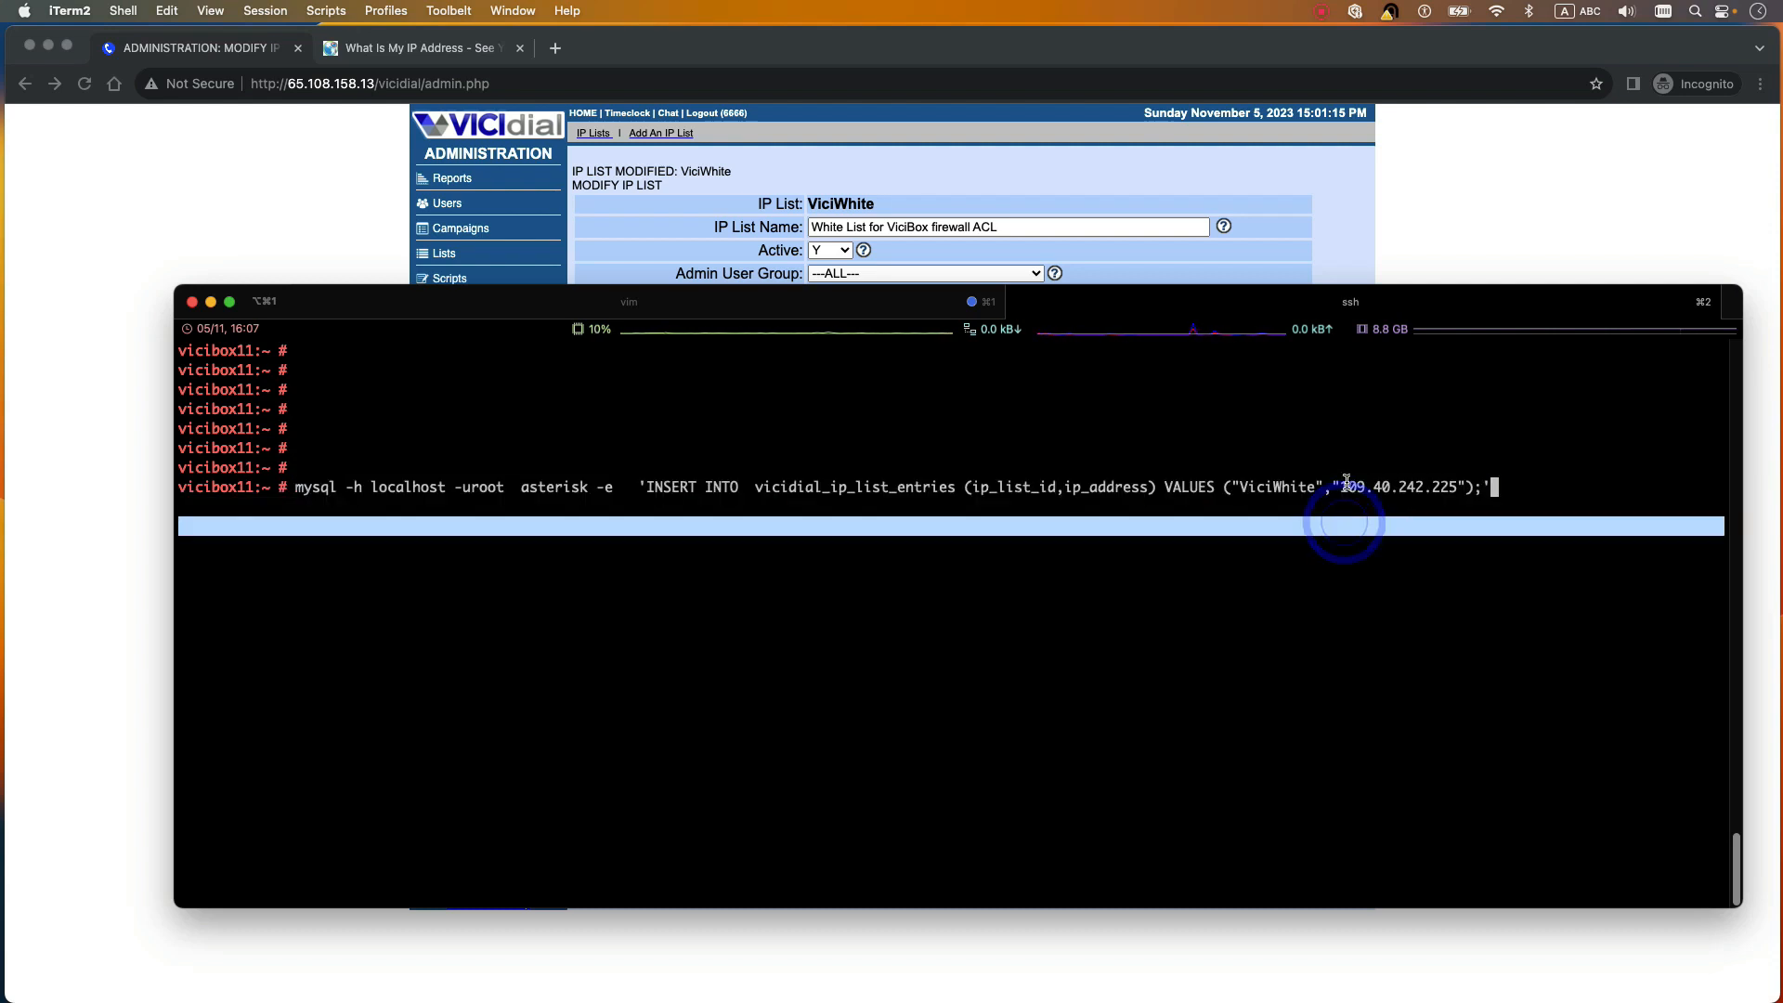
# Step: Highlight the 109.40.242.225 value in the unexecuted ViciWhite insert command
pyautogui.doubleClick(1398, 487)
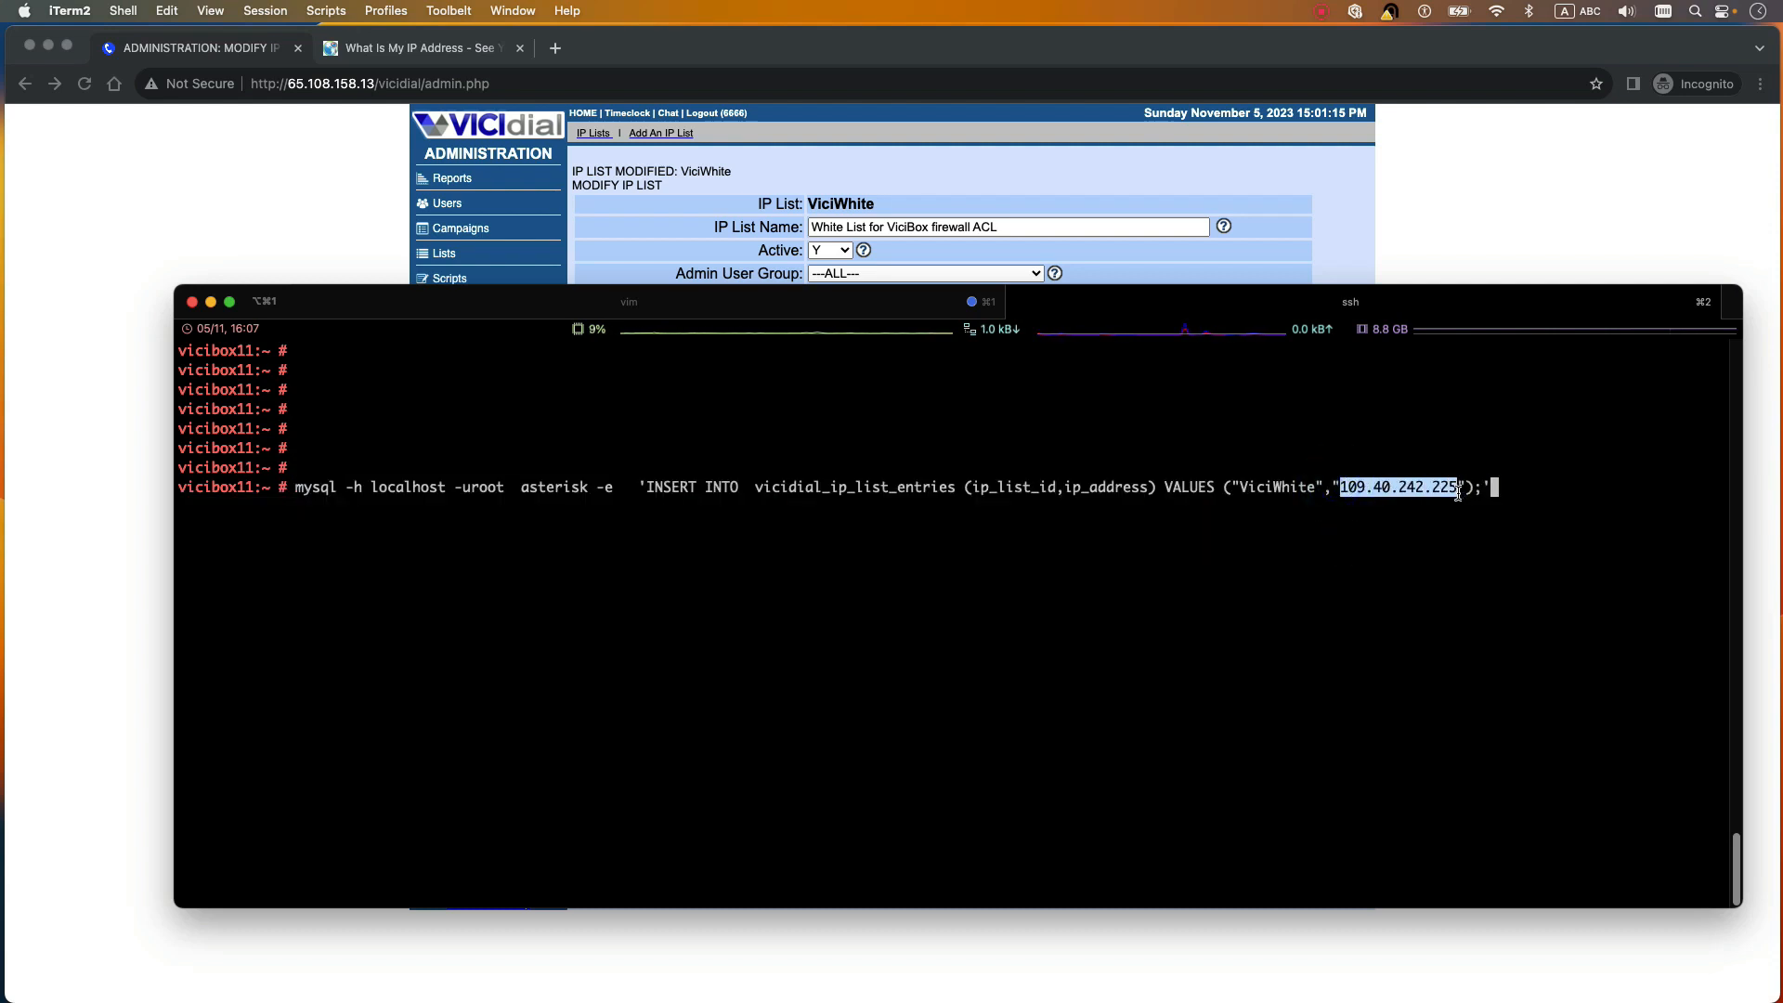